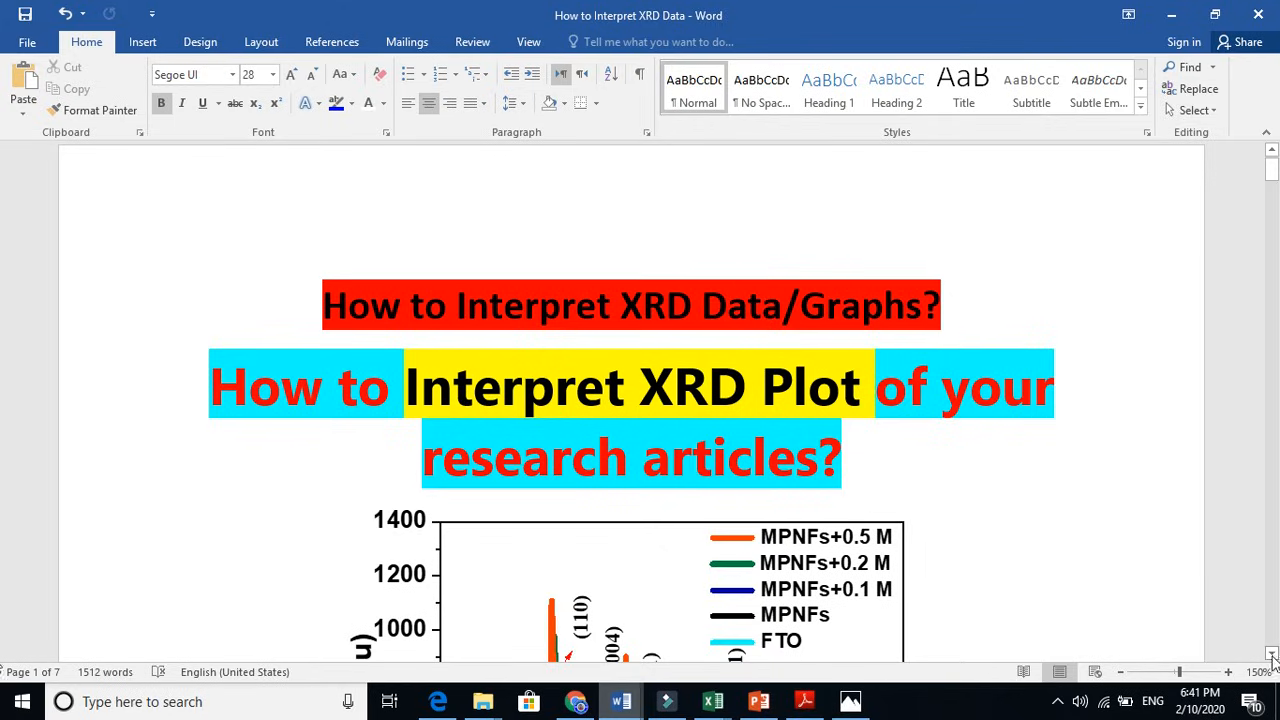
Scroll from the tutorial title down to the XRD intensity plot and the Crystal definition beneath it.
scroll(down, 3)
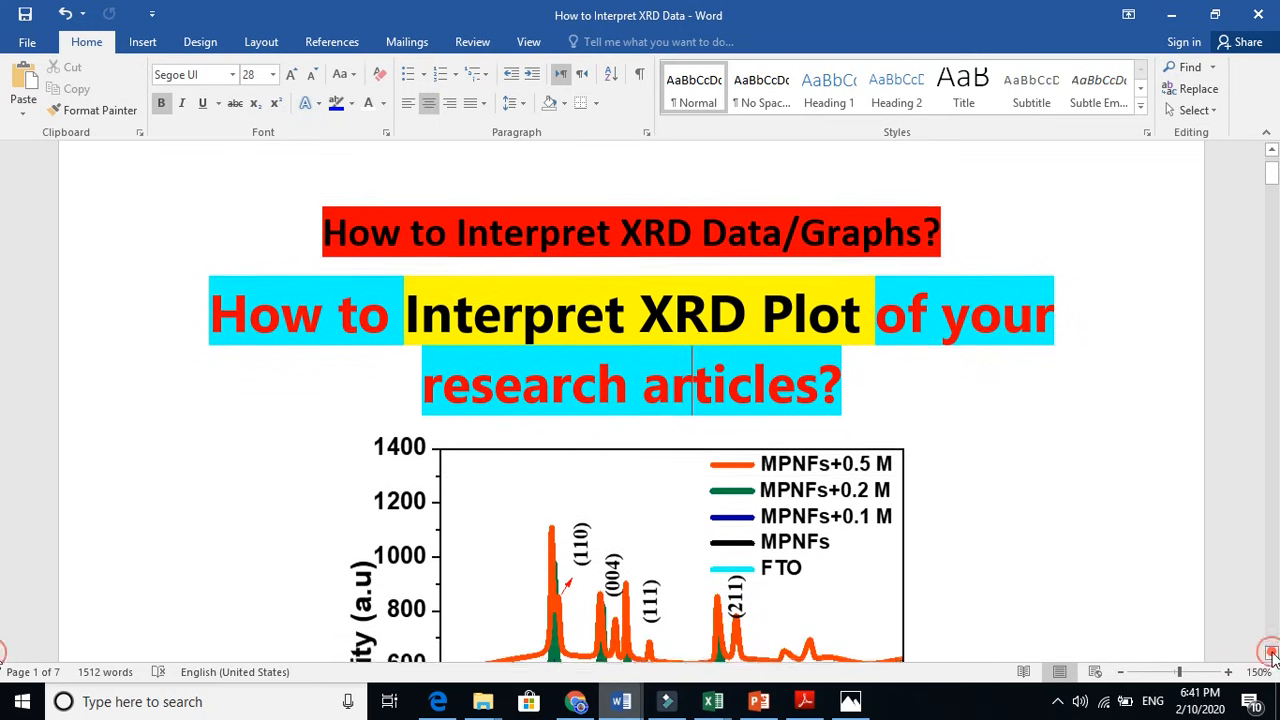
scroll(down, 3)
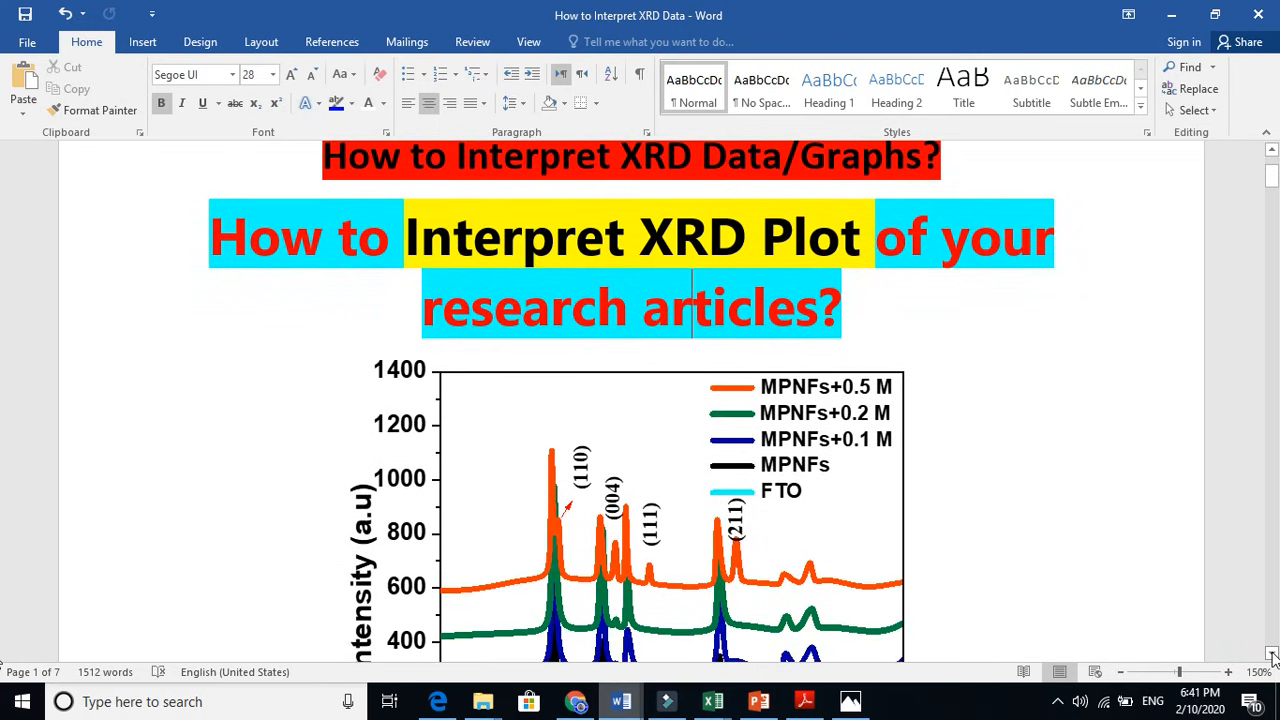
scroll(down, 3)
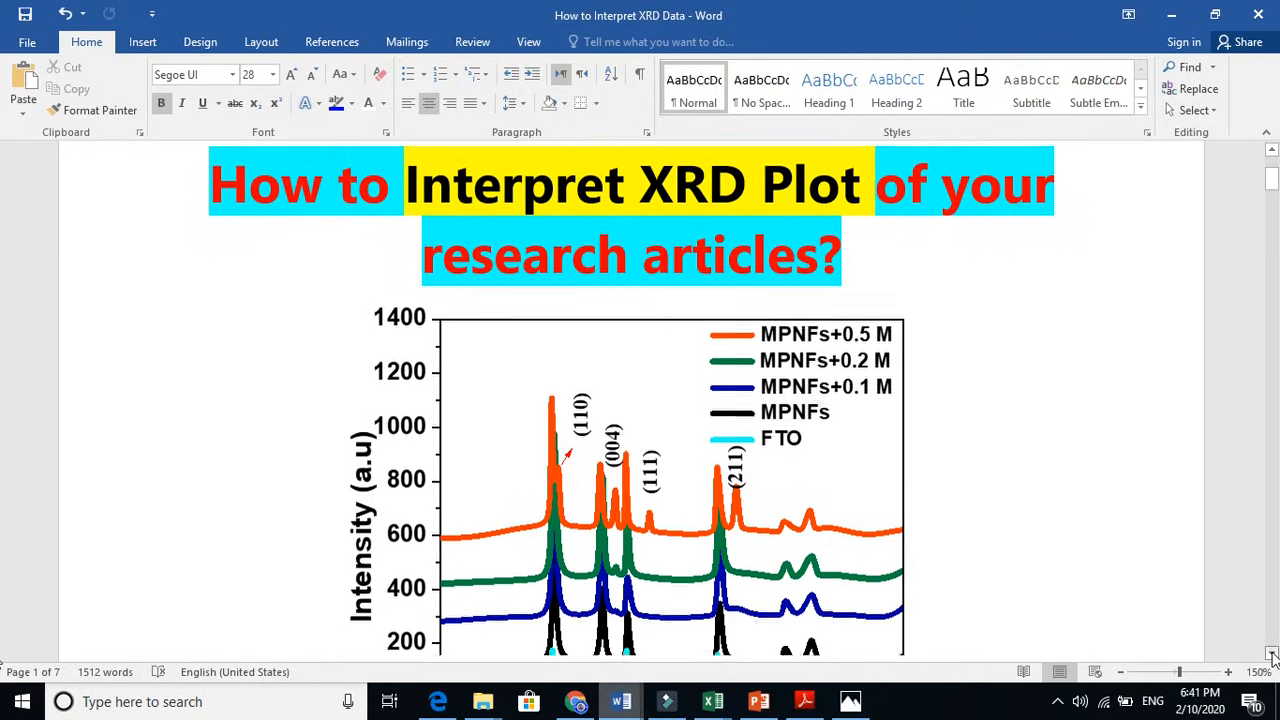
scroll(down, 3)
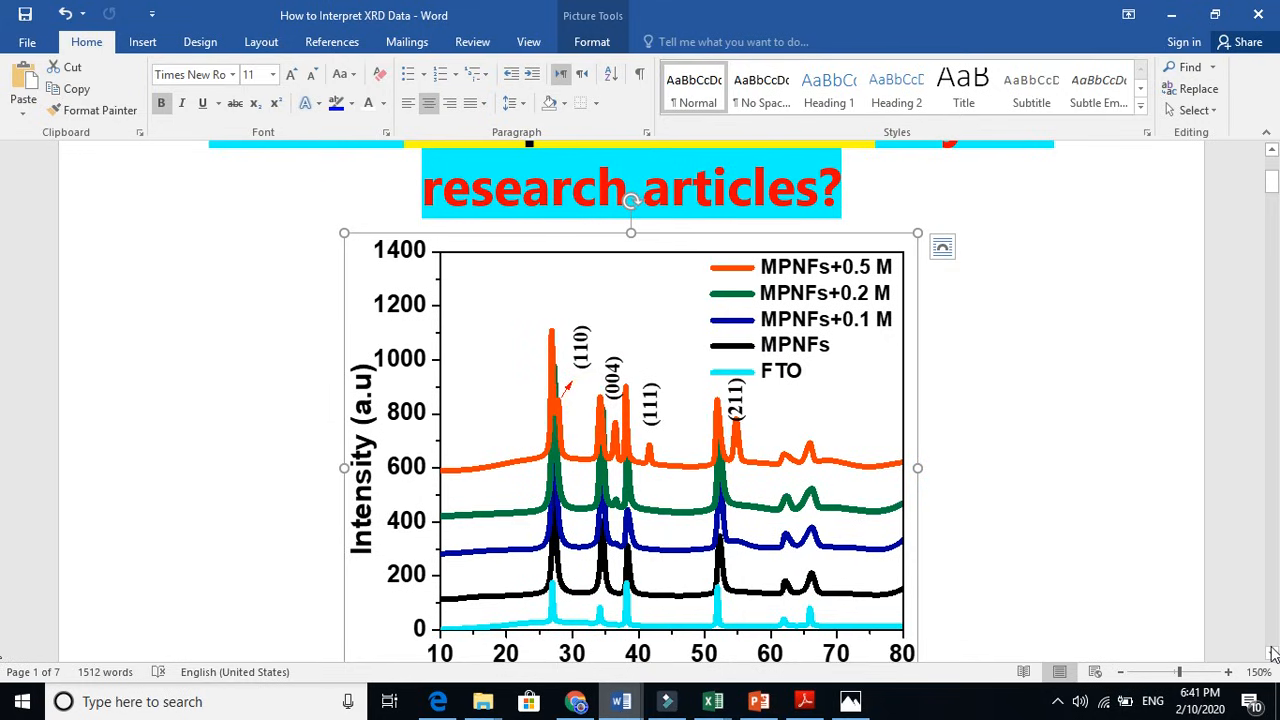
scroll(down, 3)
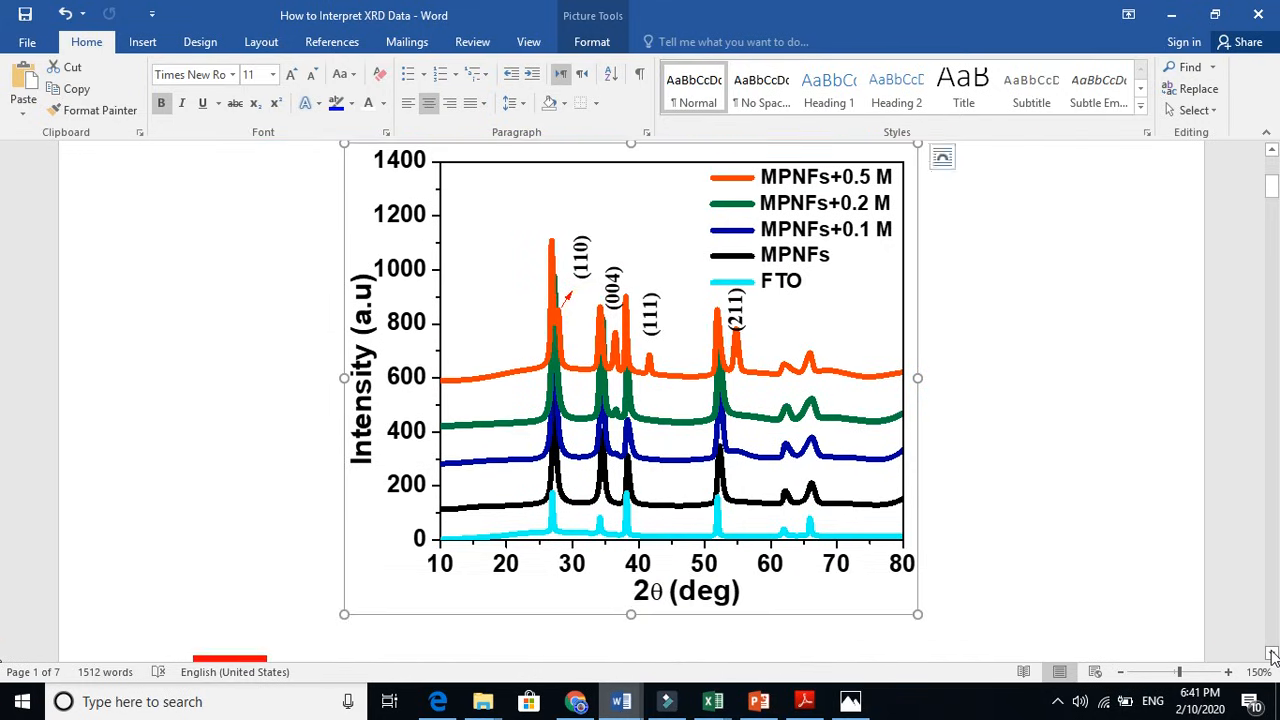
scroll(down, 3)
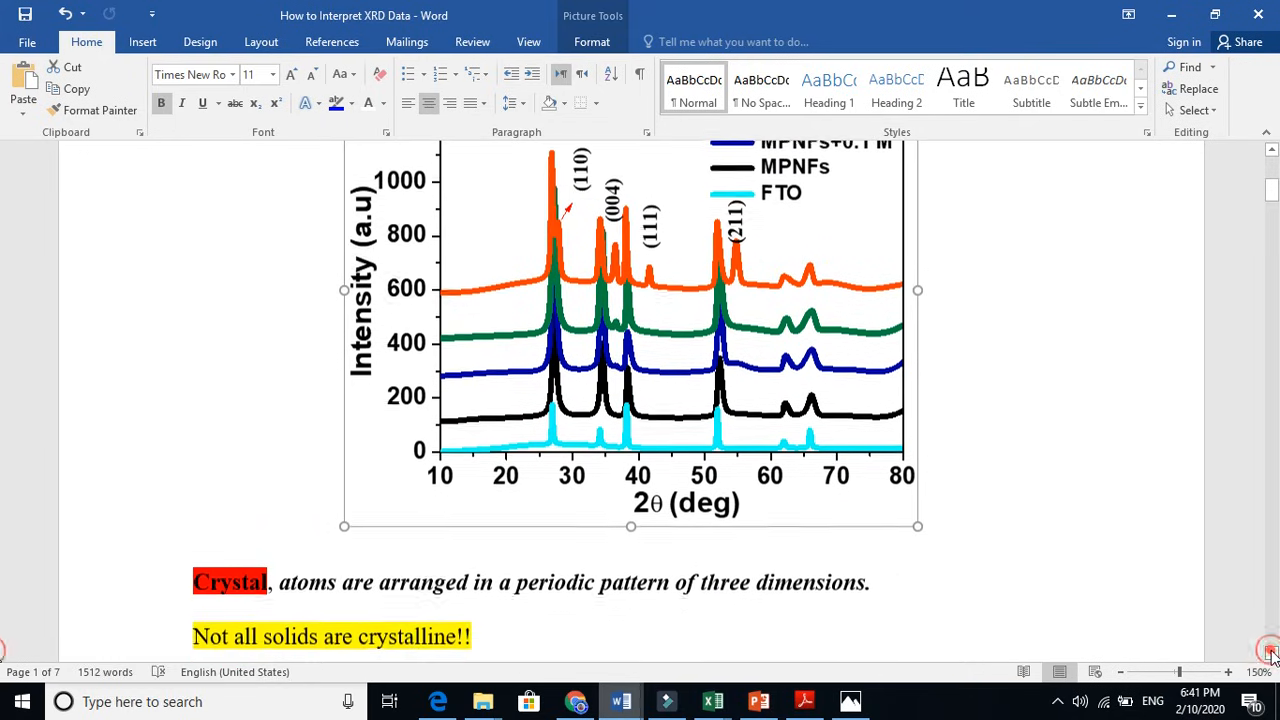
Scroll on to the Amorphous paragraph on glass and the JCPDS matching text and heading.
scroll(down, 3)
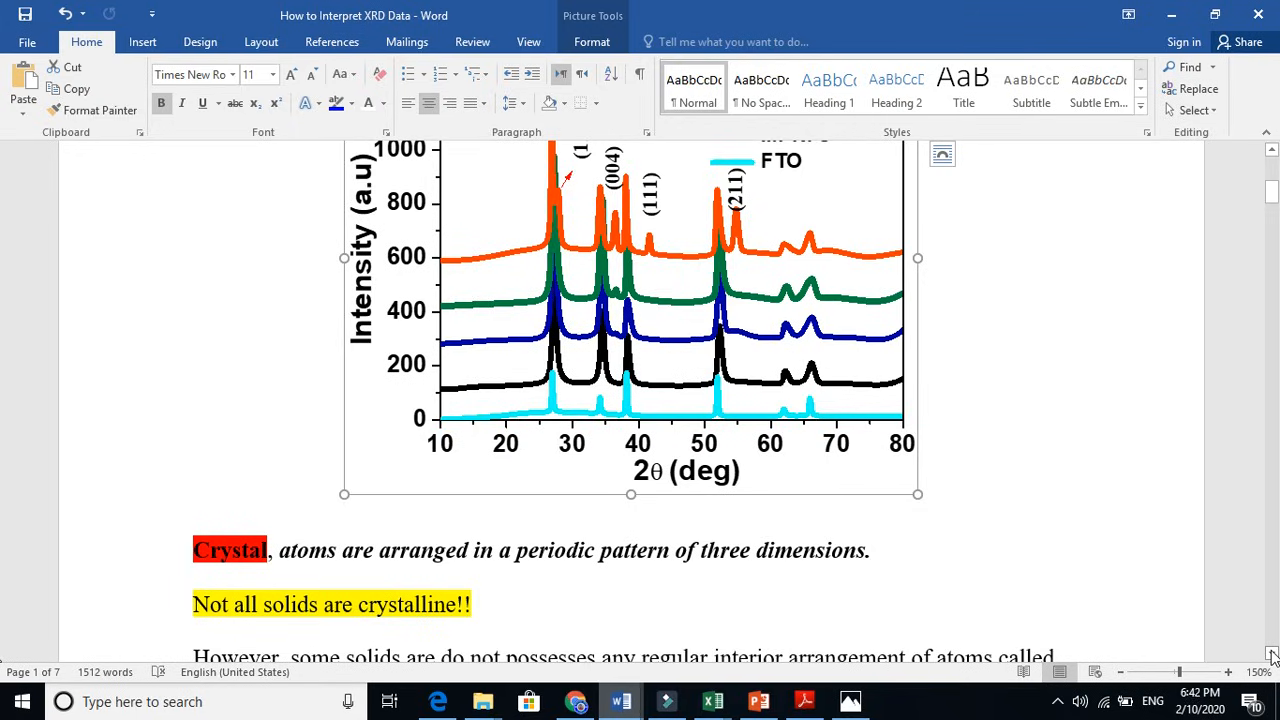
scroll(down, 3)
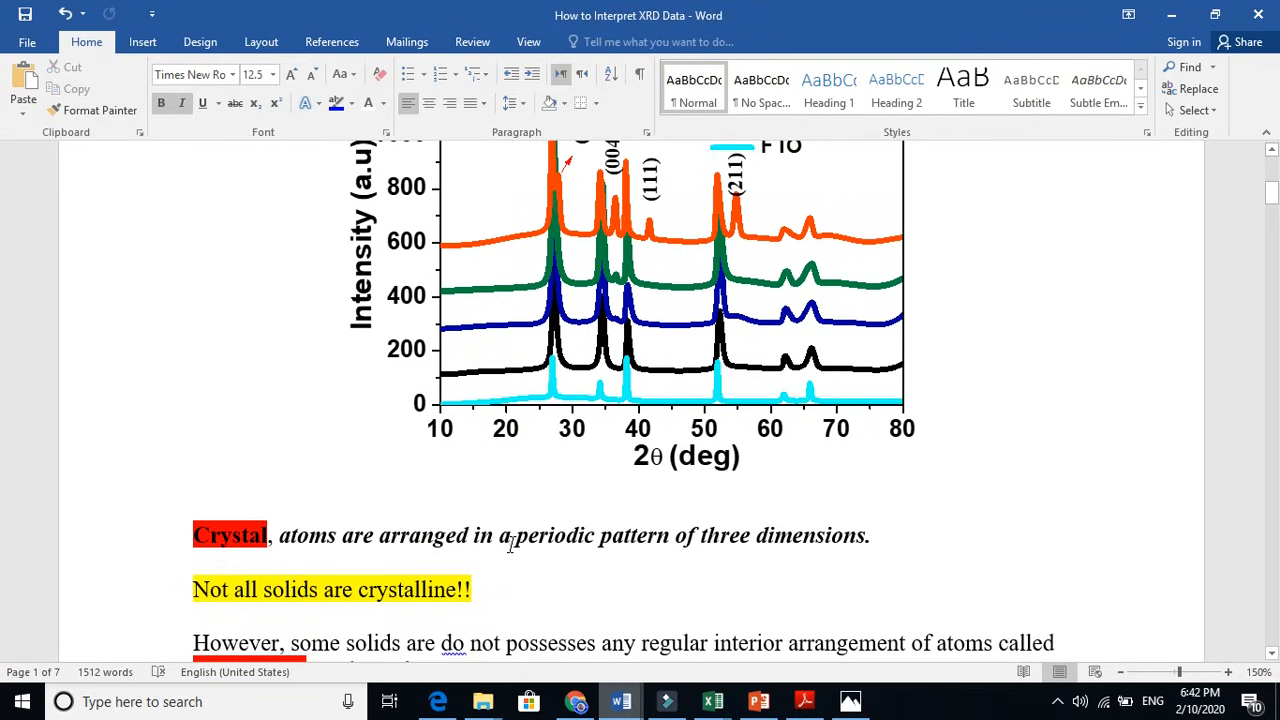
mouse_move(1152, 402)
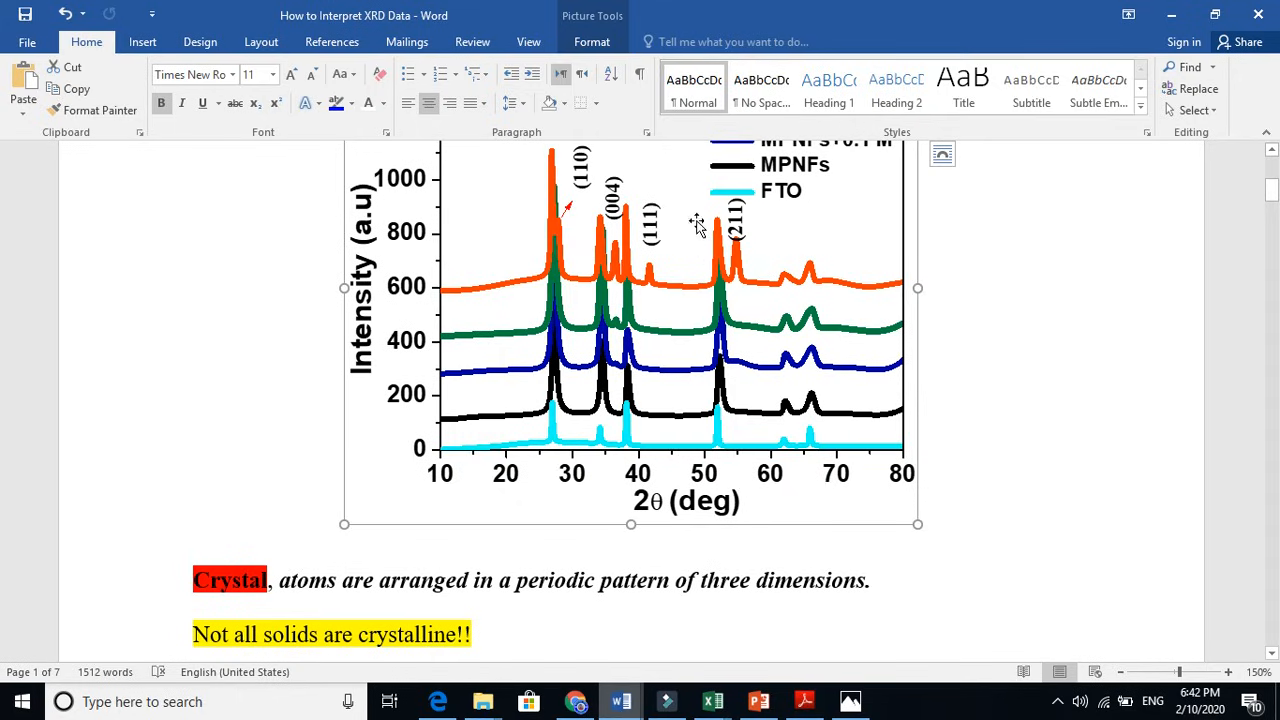
mouse_move(1270, 650)
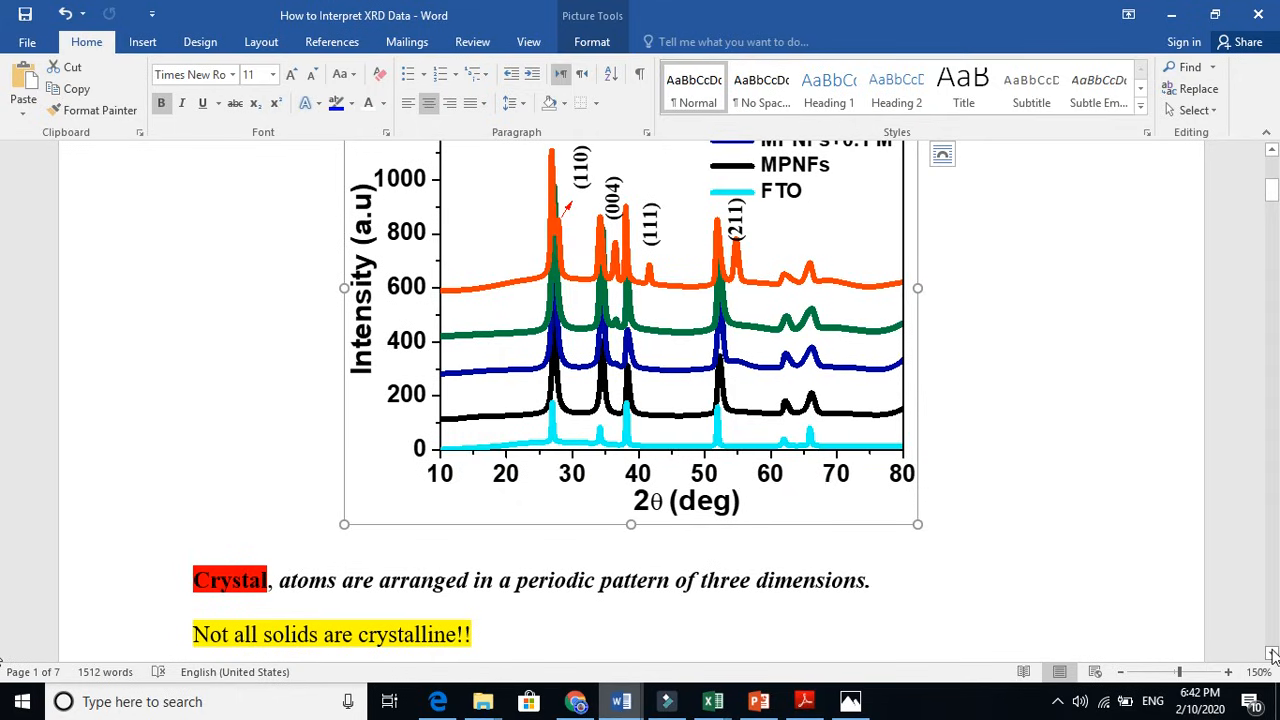
scroll(down, 3)
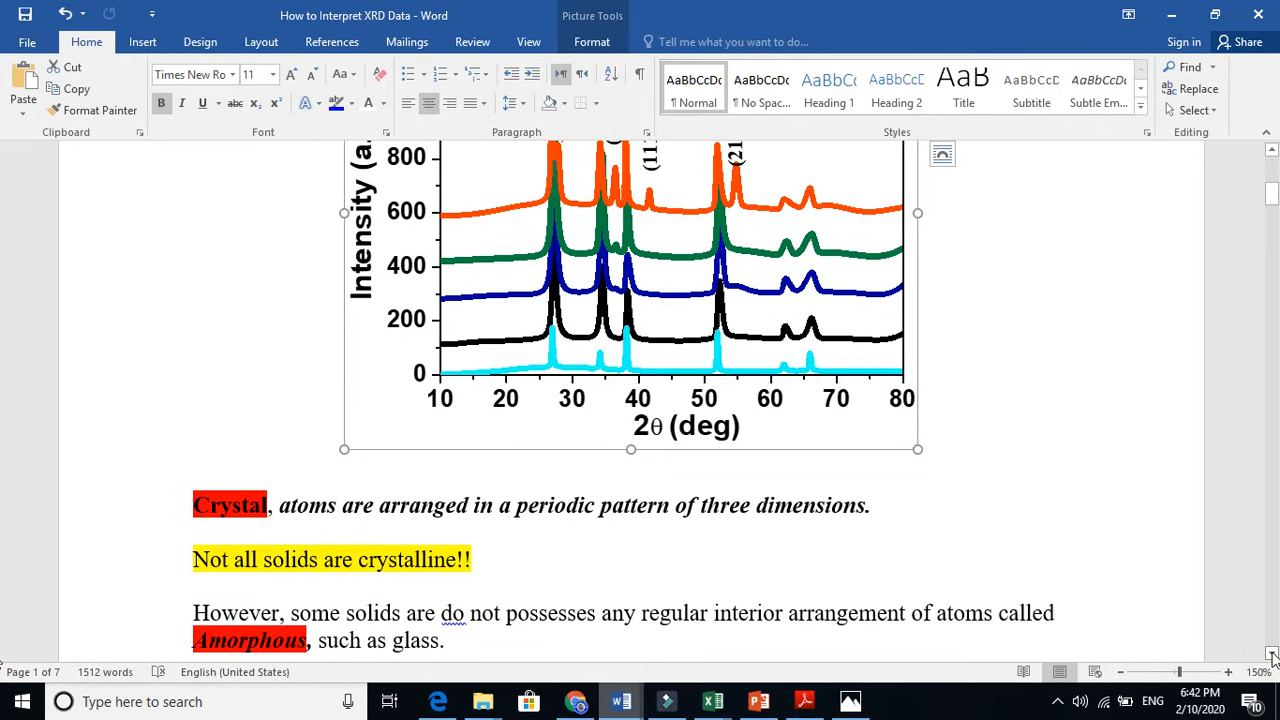
scroll(down, 3)
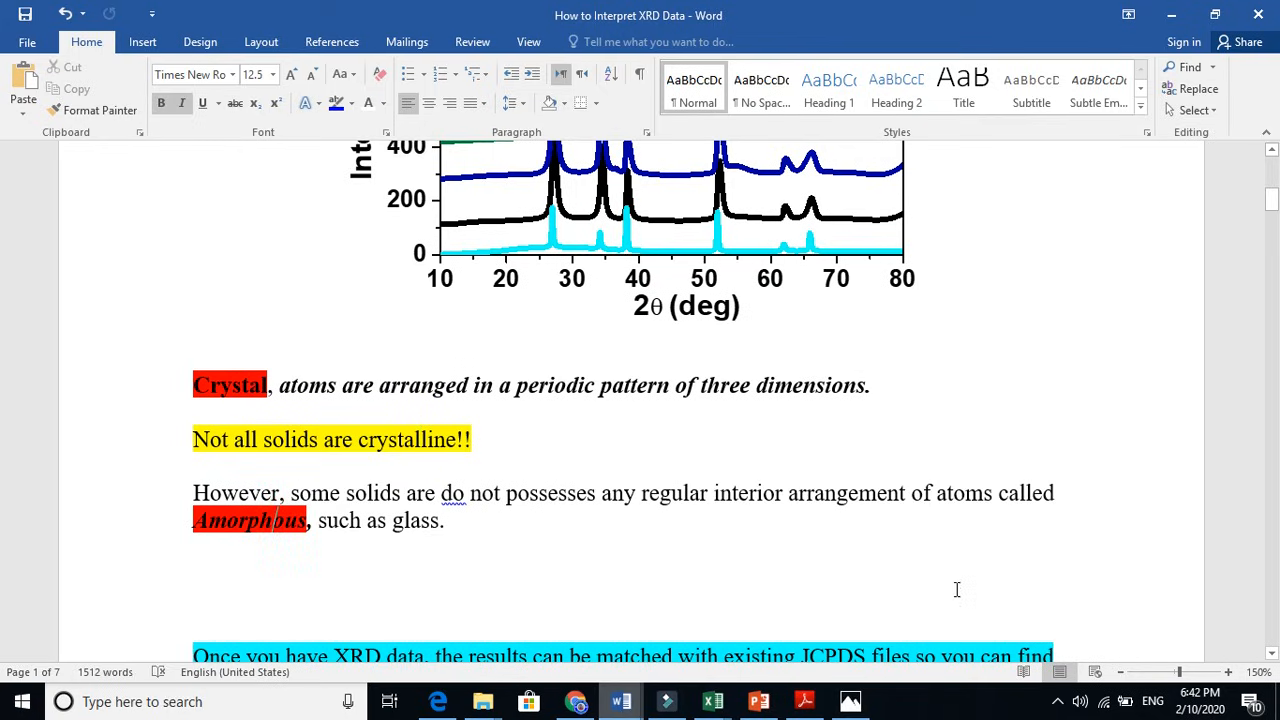
scroll(down, 3)
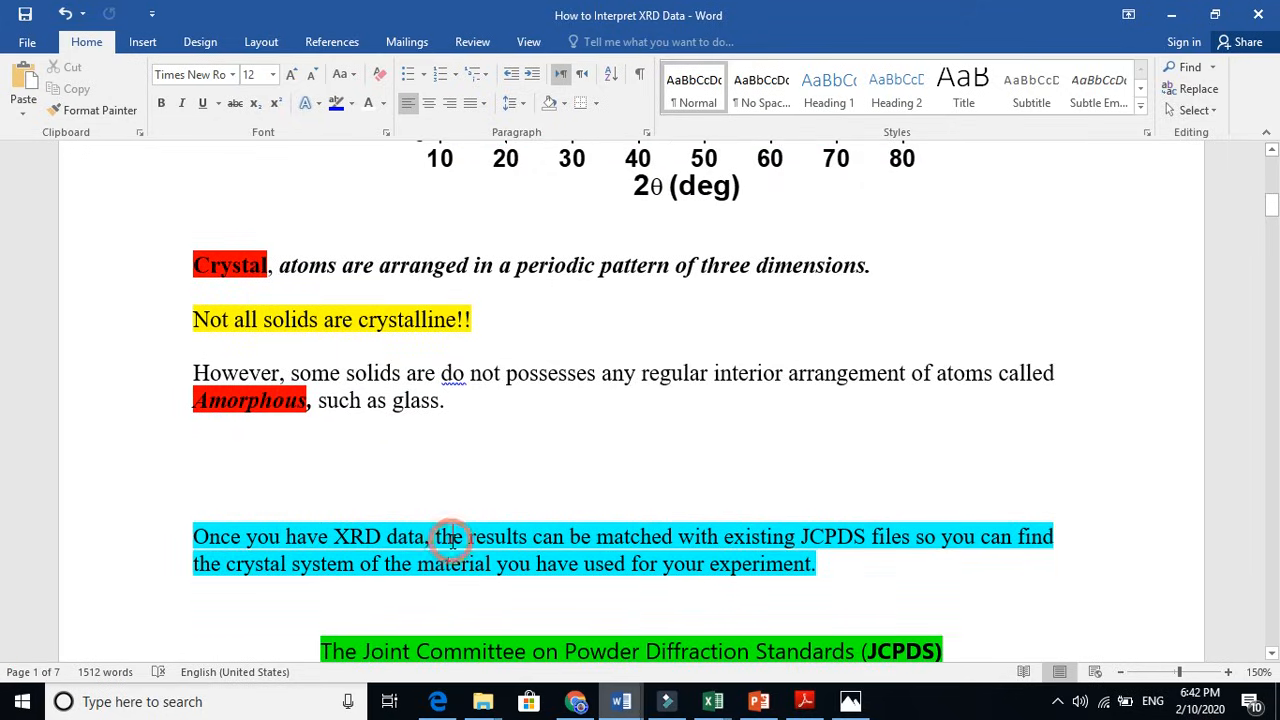
Switch to the Ga Sn O XRD report and start down its Analysis Results pages.
click(450, 536)
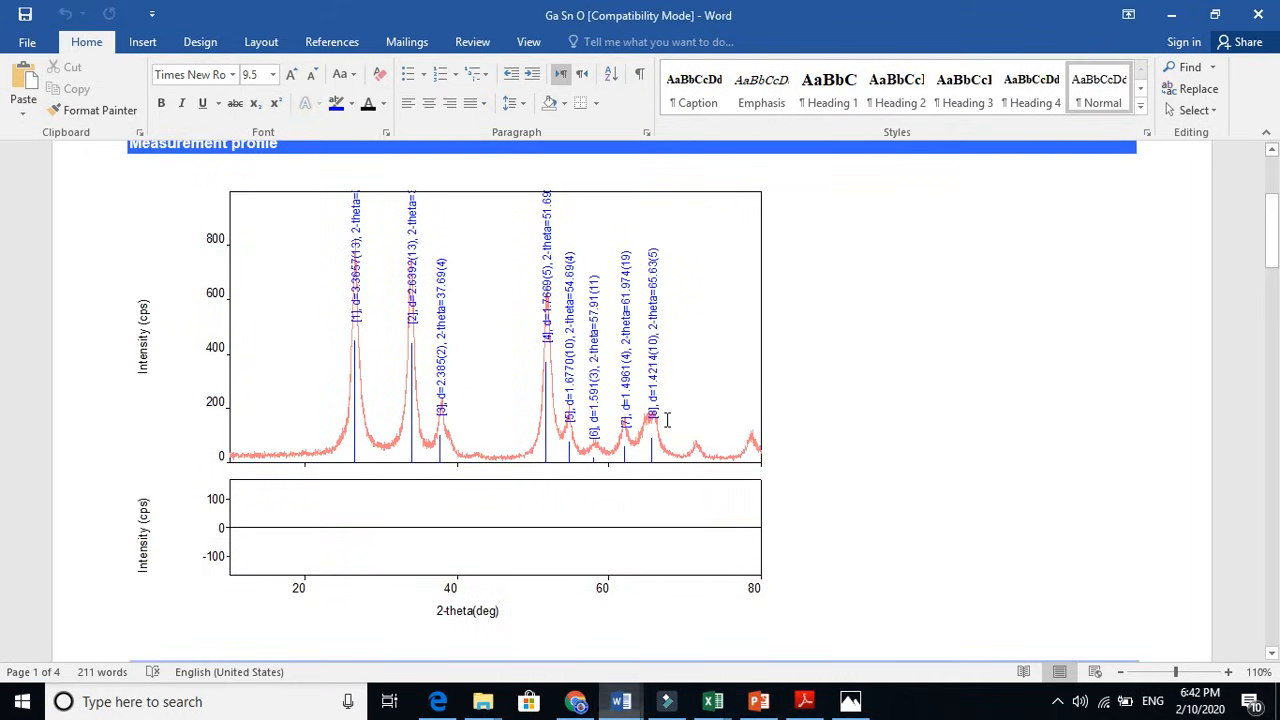
scroll(up, 3)
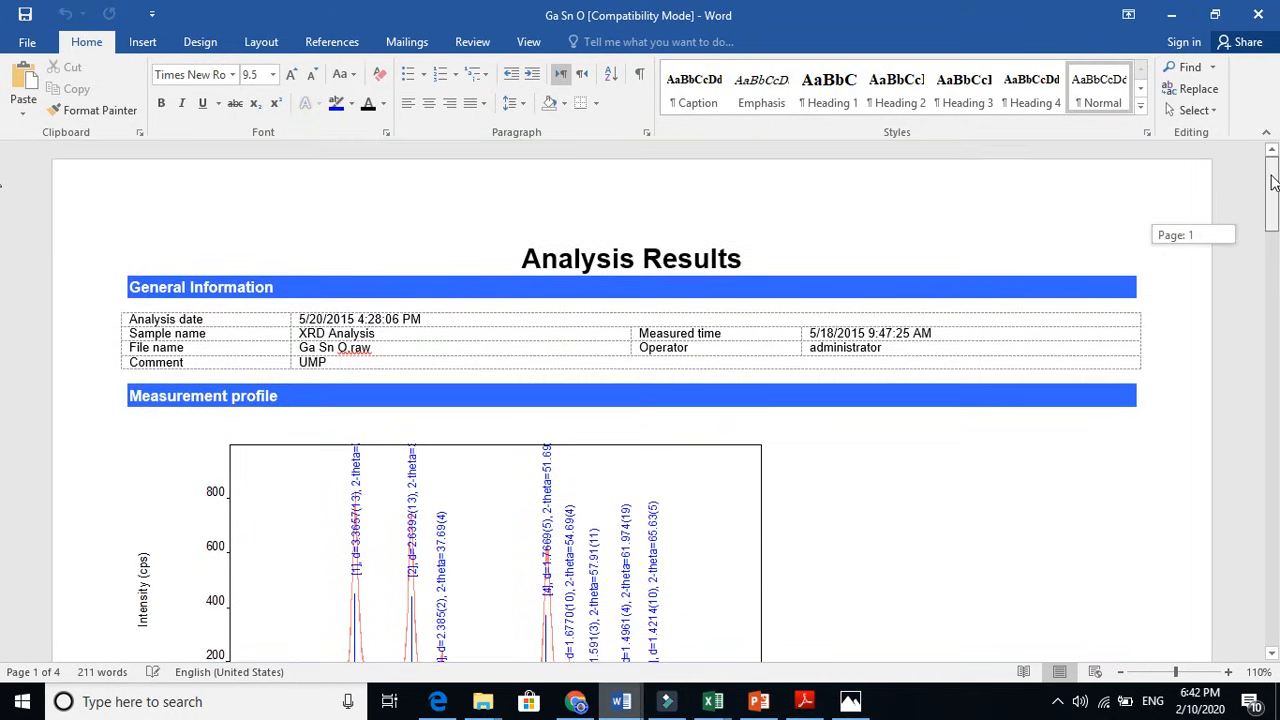
scroll(down, 3)
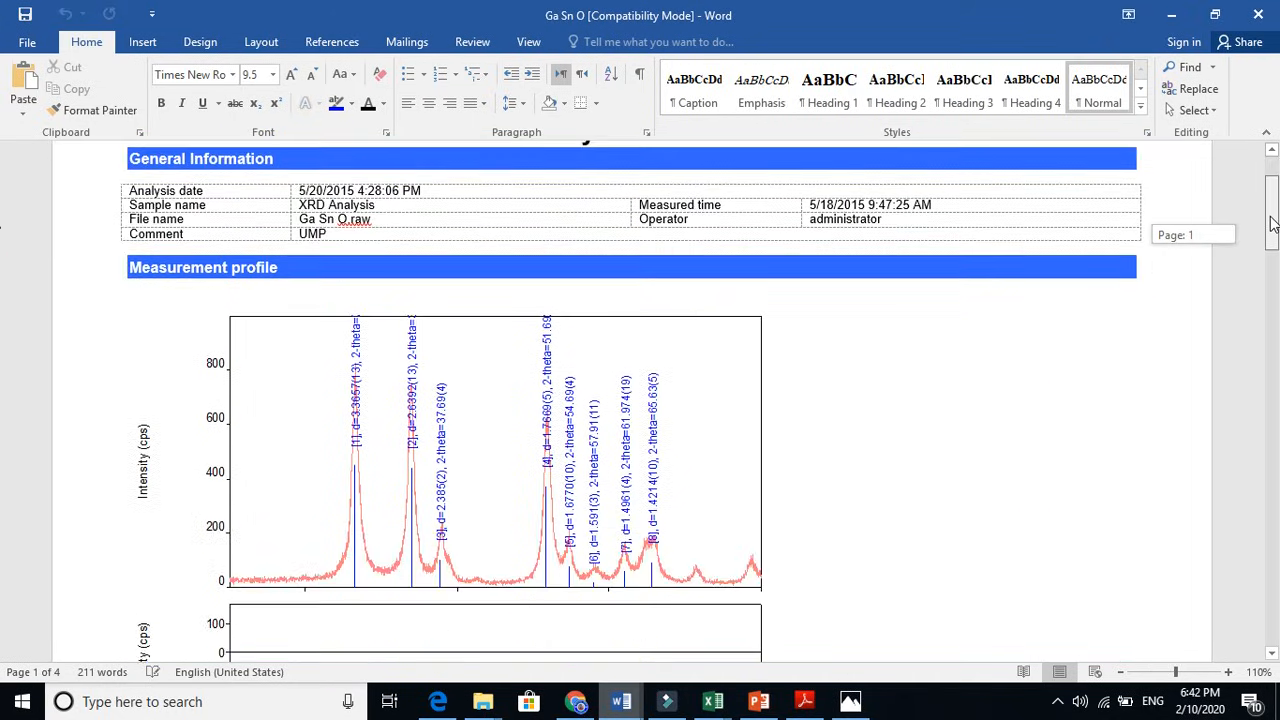
scroll(down, 3)
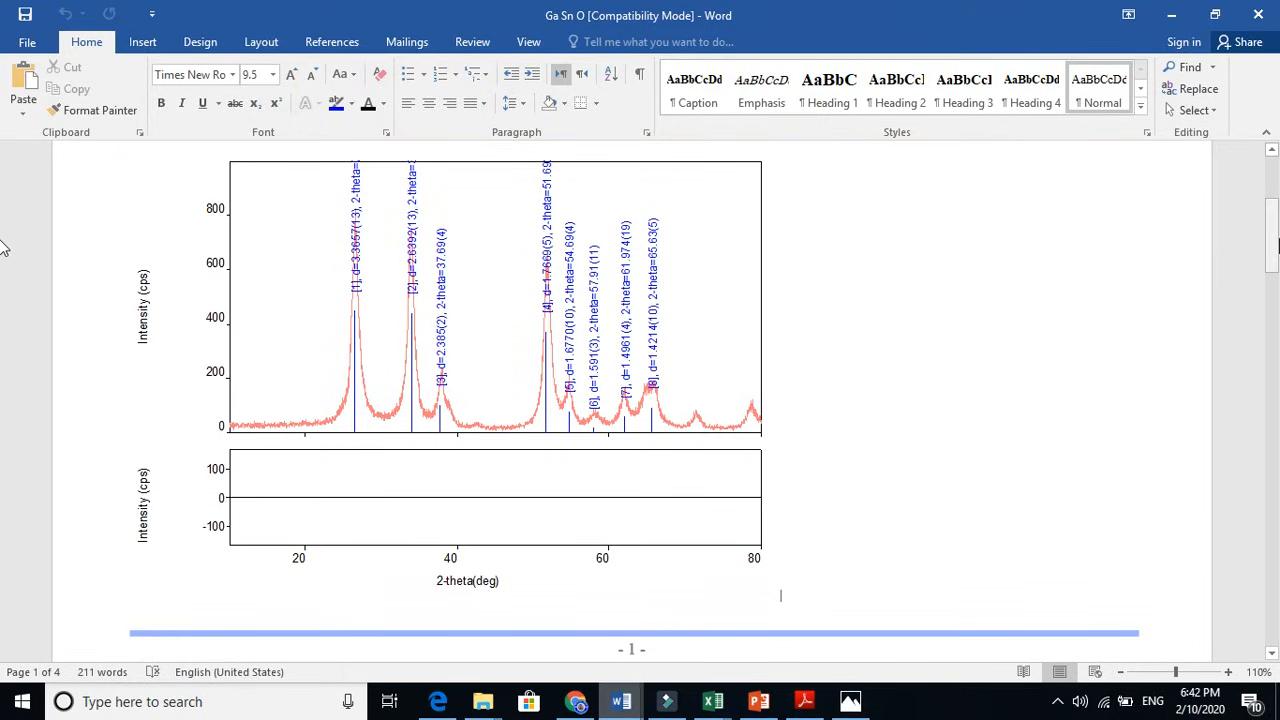
Continue through the Gallium Tin Oxide phase matching down to the Peak list table.
scroll(down, 3)
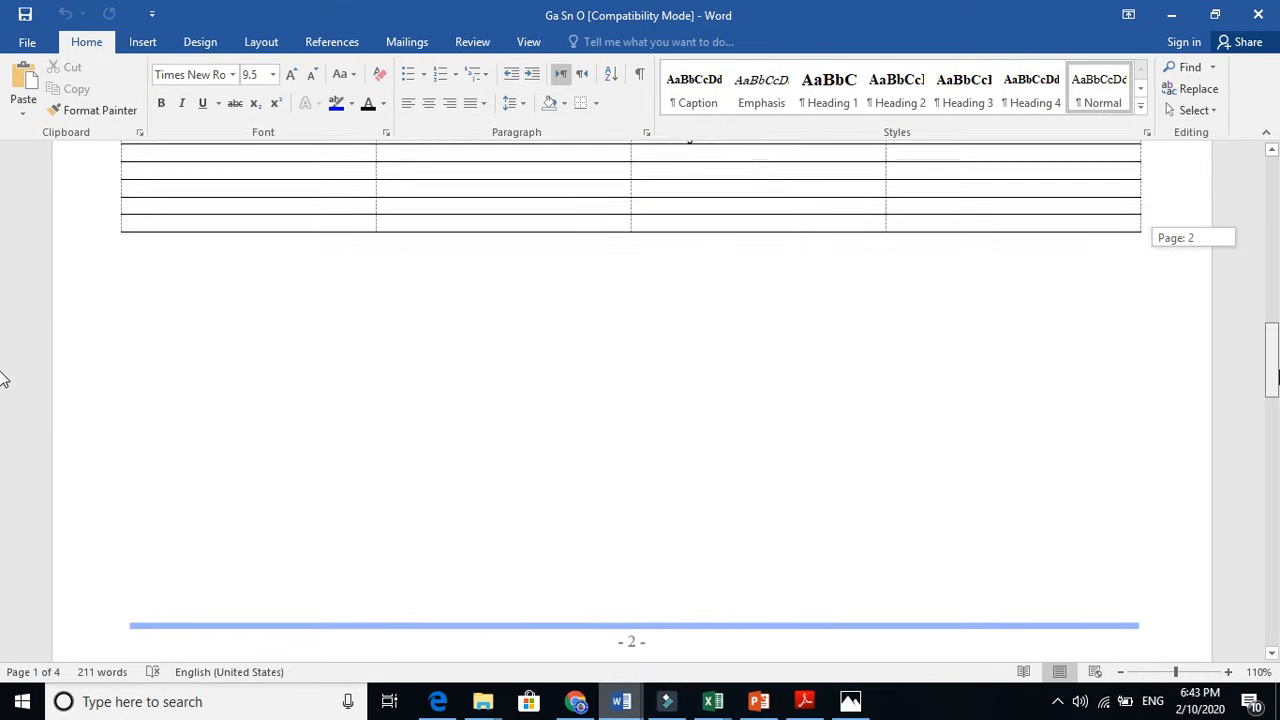
scroll(down, 3)
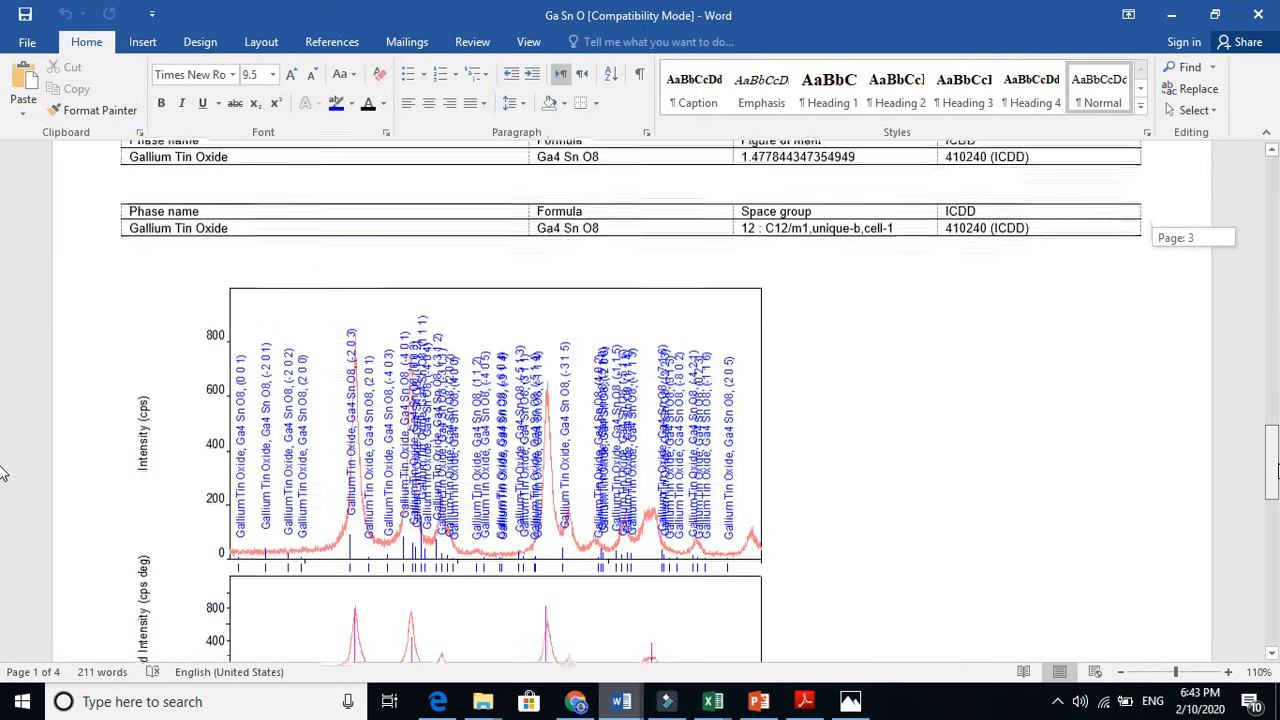
scroll(down, 3)
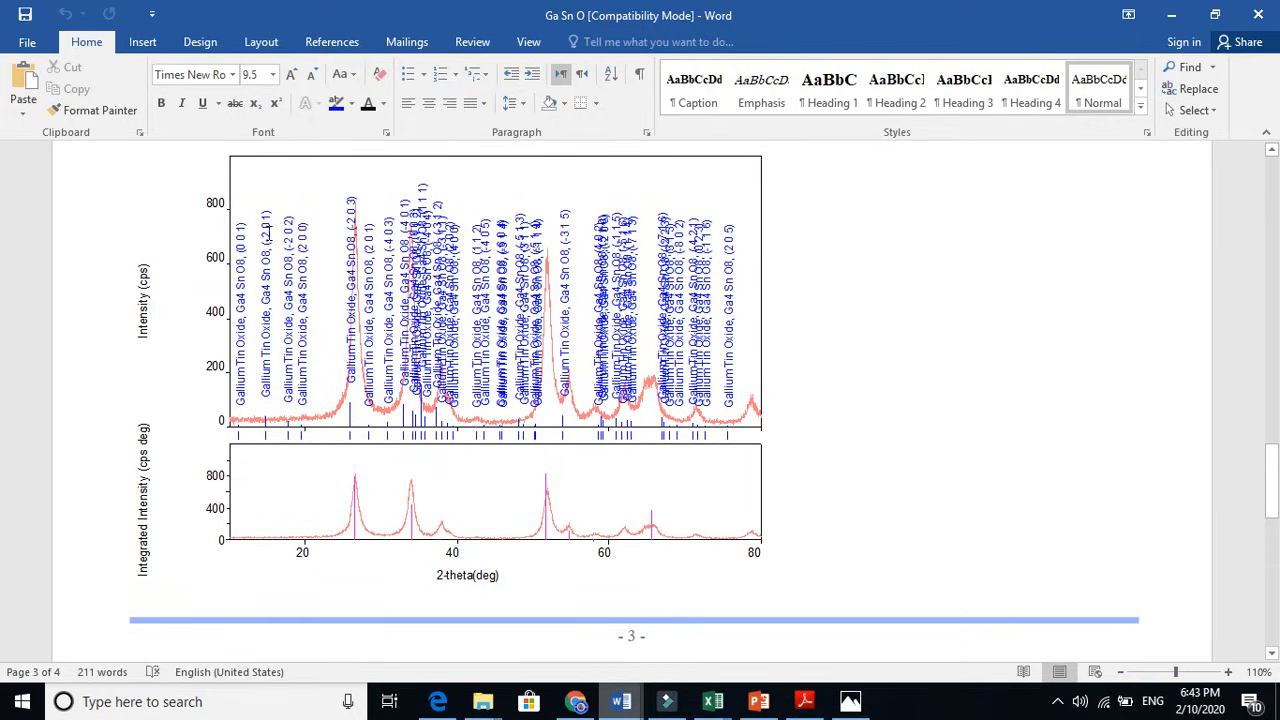
mouse_move(1152, 396)
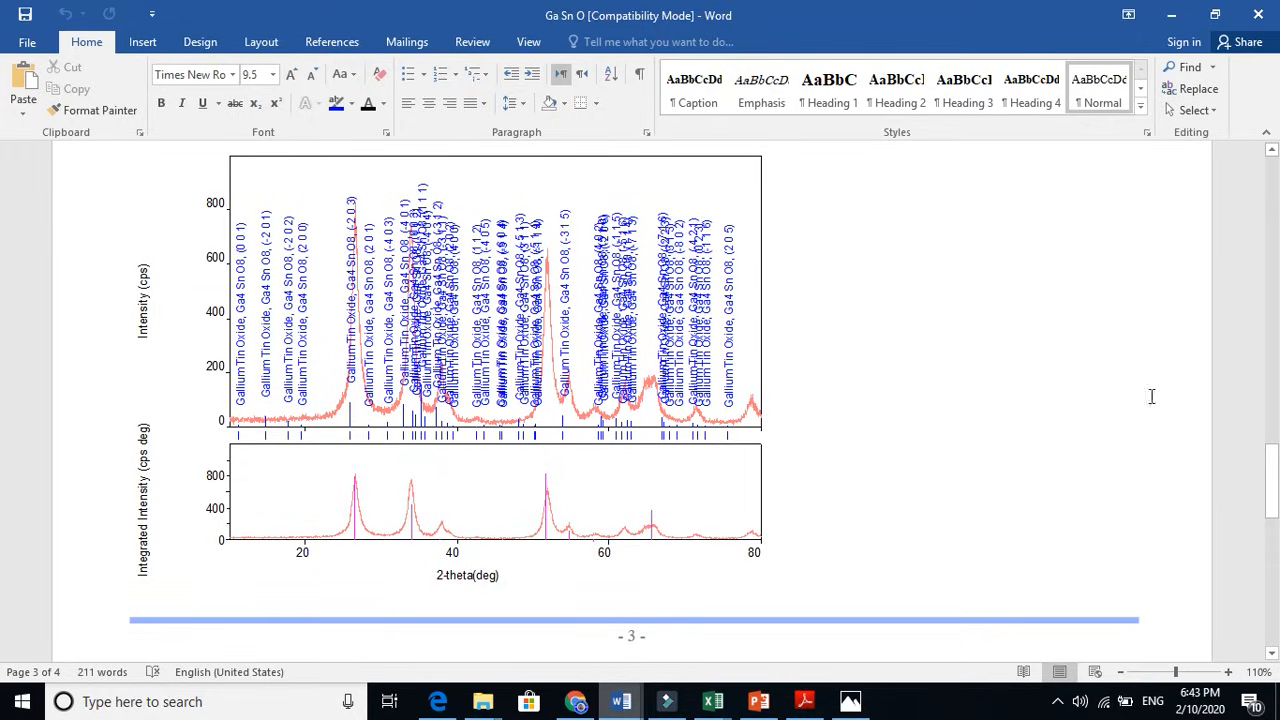
scroll(down, 3)
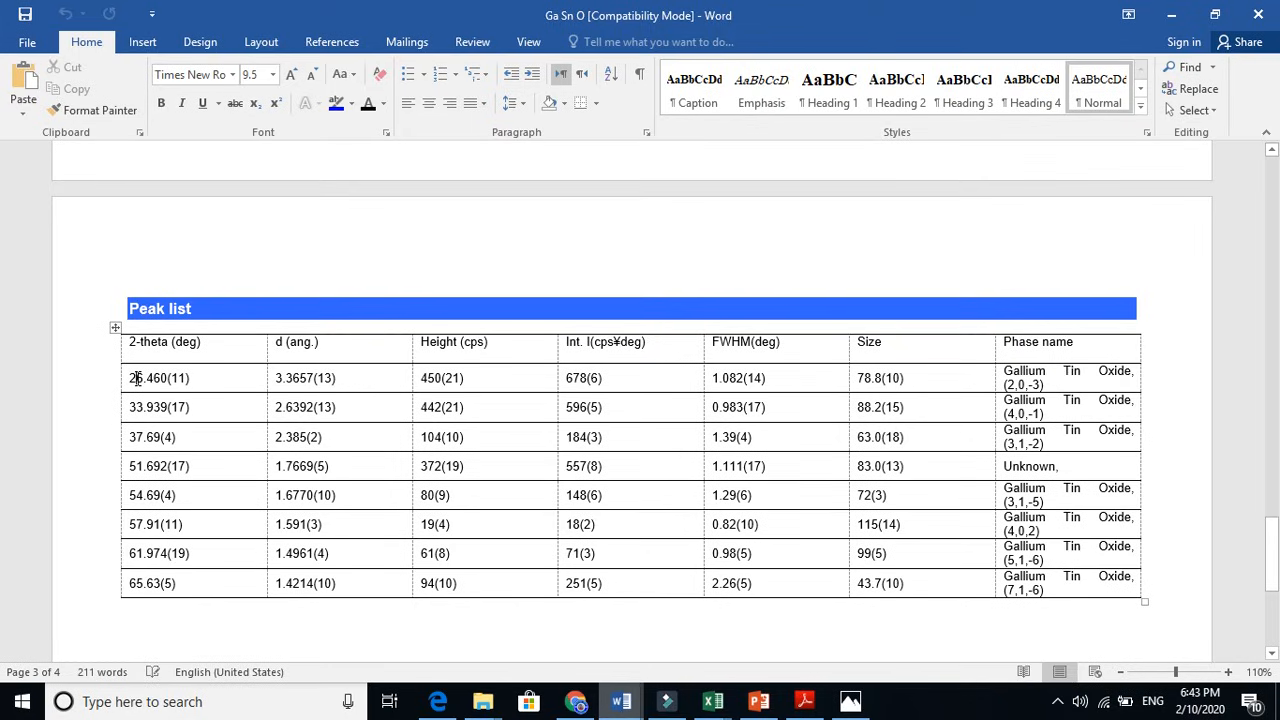
click(284, 376)
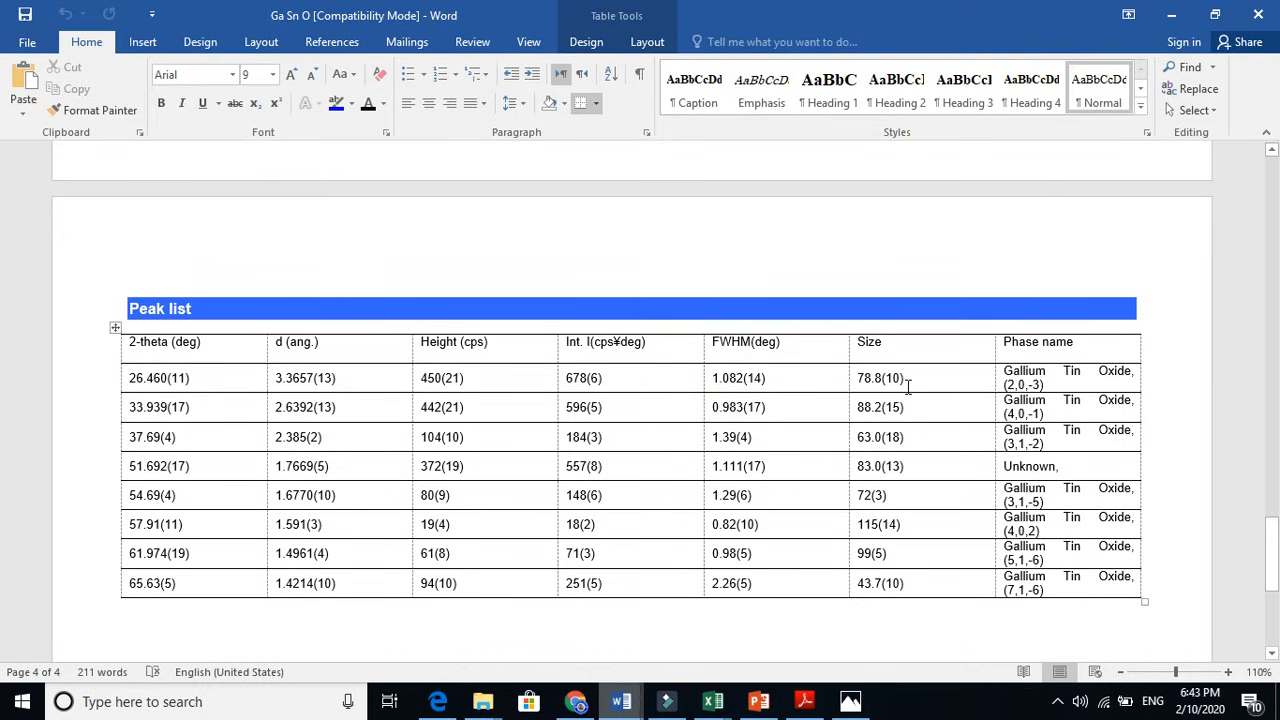
mouse_move(1096, 384)
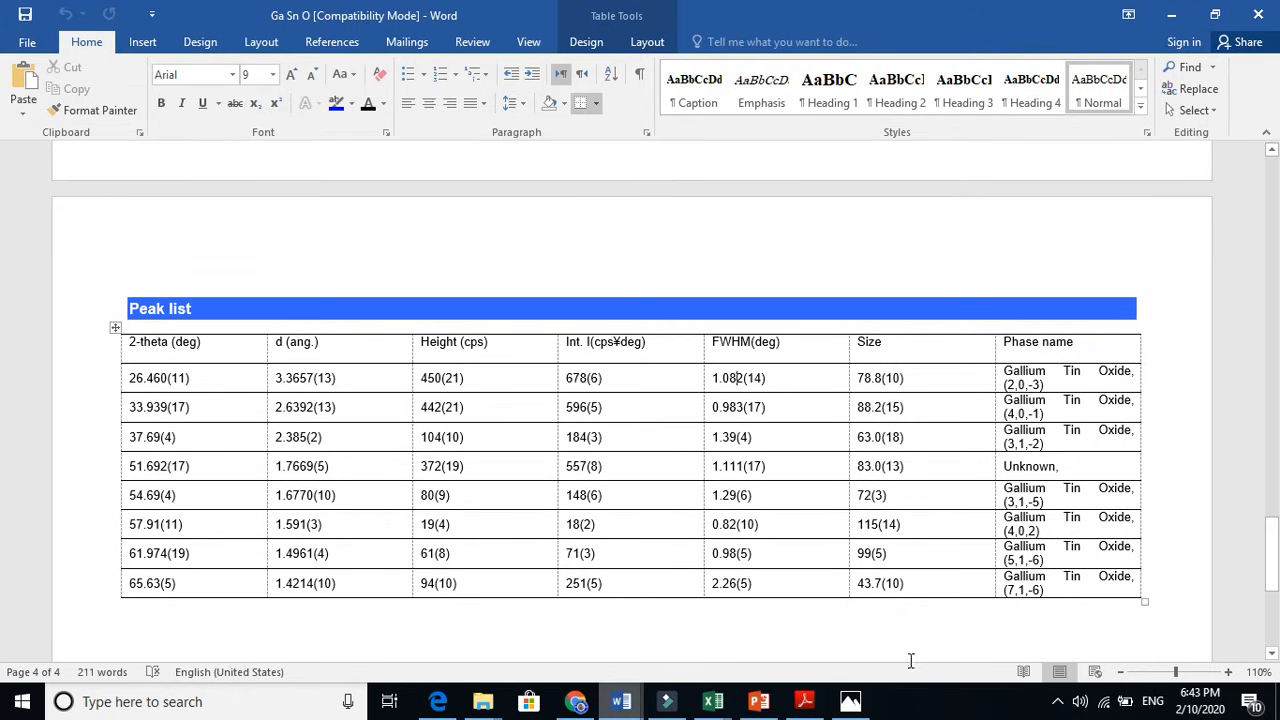
View the Ga Sn O Excel workbook's 2theta and Intensity columns, then return to the Word phase report.
click(712, 700)
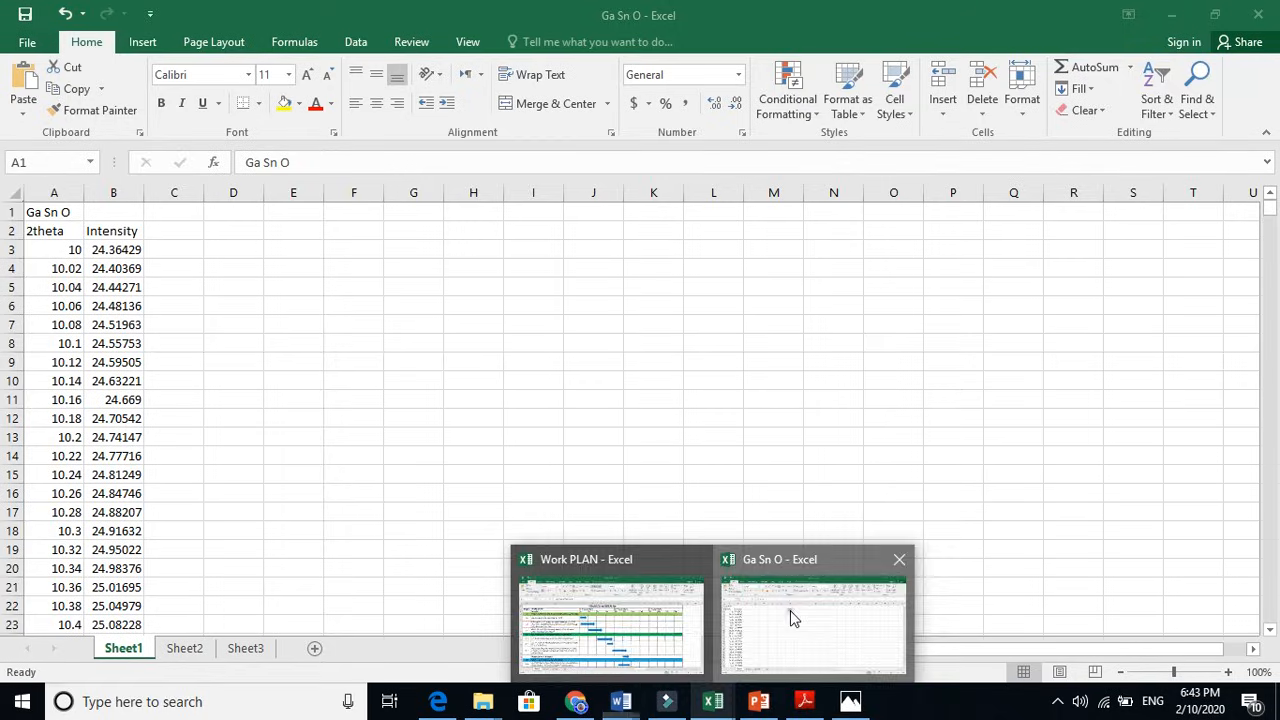
click(812, 620)
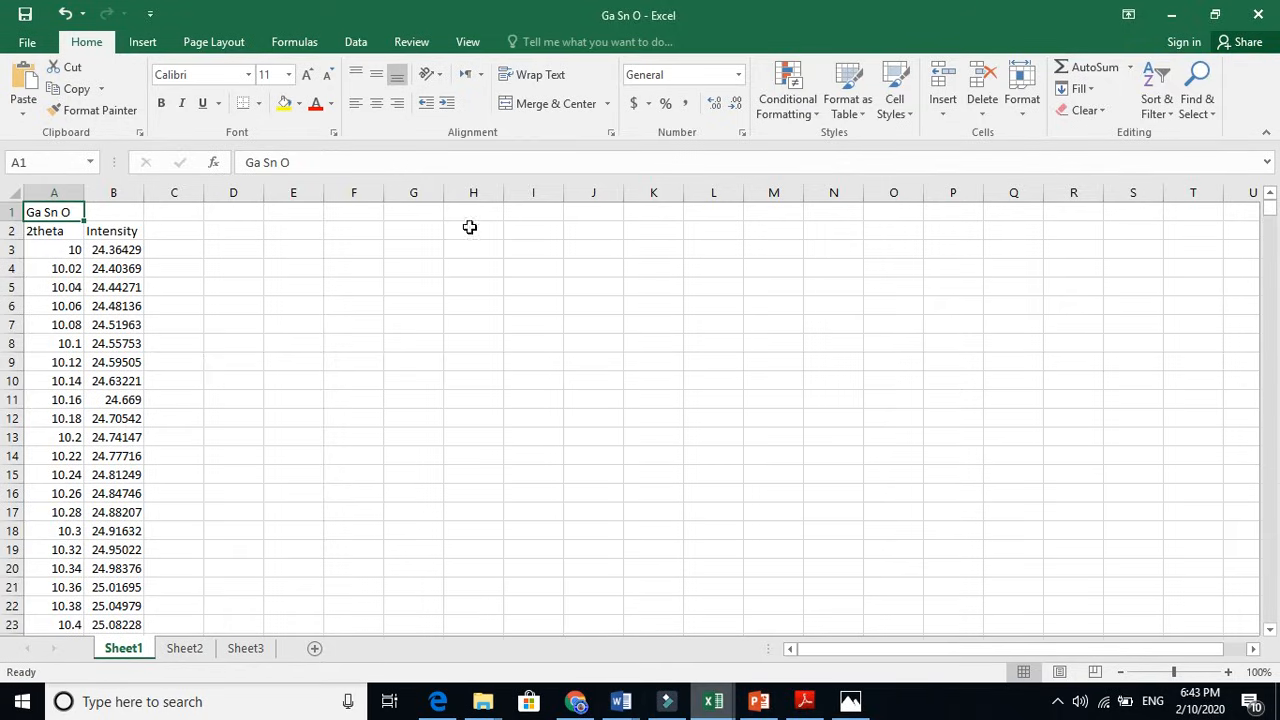
click(112, 192)
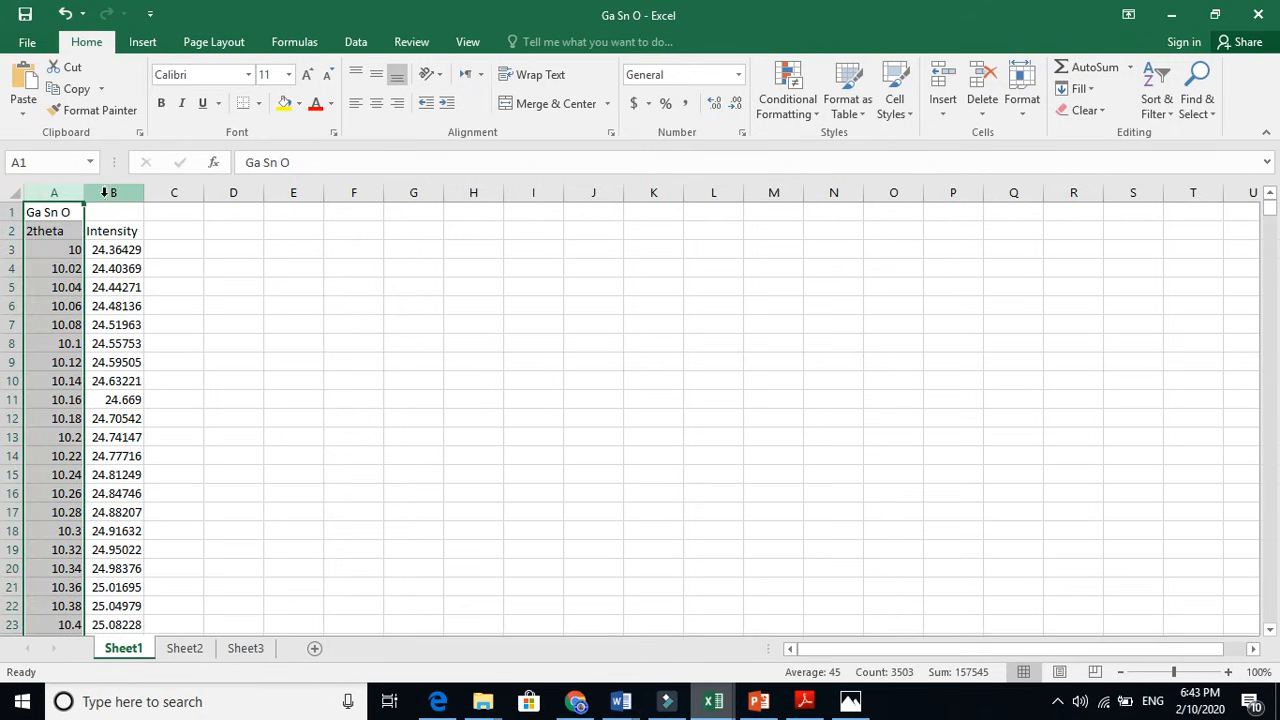
click(112, 192)
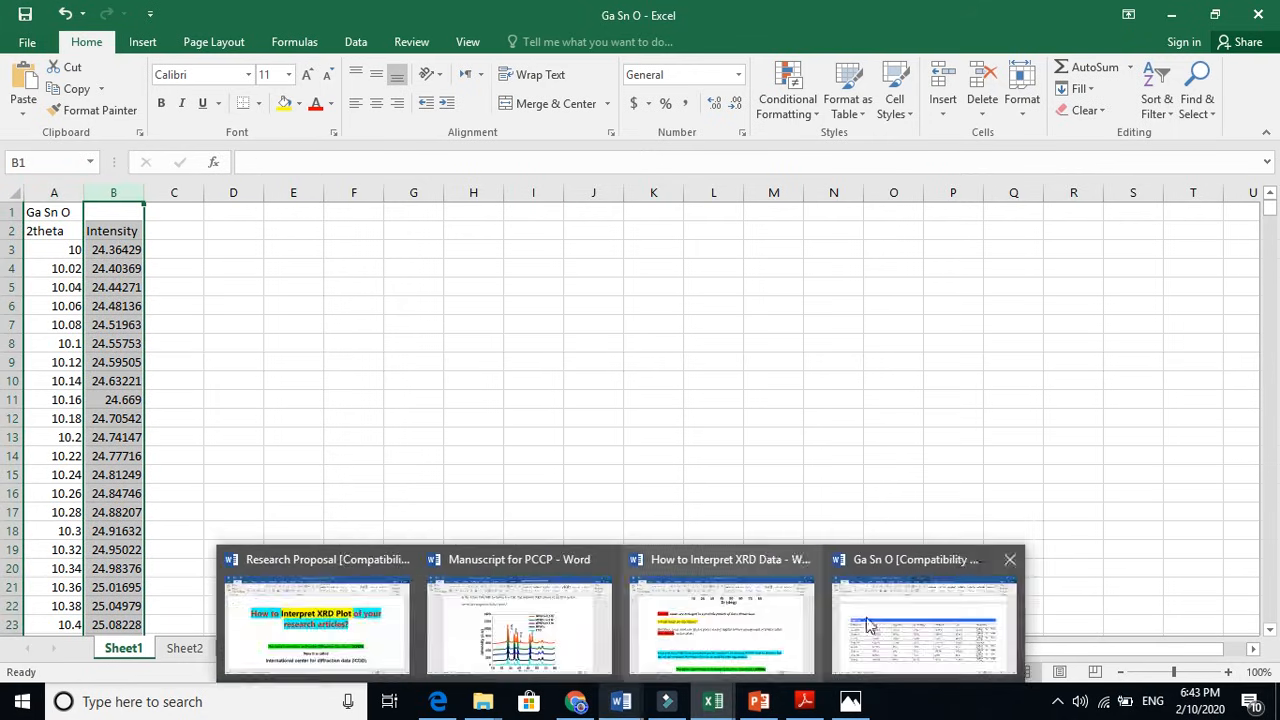
click(920, 624)
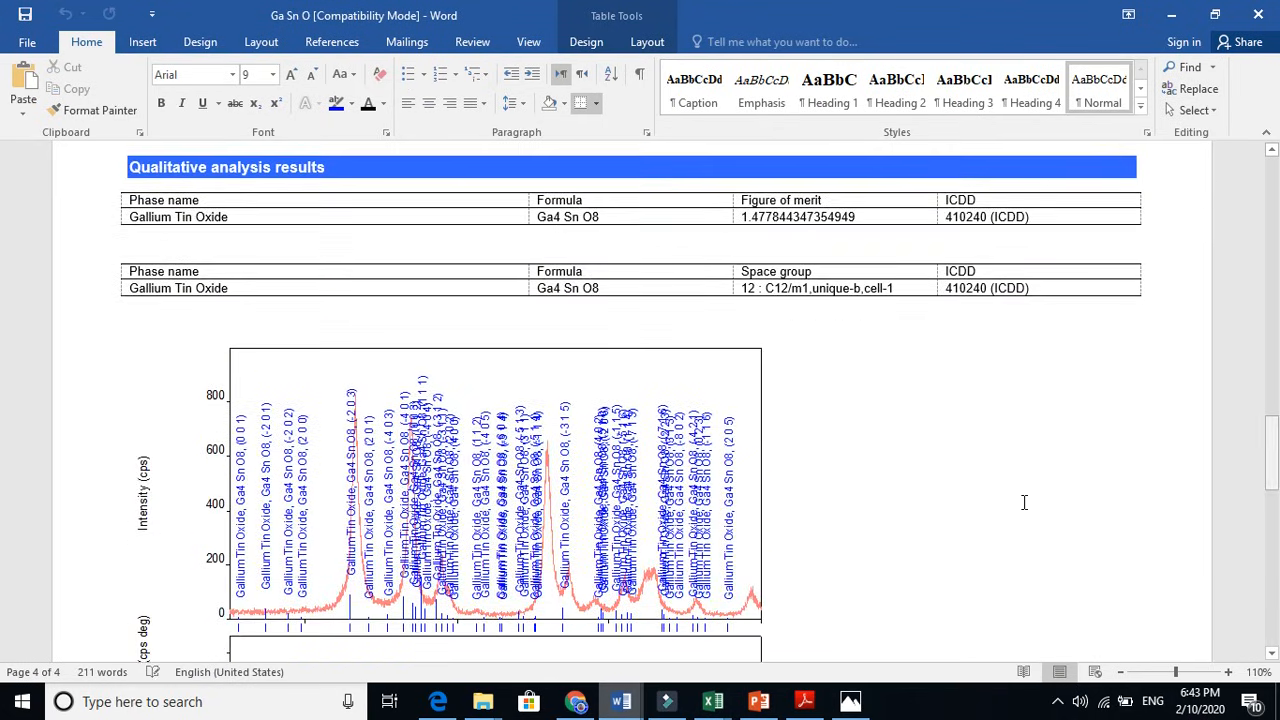
Check the ICDD website in Chrome, then return to the XRD tutorial document at its JCPDS passage.
click(568, 700)
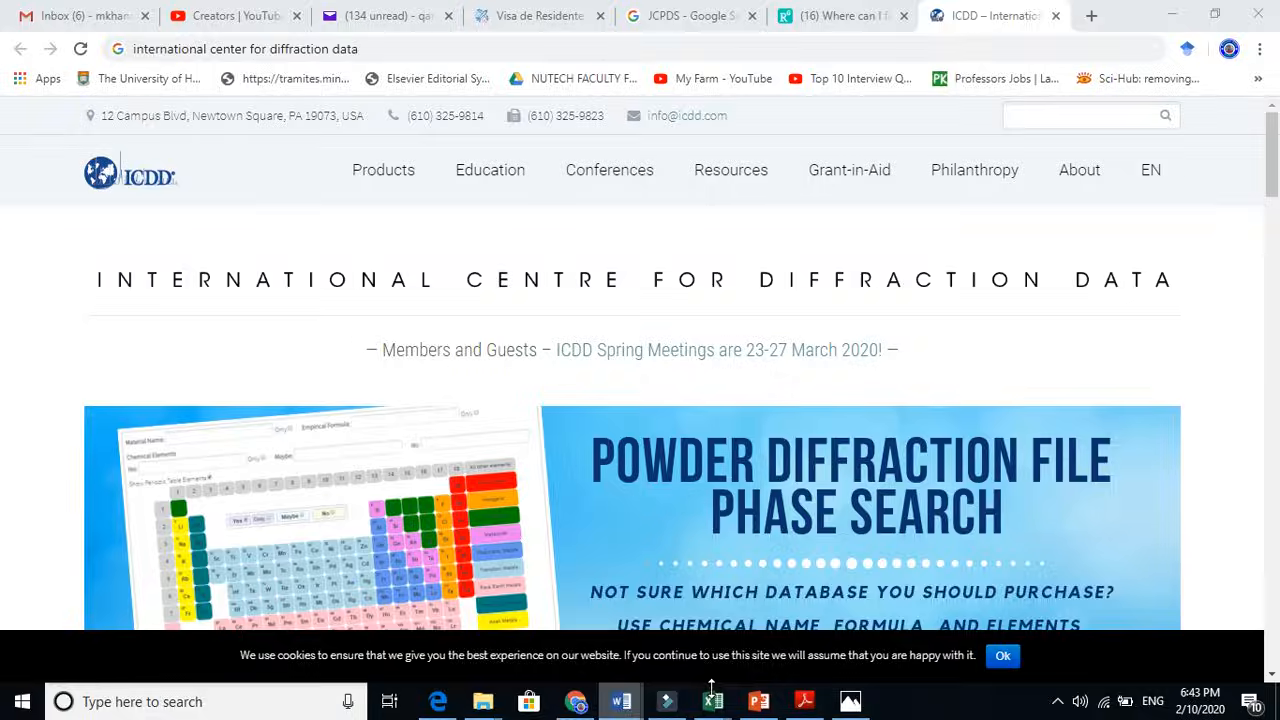
click(712, 700)
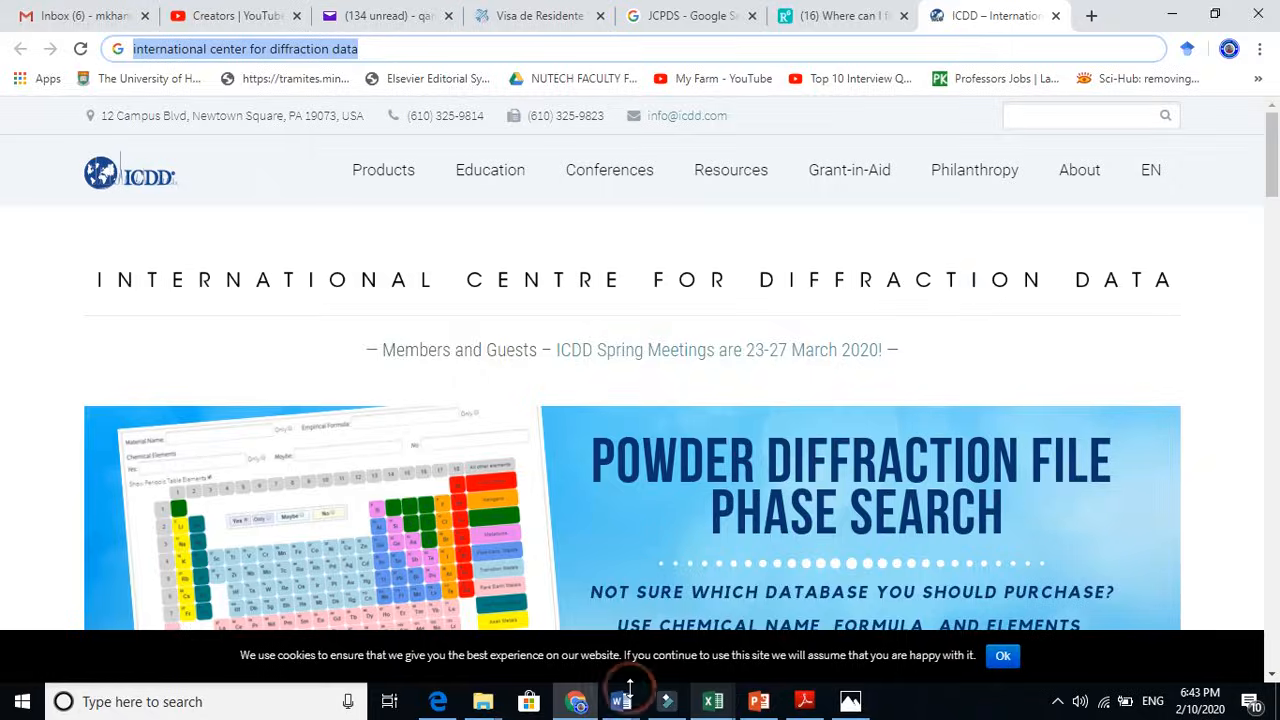
click(620, 700)
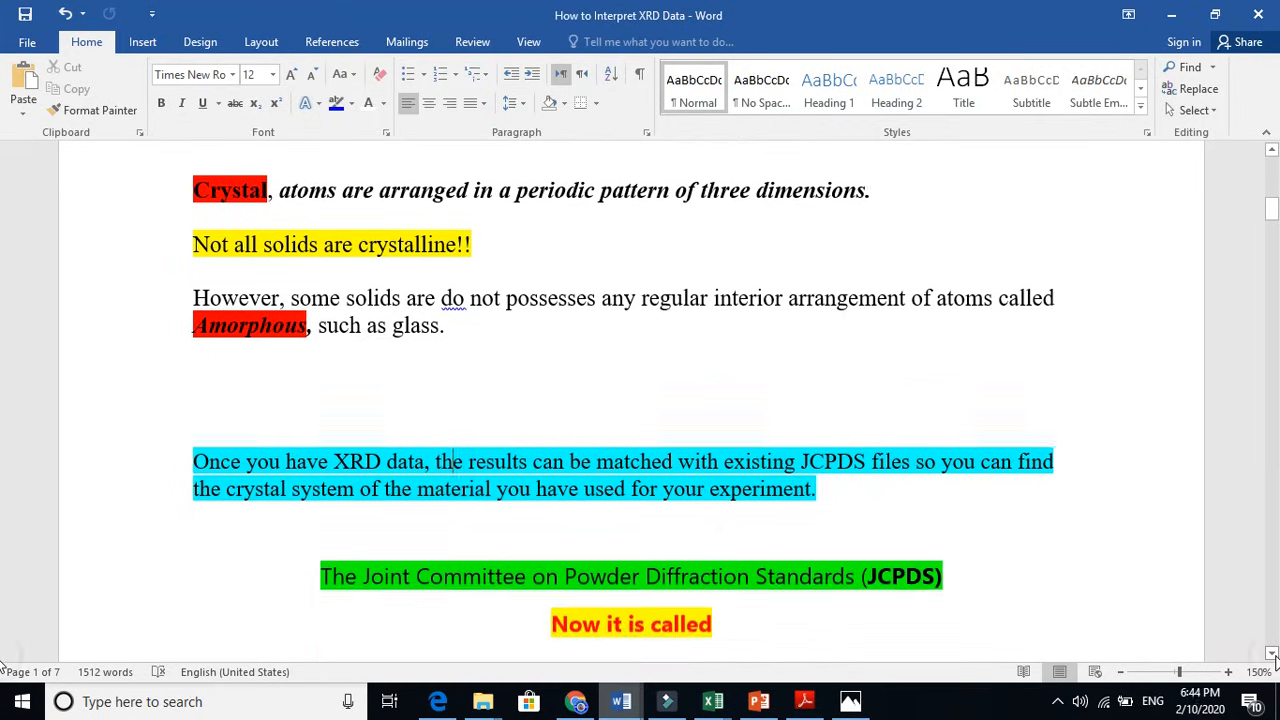
Move past the JCPDS note toward the ICDD heading on page 2.
scroll(down, 3)
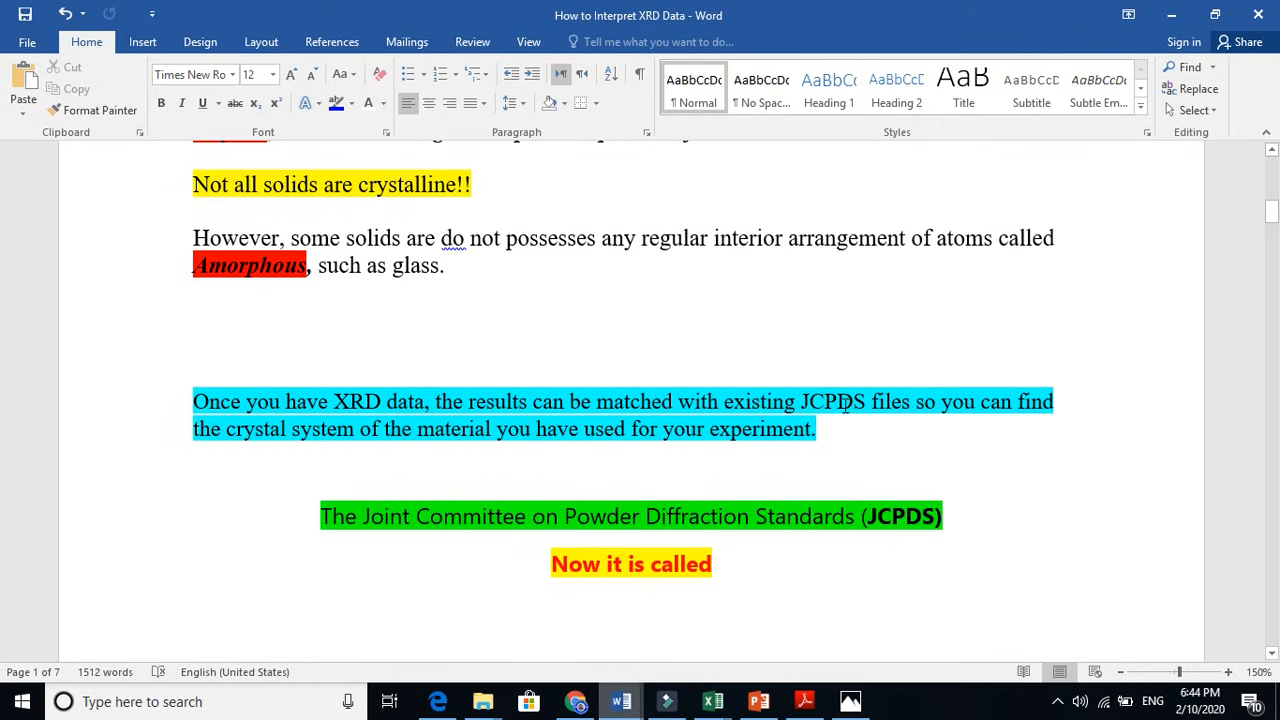
double_click(844, 400)
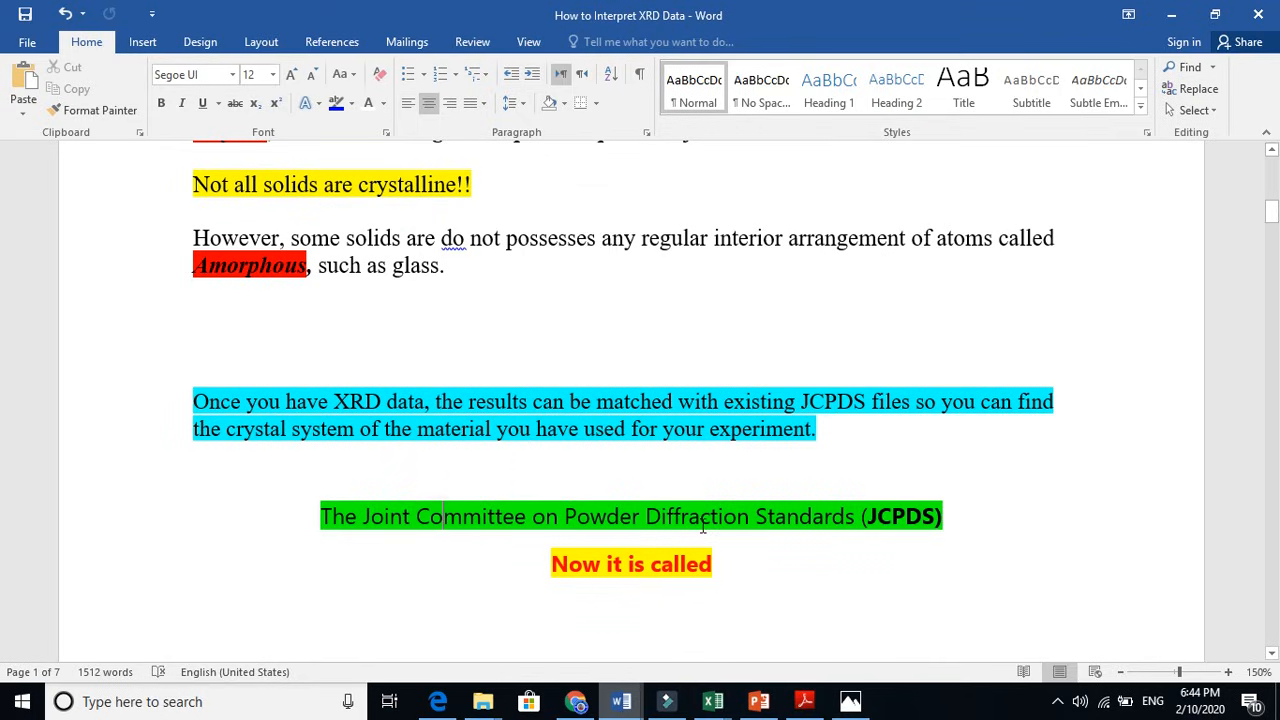
click(880, 528)
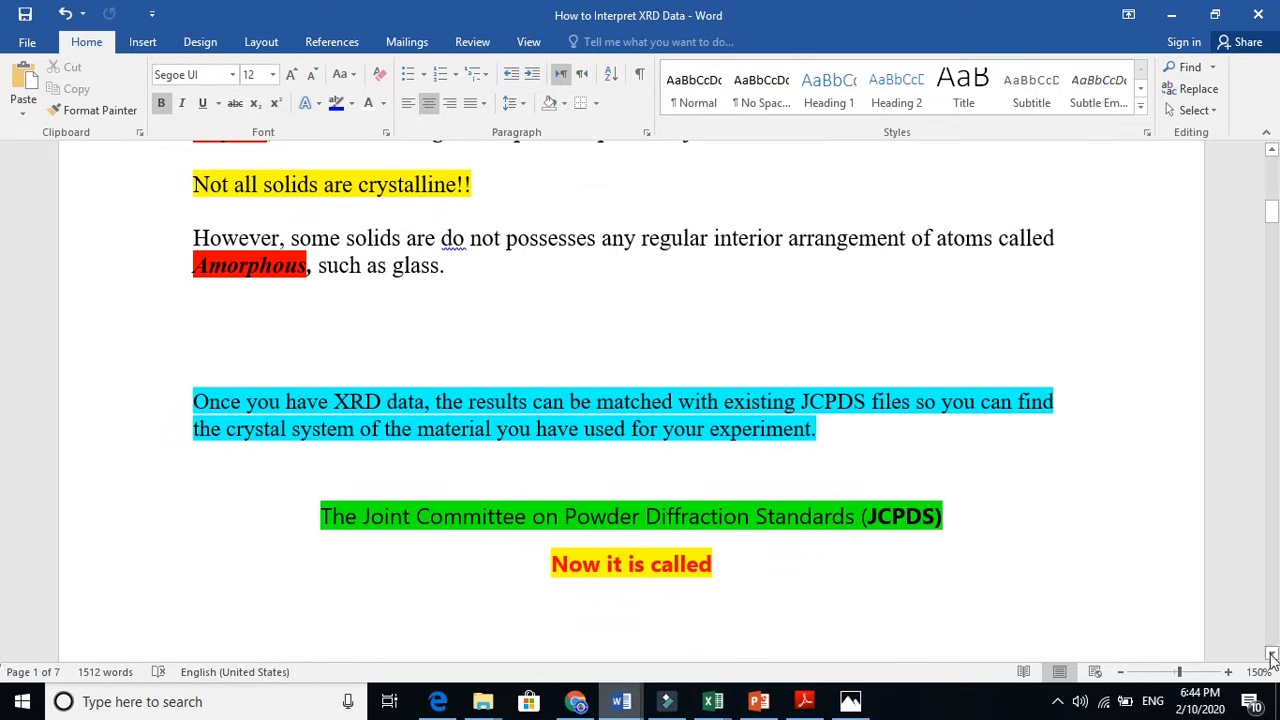
scroll(down, 3)
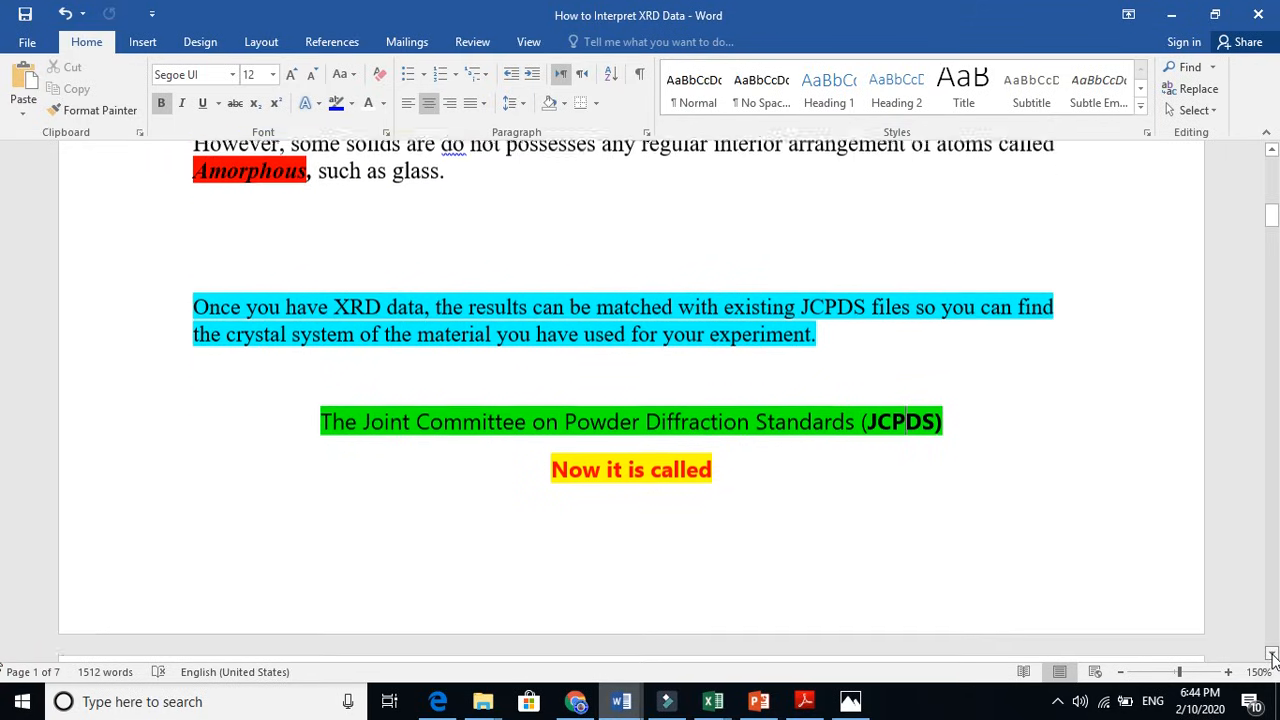
scroll(down, 3)
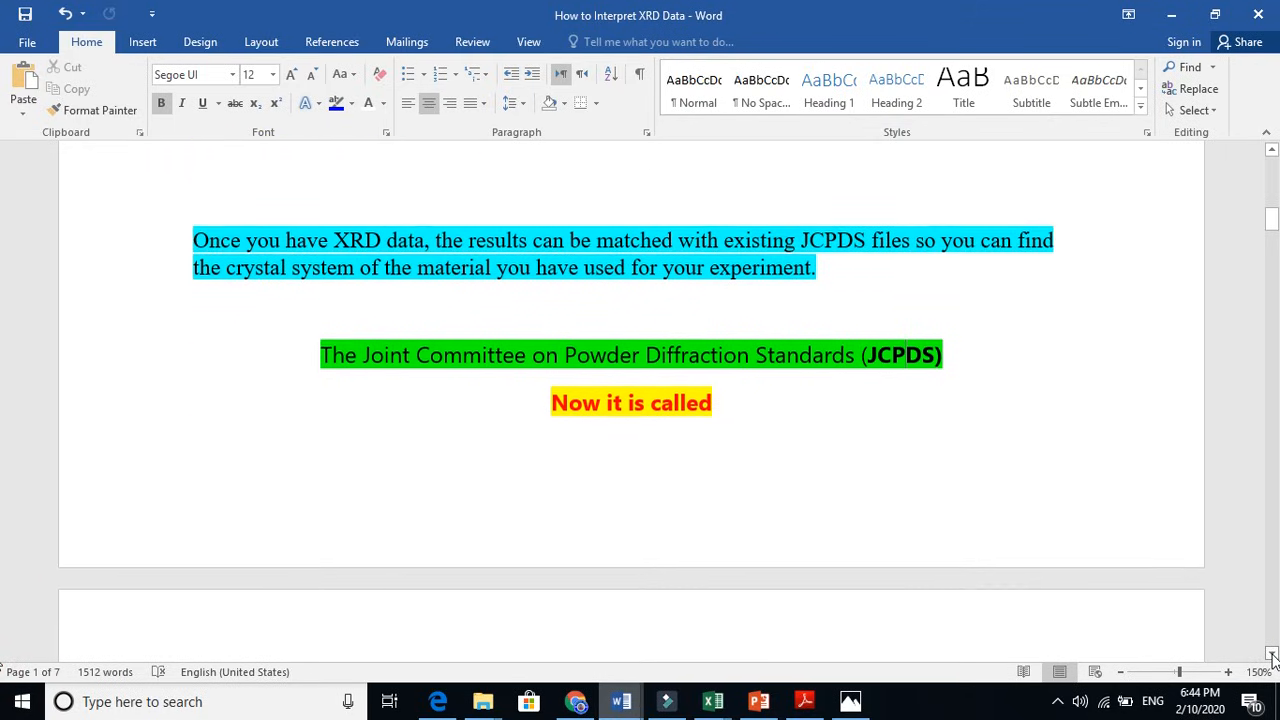
scroll(down, 3)
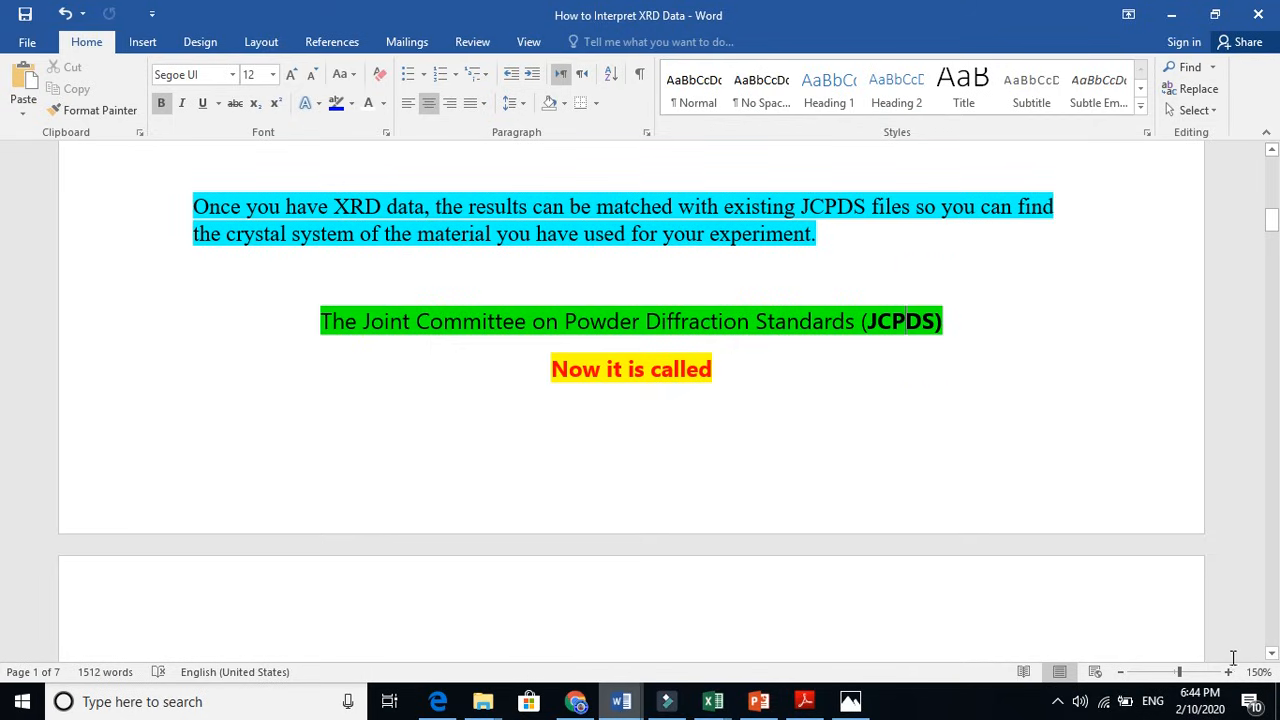
Go through the composites passage on Zn atoms, doping and additional phases.
click(806, 338)
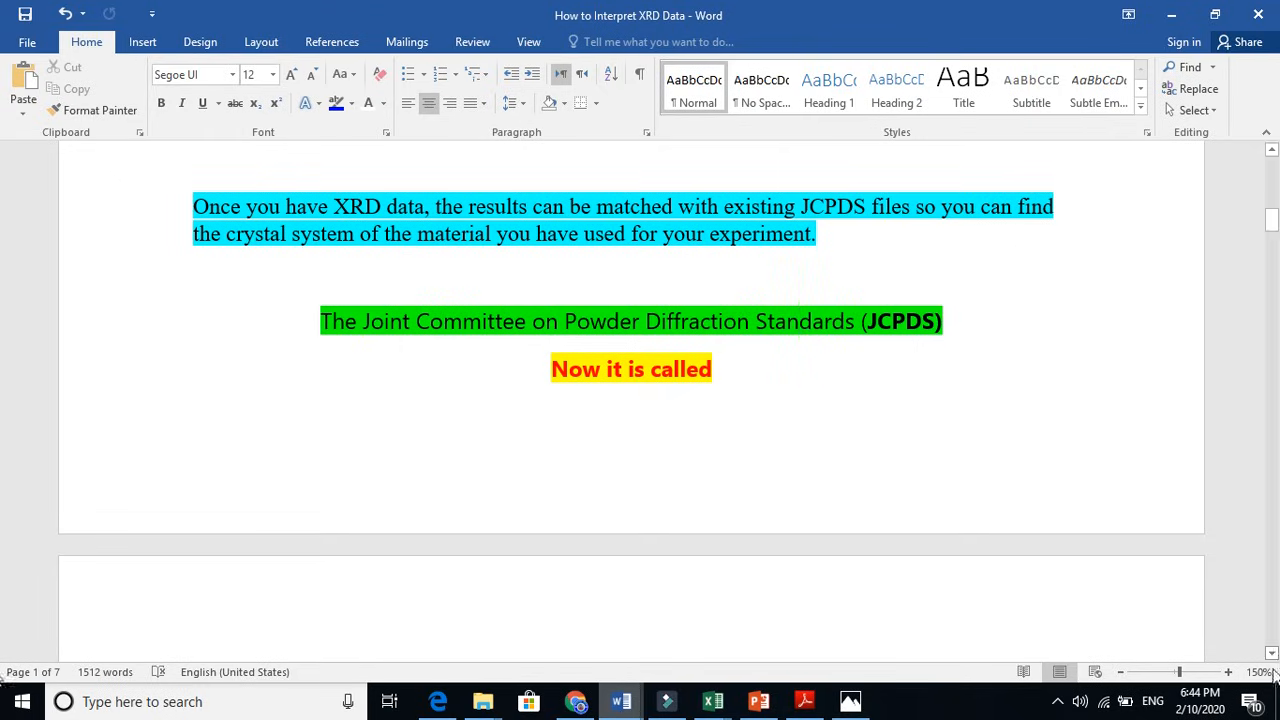
scroll(down, 3)
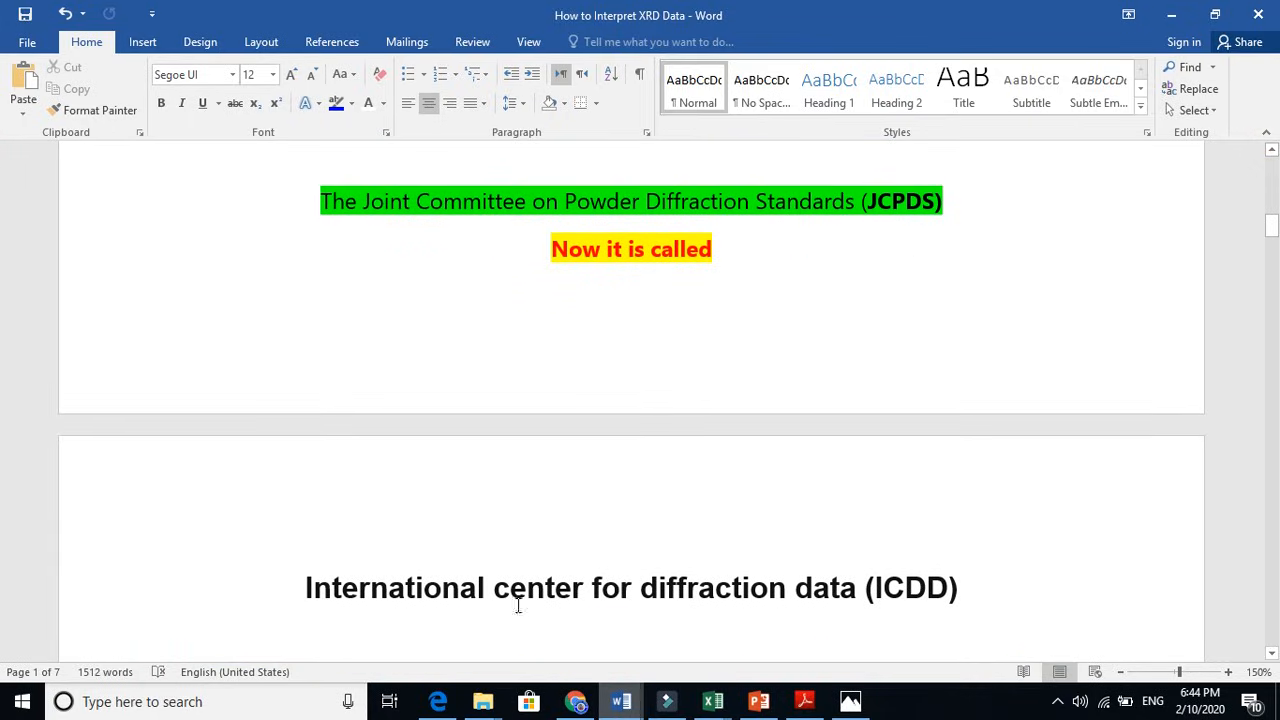
click(390, 588)
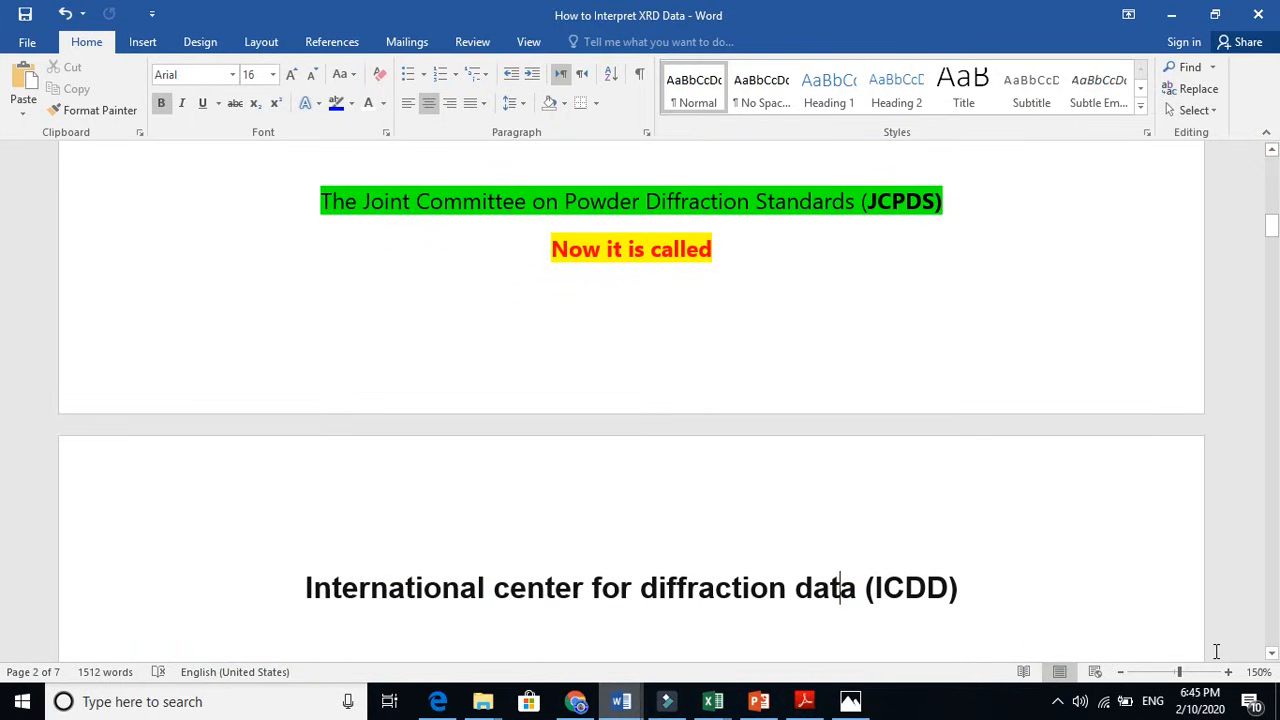
scroll(down, 3)
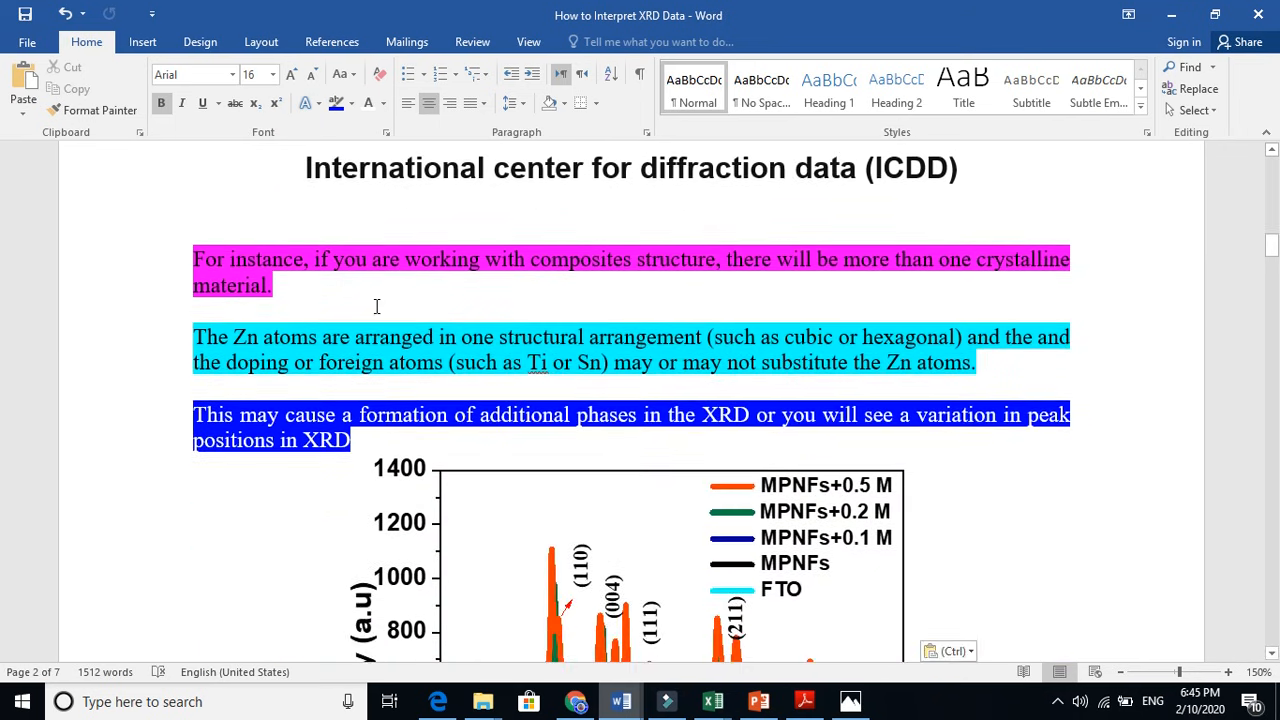
click(278, 284)
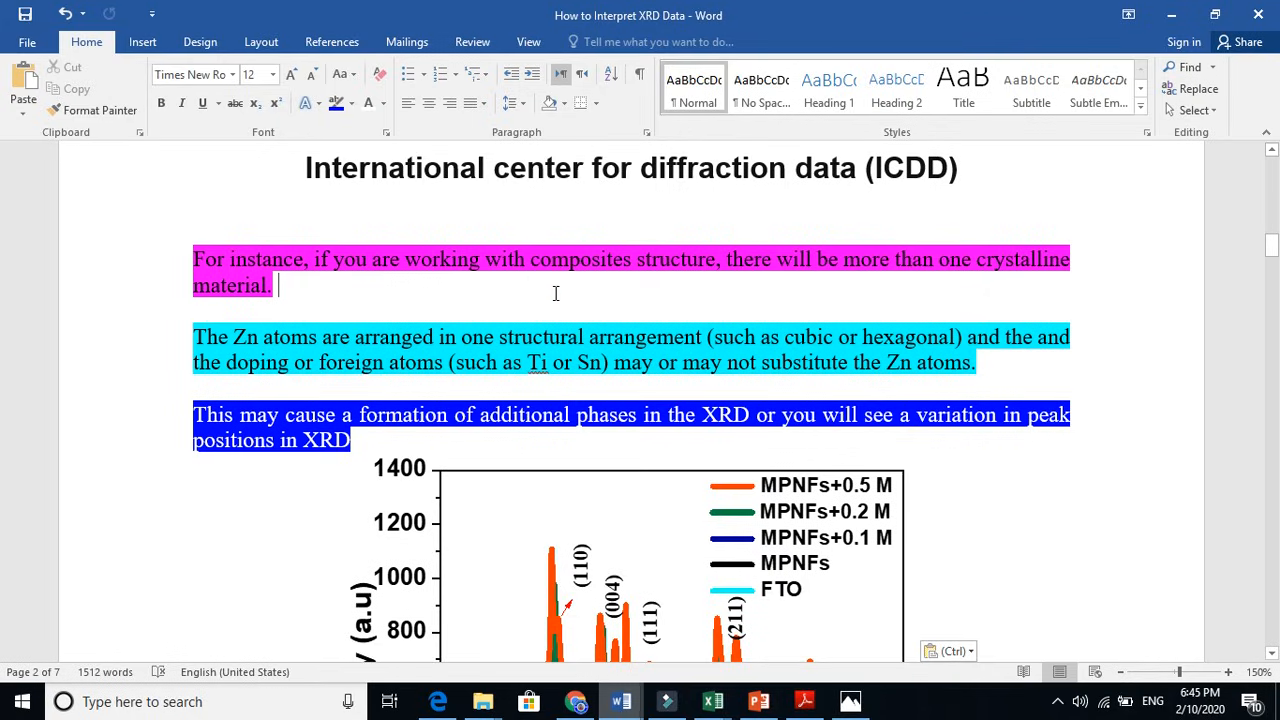
mouse_move(768, 294)
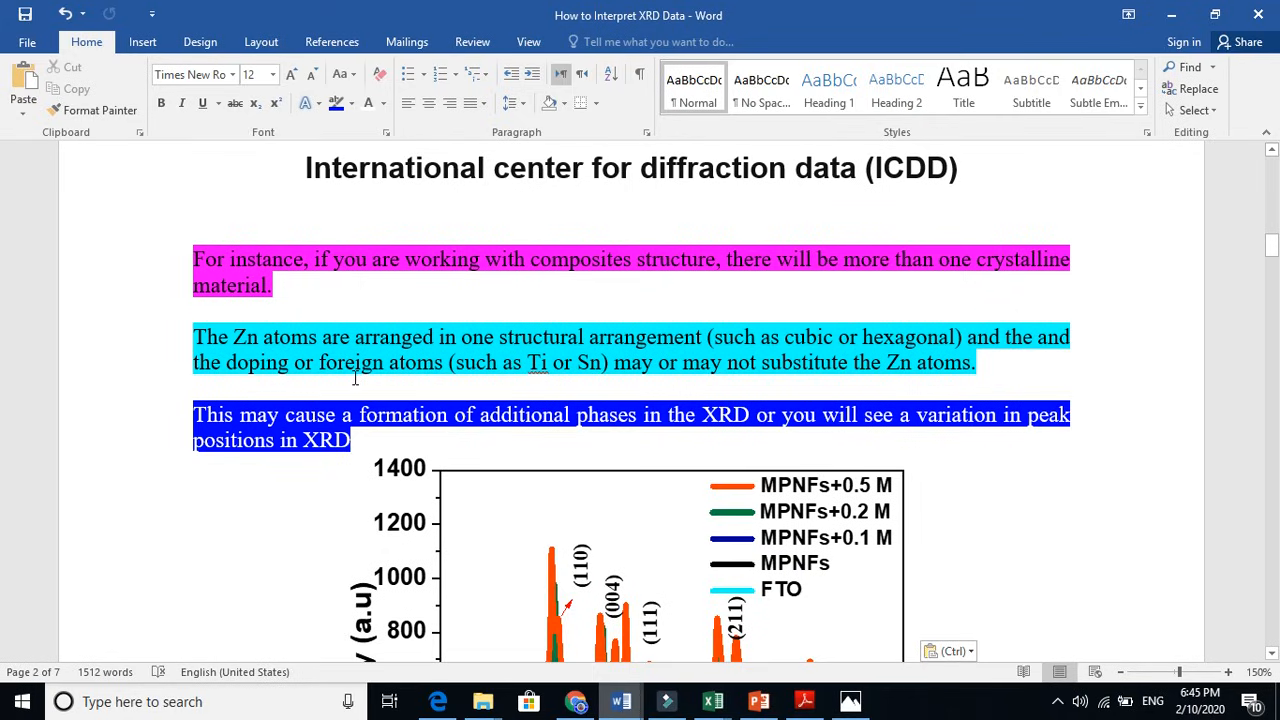
mouse_move(660, 370)
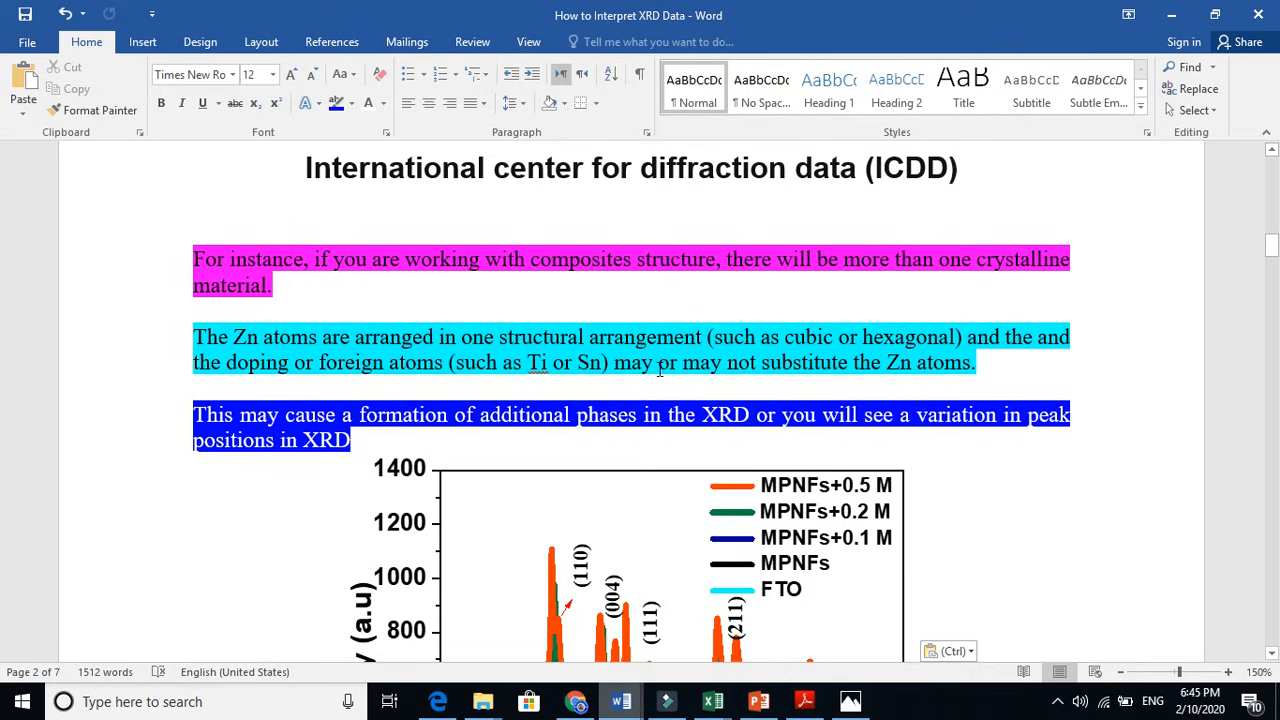
mouse_move(744, 374)
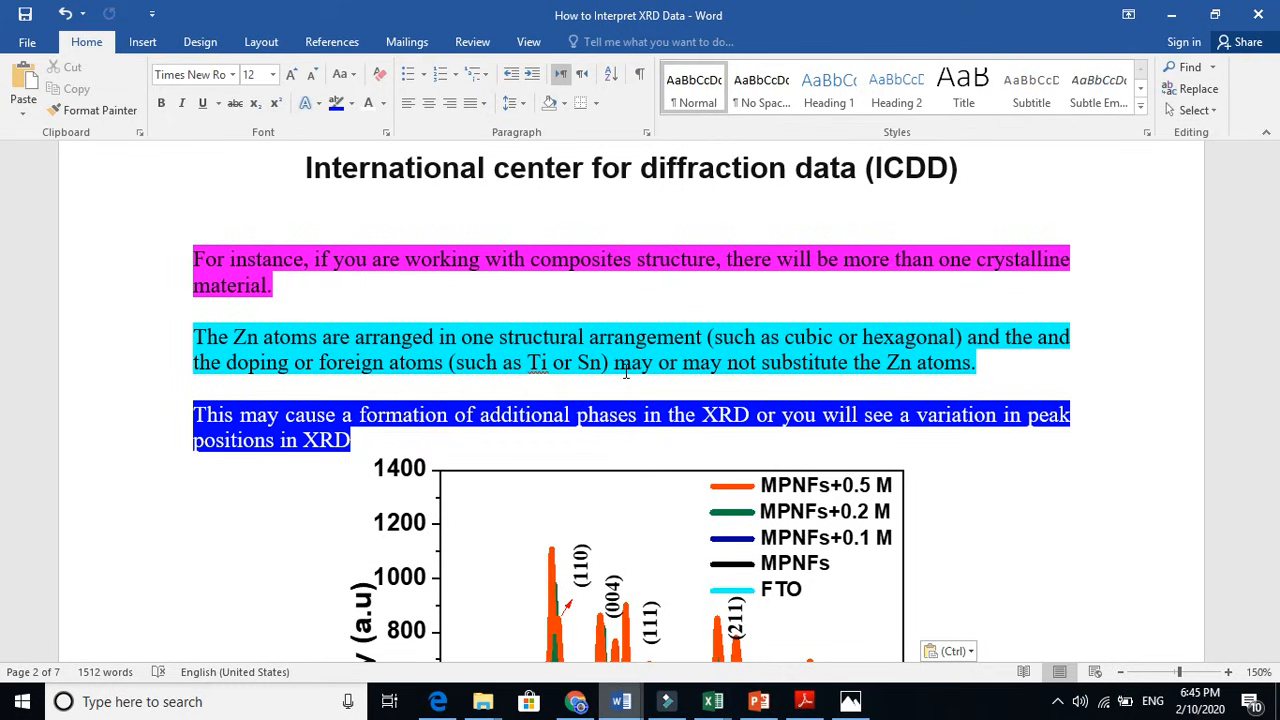
click(376, 414)
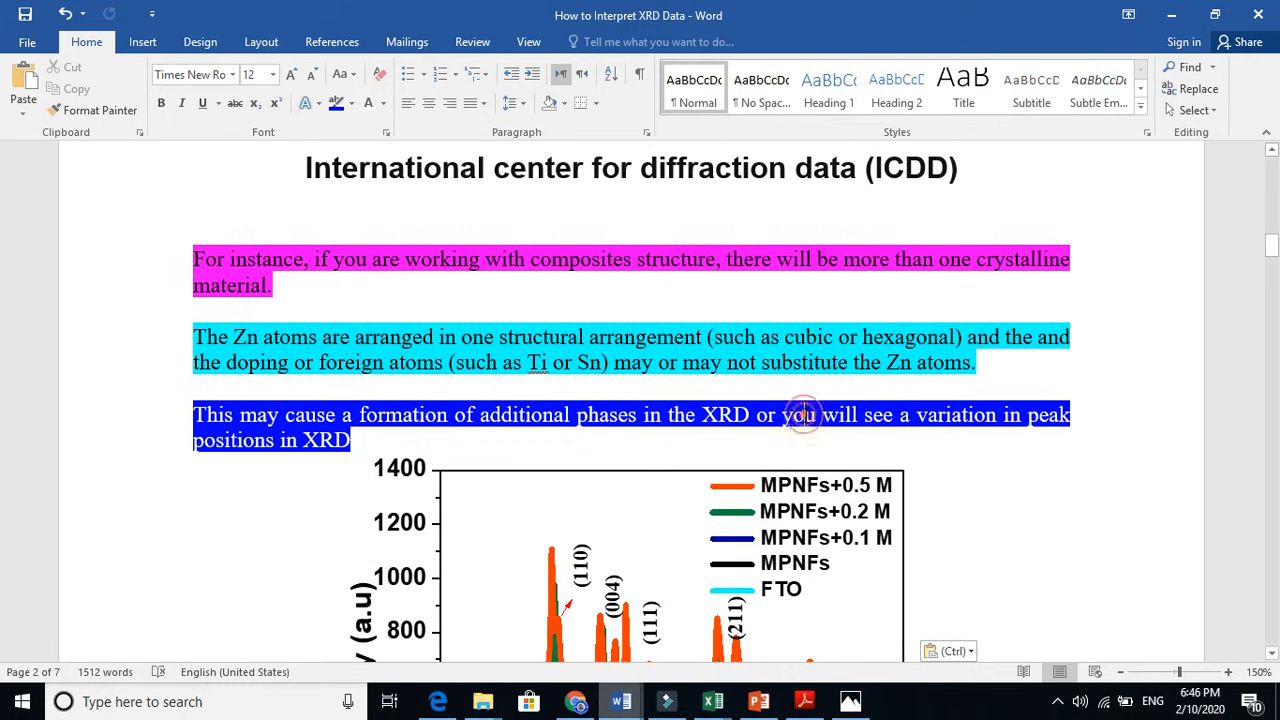
mouse_move(780, 460)
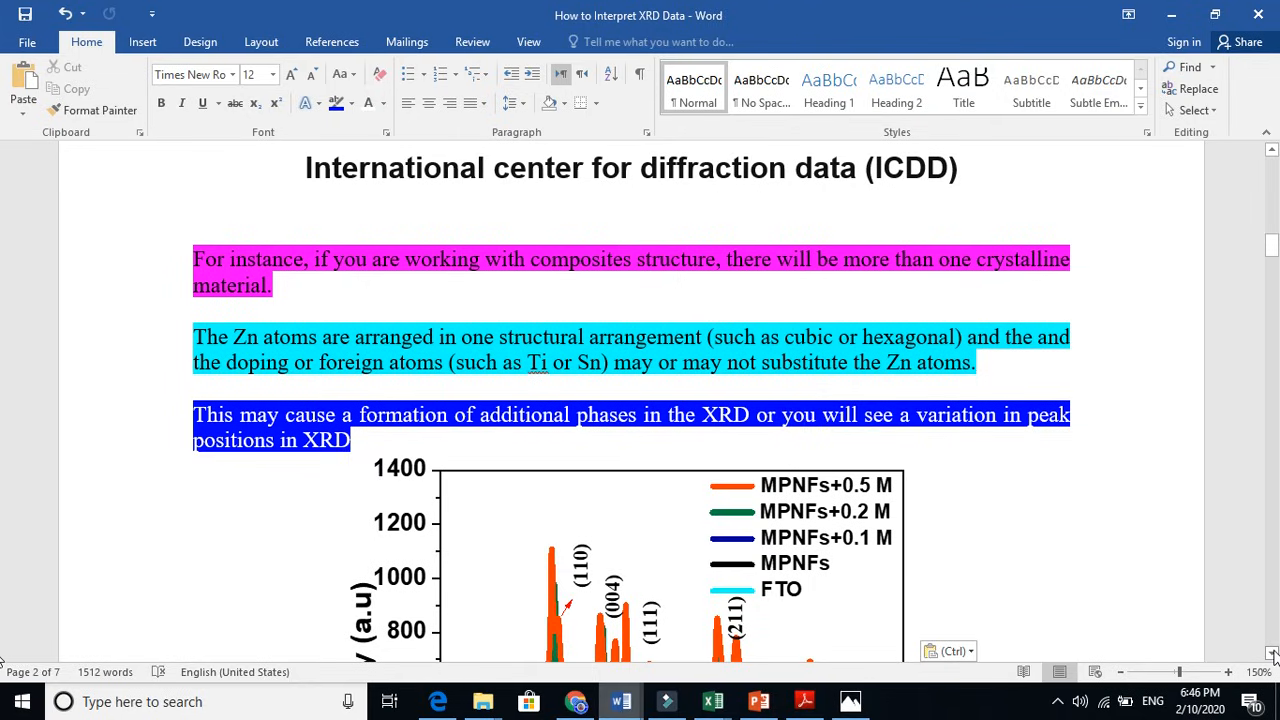
Bring the full composite XRD plot of MPNFs doping levels and FTO with labelled peaks into view.
scroll(down, 3)
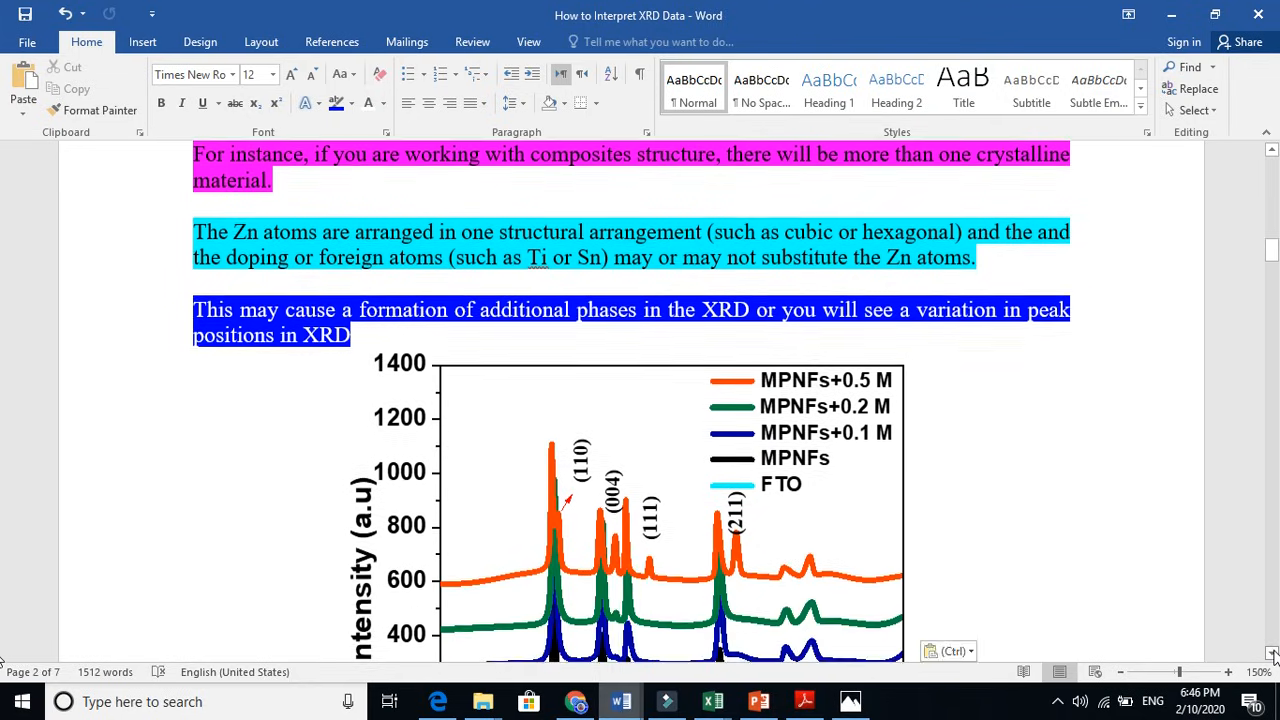
scroll(down, 3)
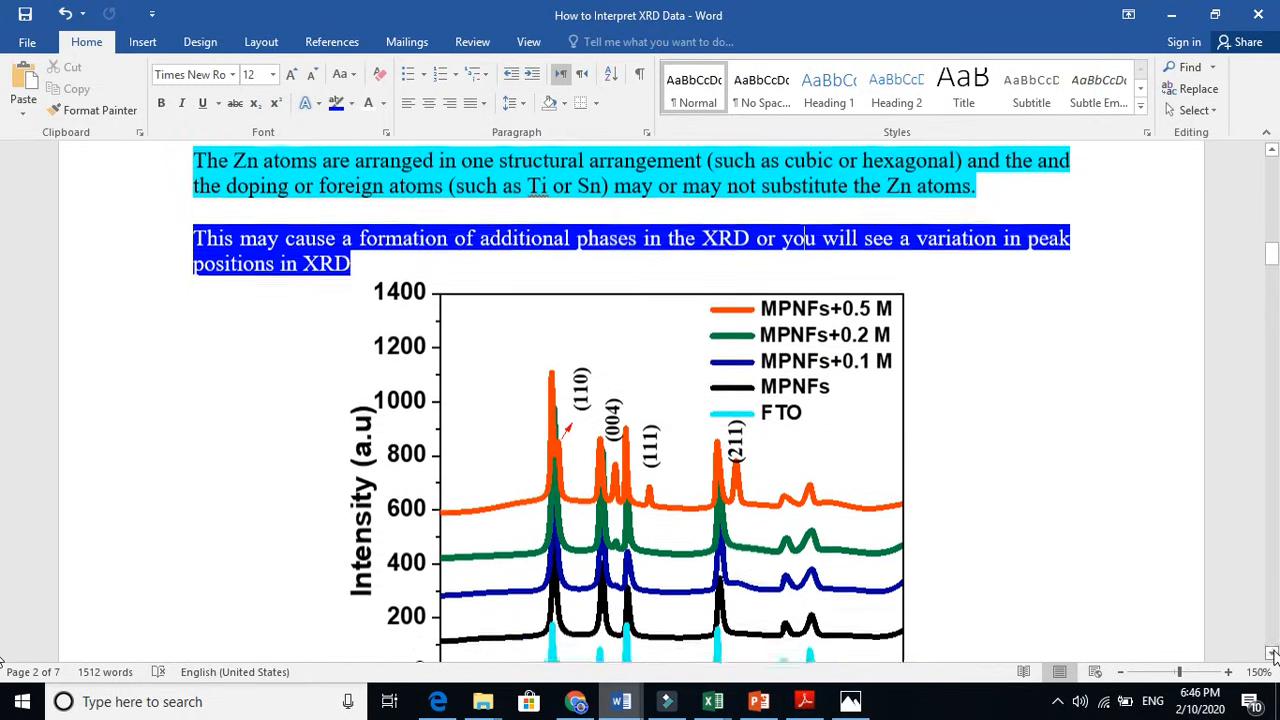
scroll(down, 3)
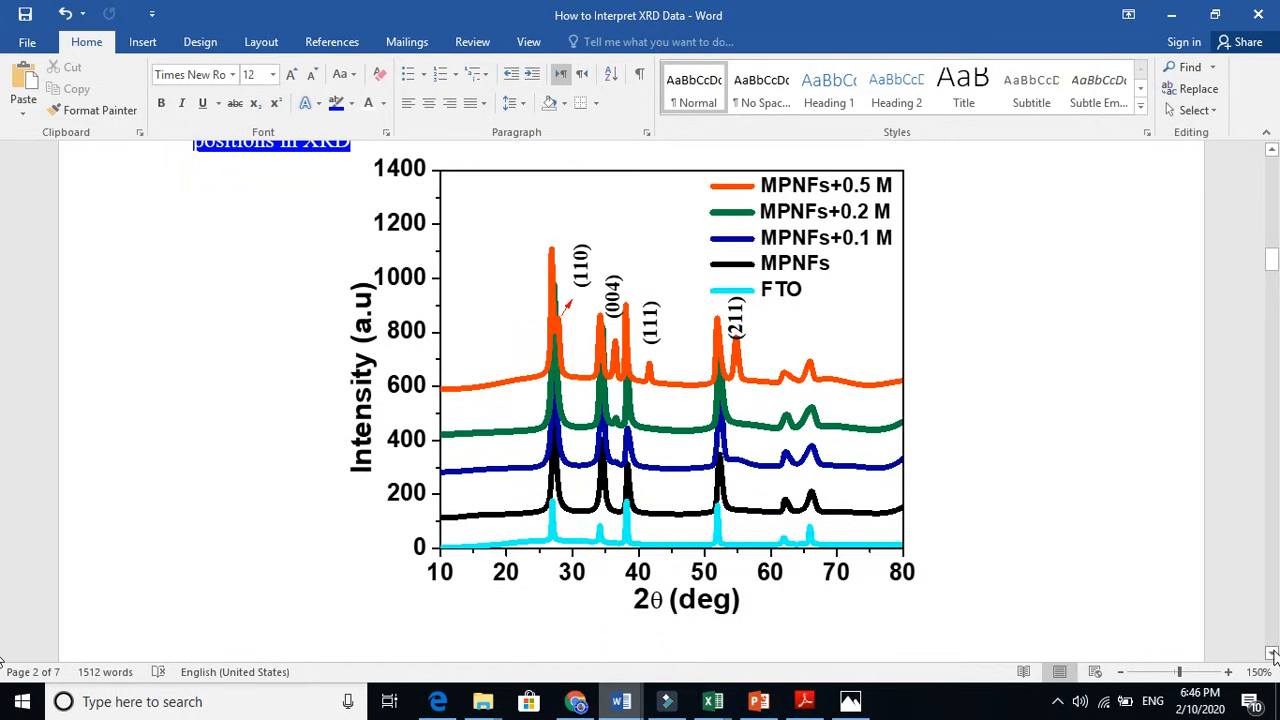
mouse_move(538, 268)
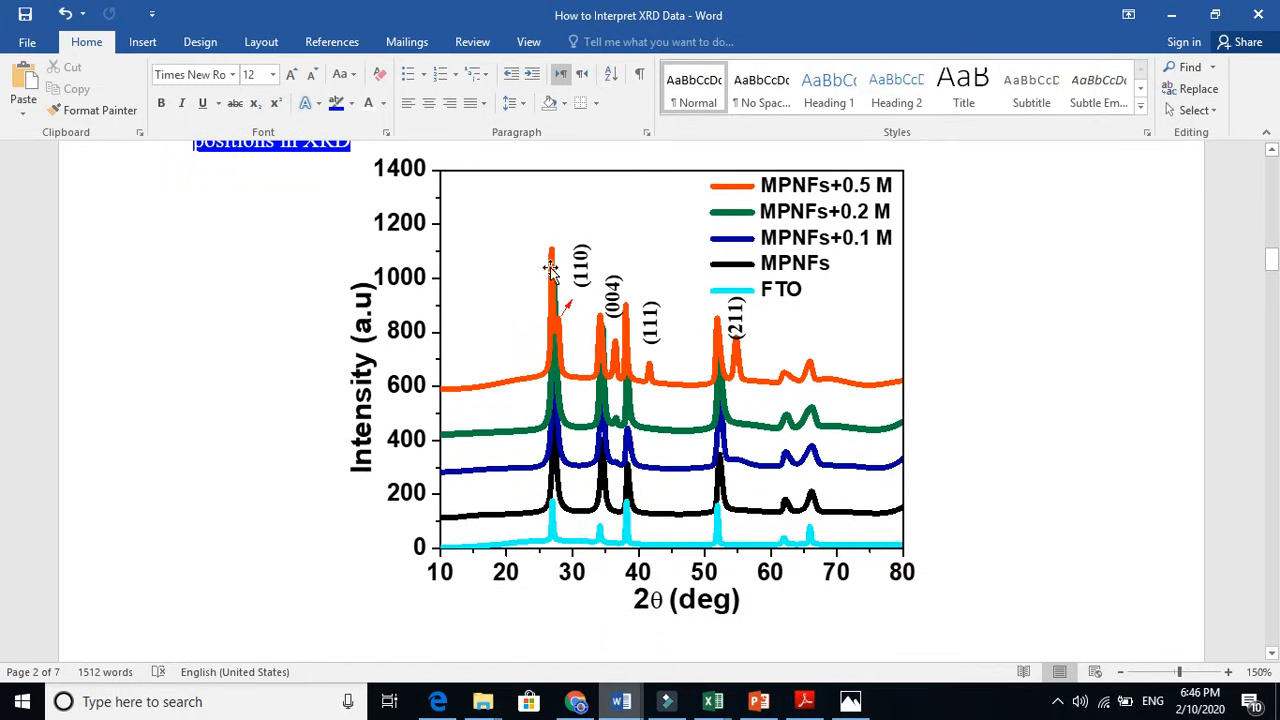
mouse_move(8, 184)
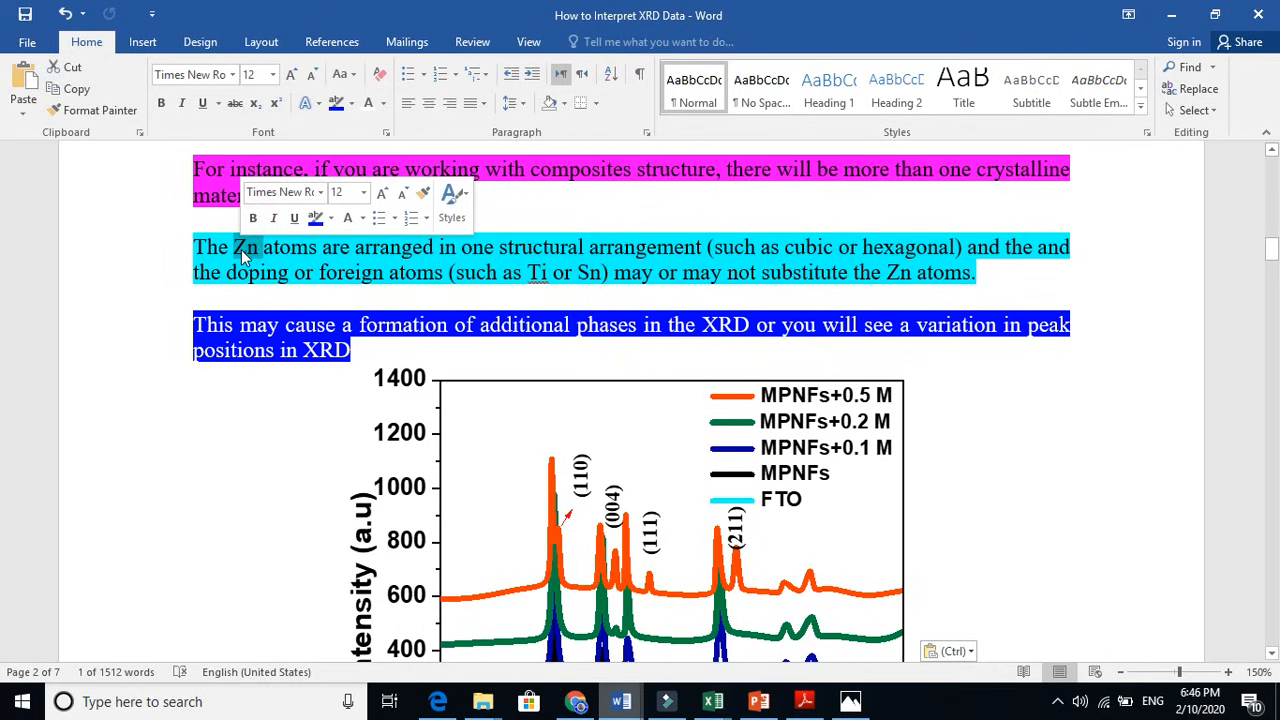
mouse_move(474, 284)
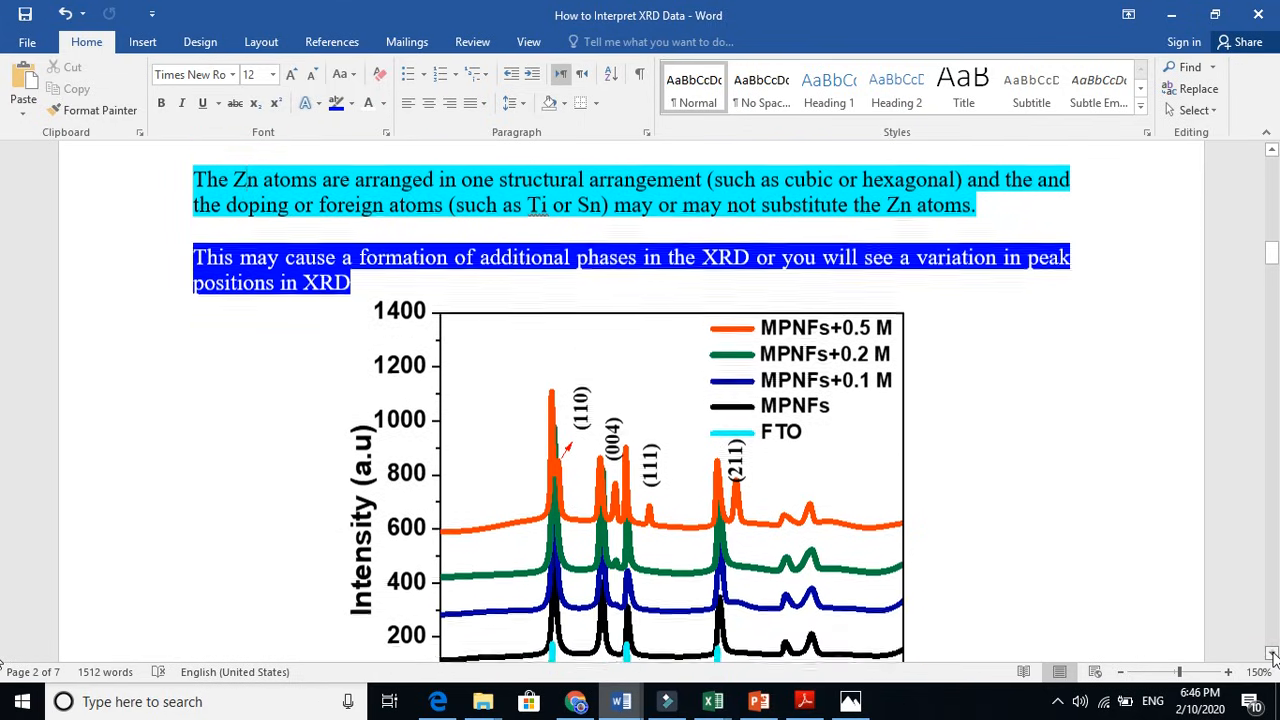
scroll(down, 3)
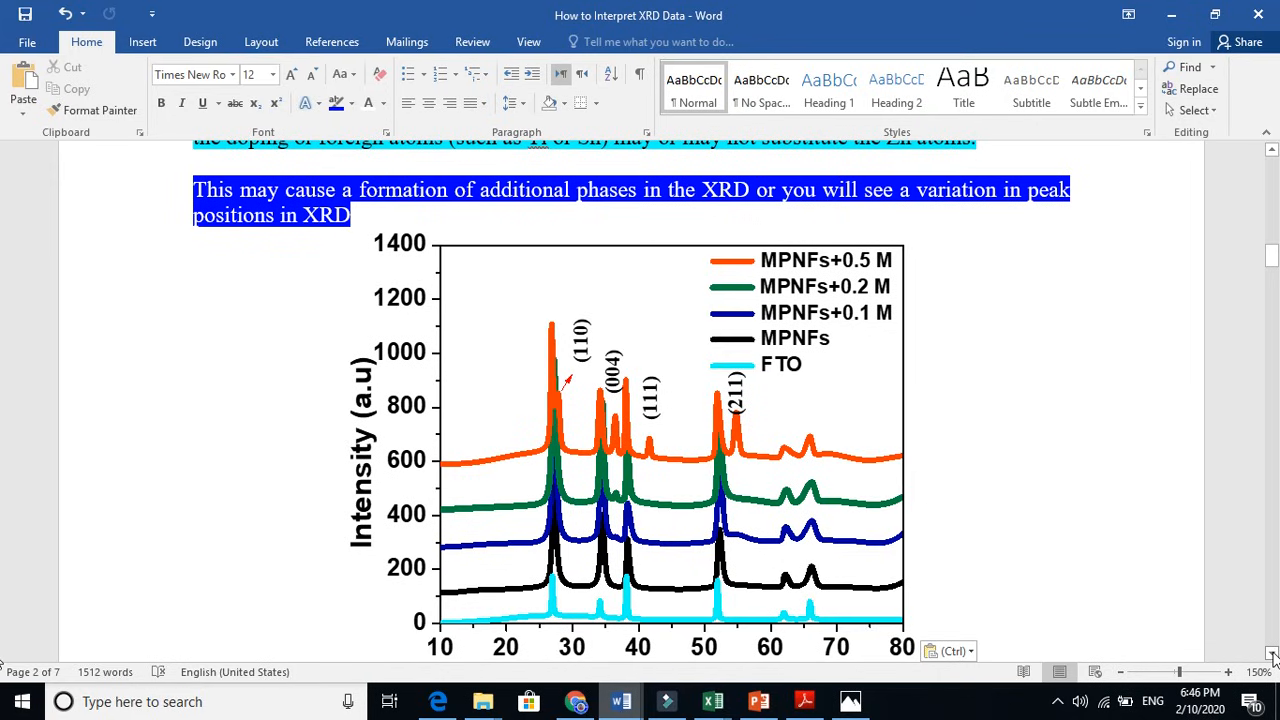
scroll(down, 3)
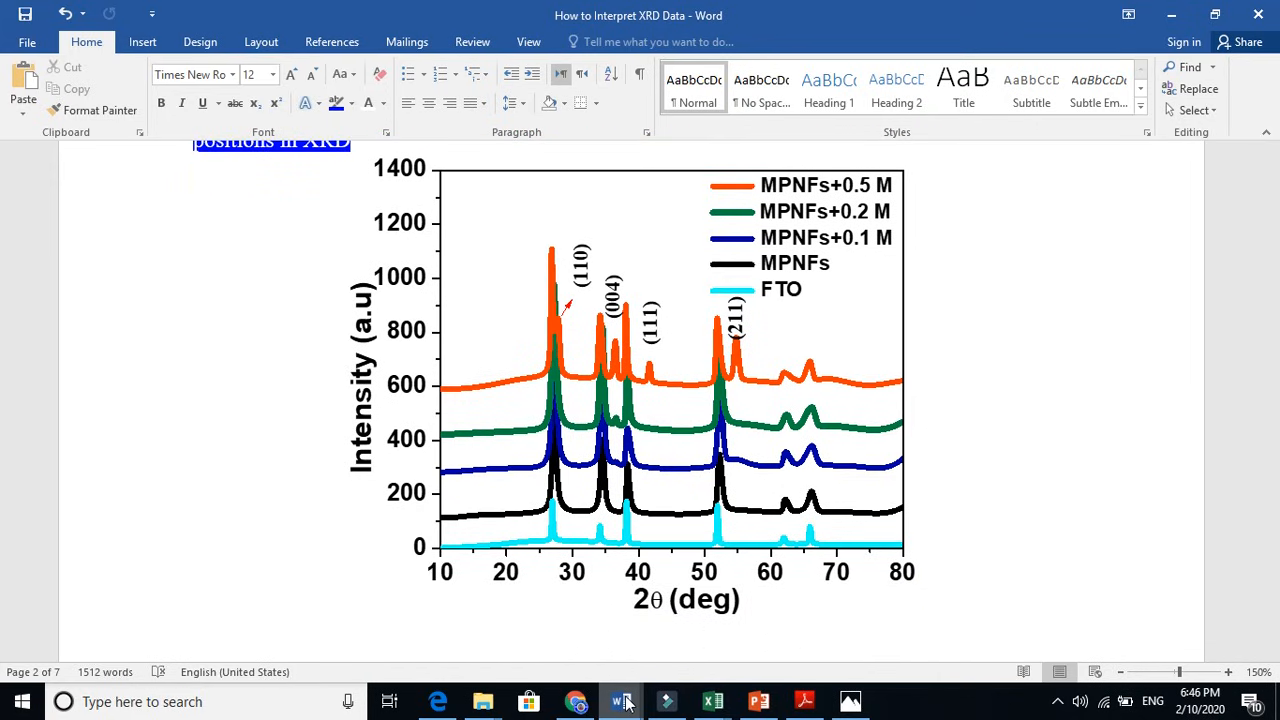
Switch to the PCCP manuscript and point out the XRD and Figure references in its XRD paragraph.
click(620, 700)
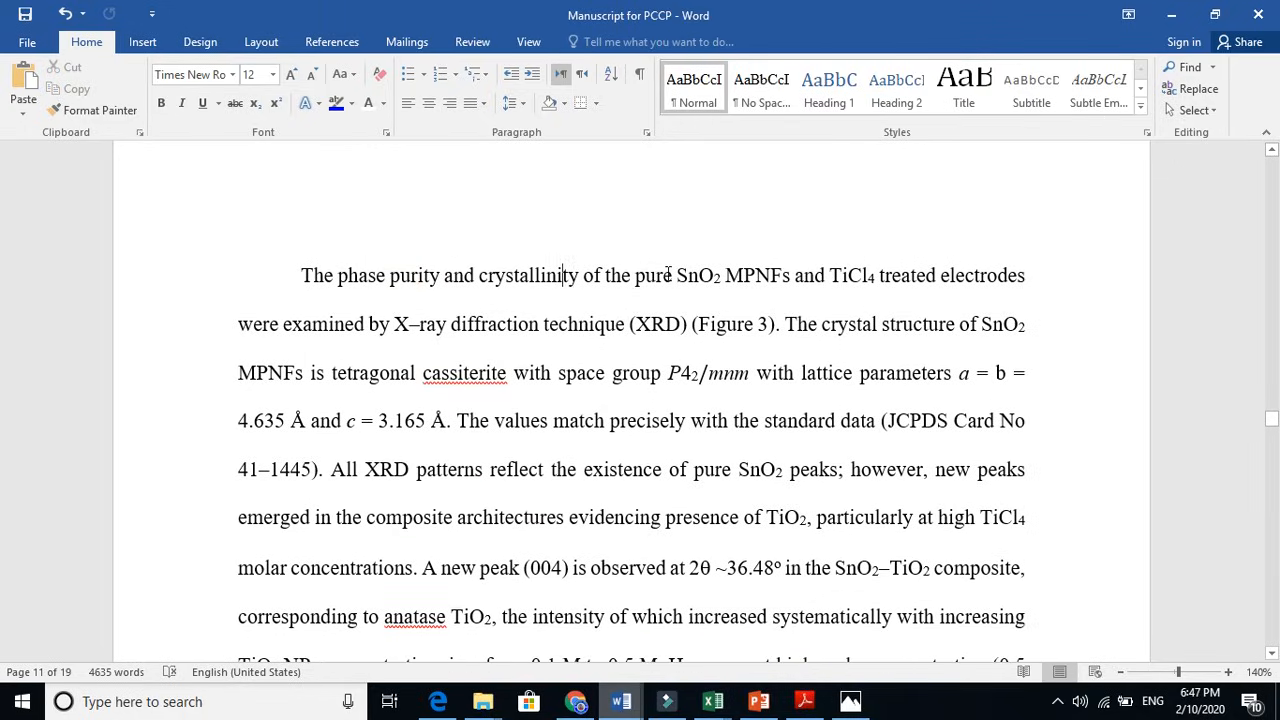
click(860, 278)
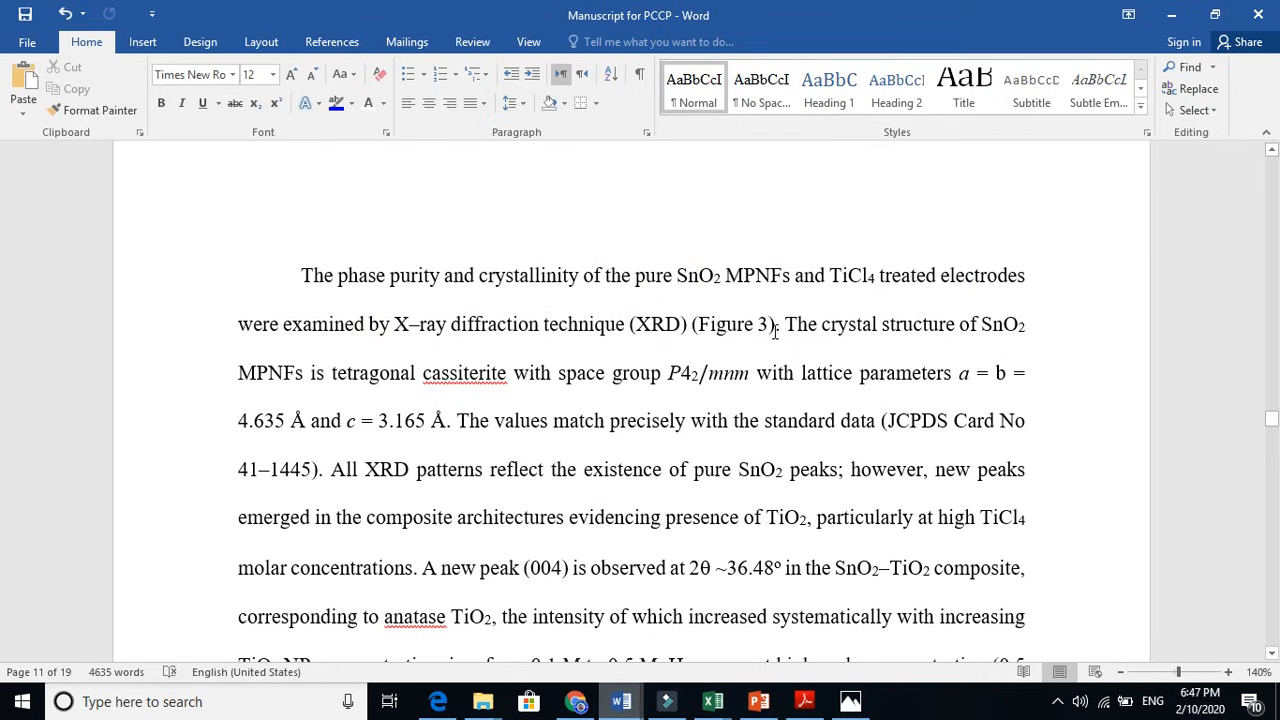
drag(676, 276, 780, 324)
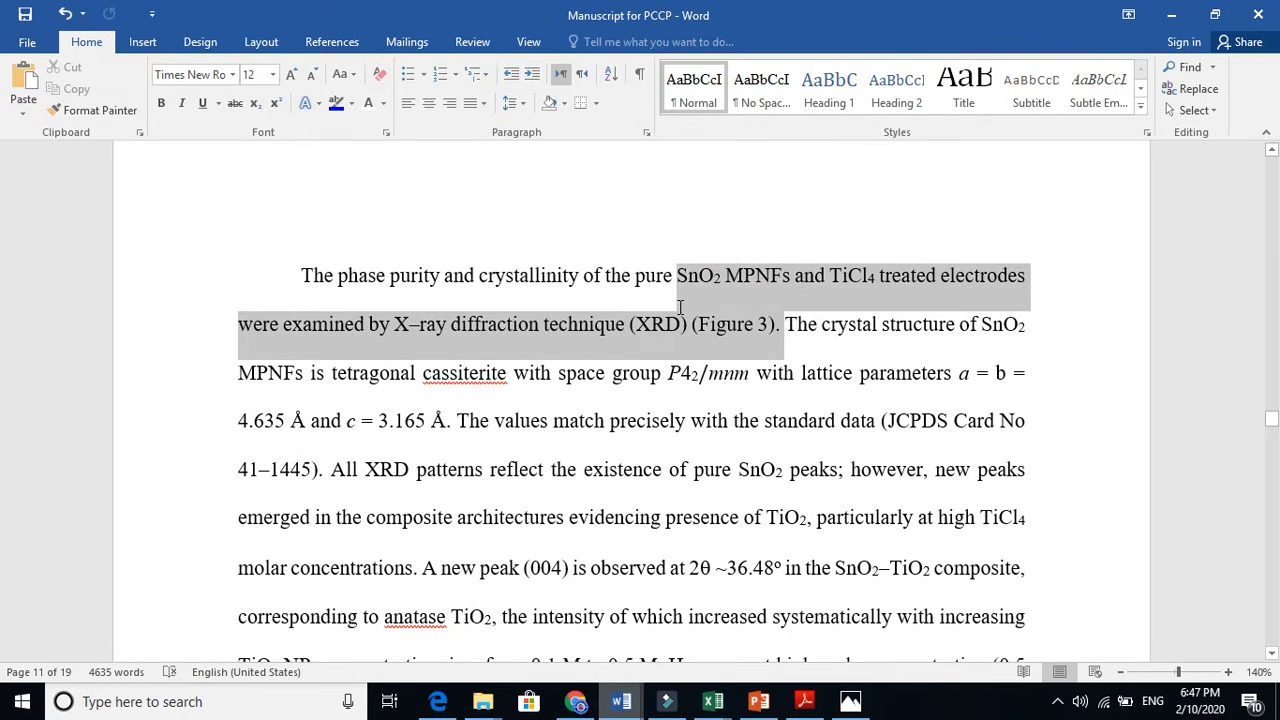
double_click(650, 324)
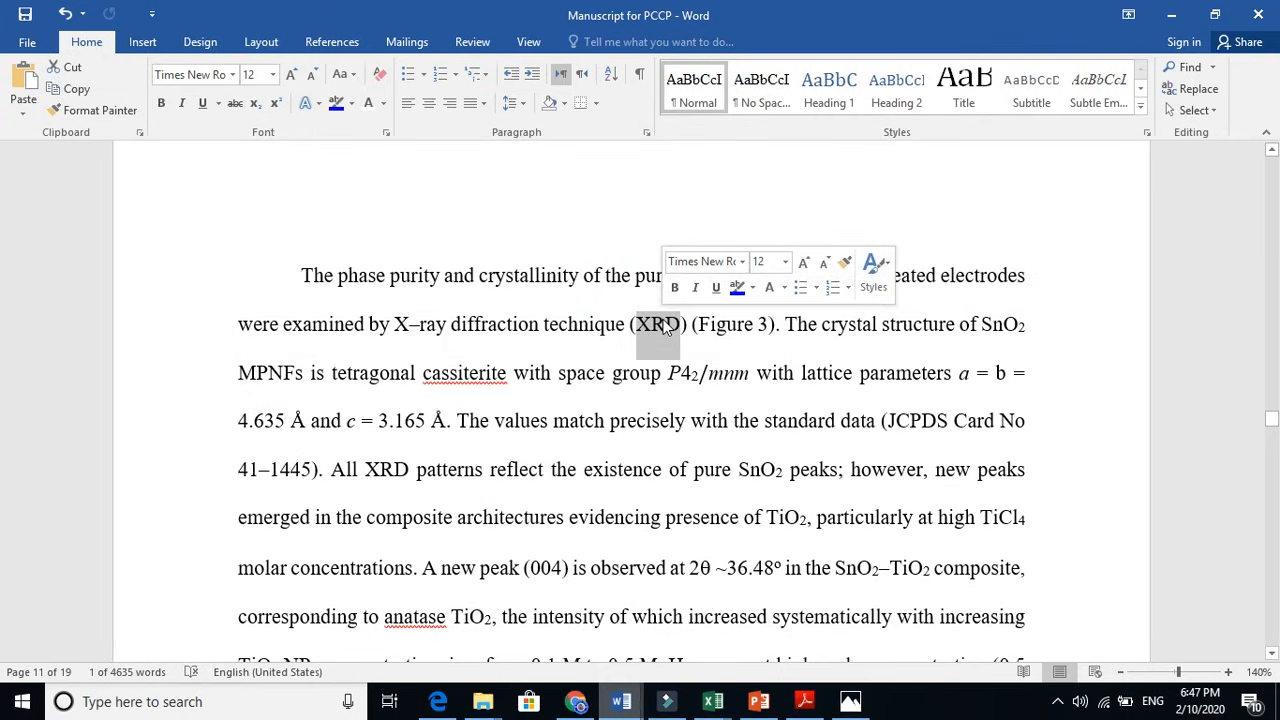
click(728, 330)
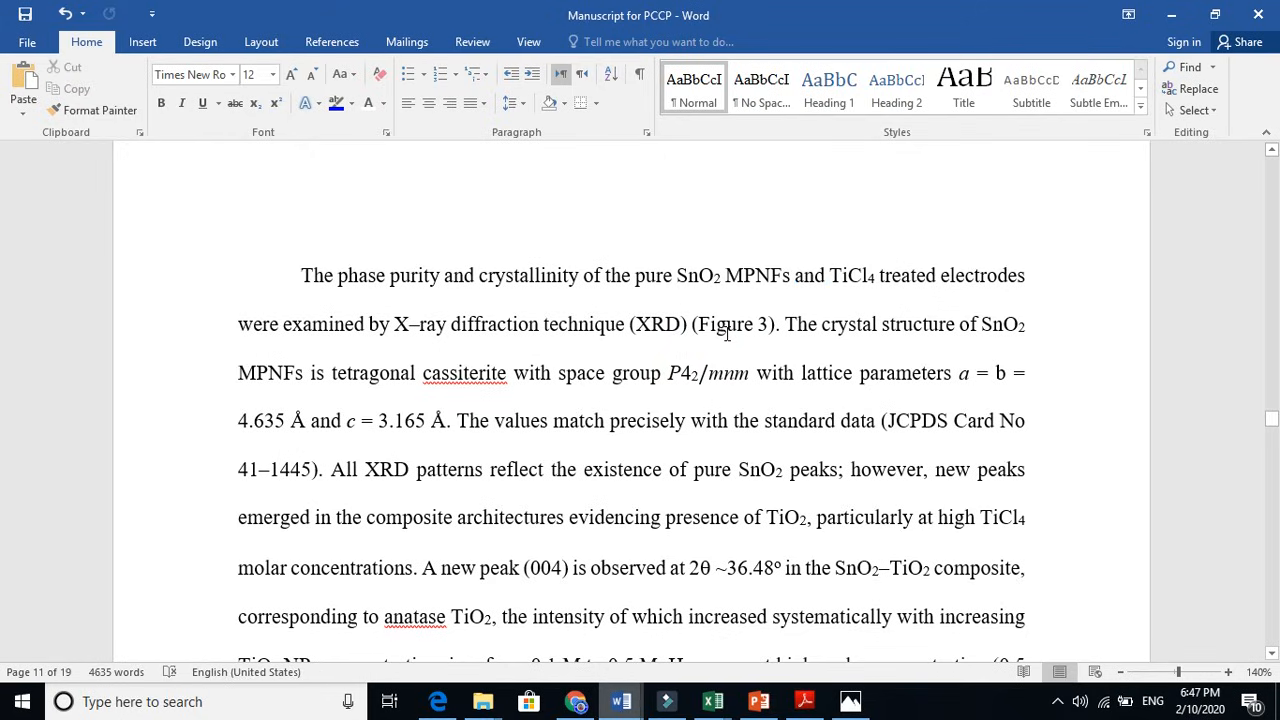
double_click(748, 324)
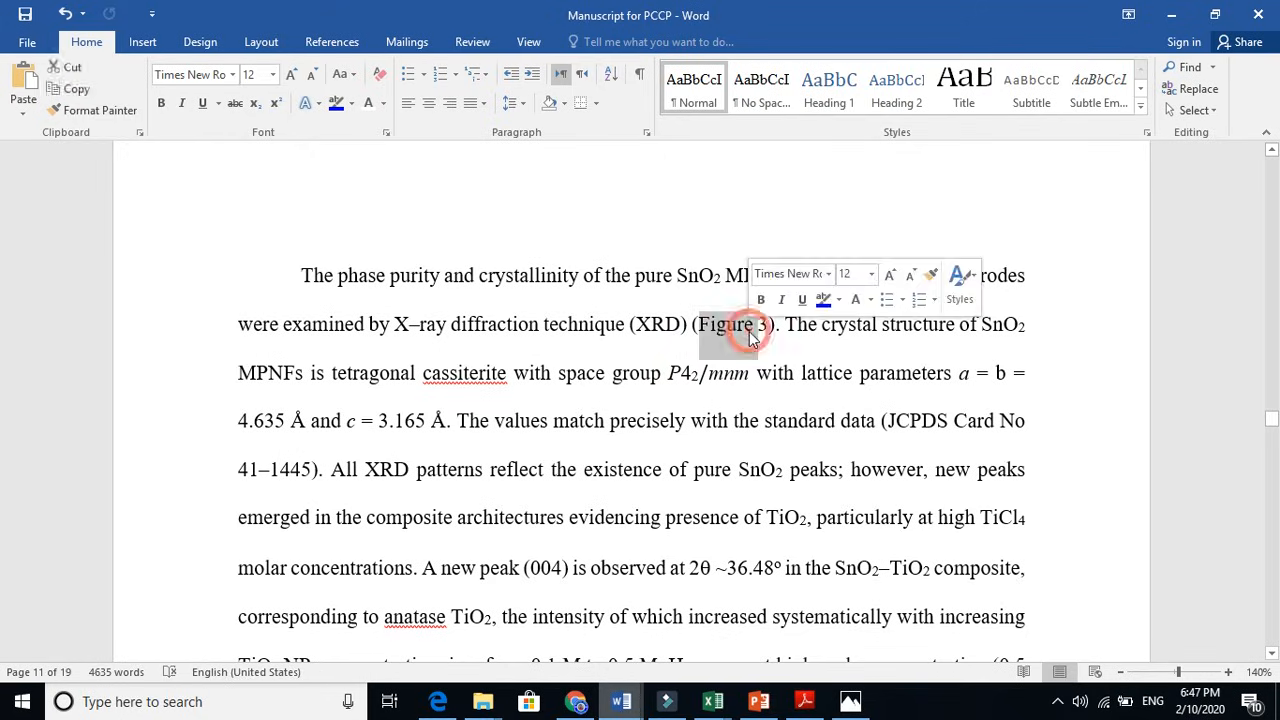
click(1002, 324)
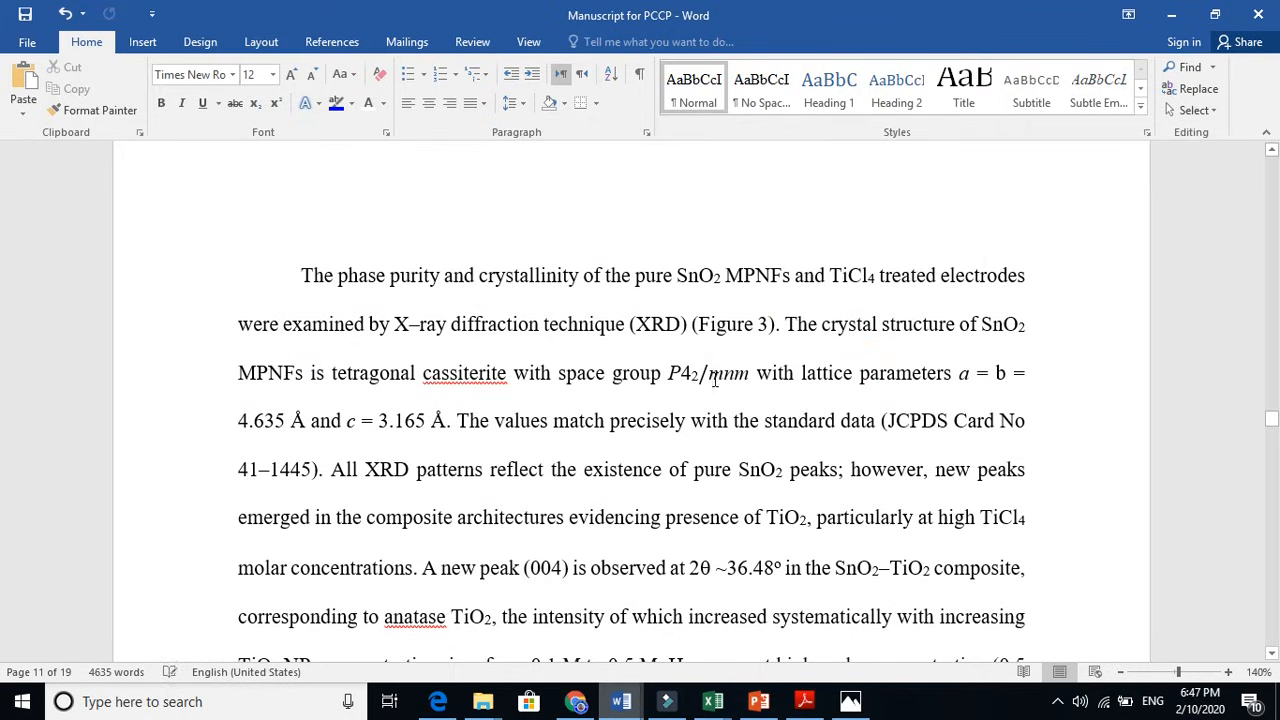
Select the sentence 'The values match precisely with the standard data (JCPDS Card No 41–1445)'.
click(690, 388)
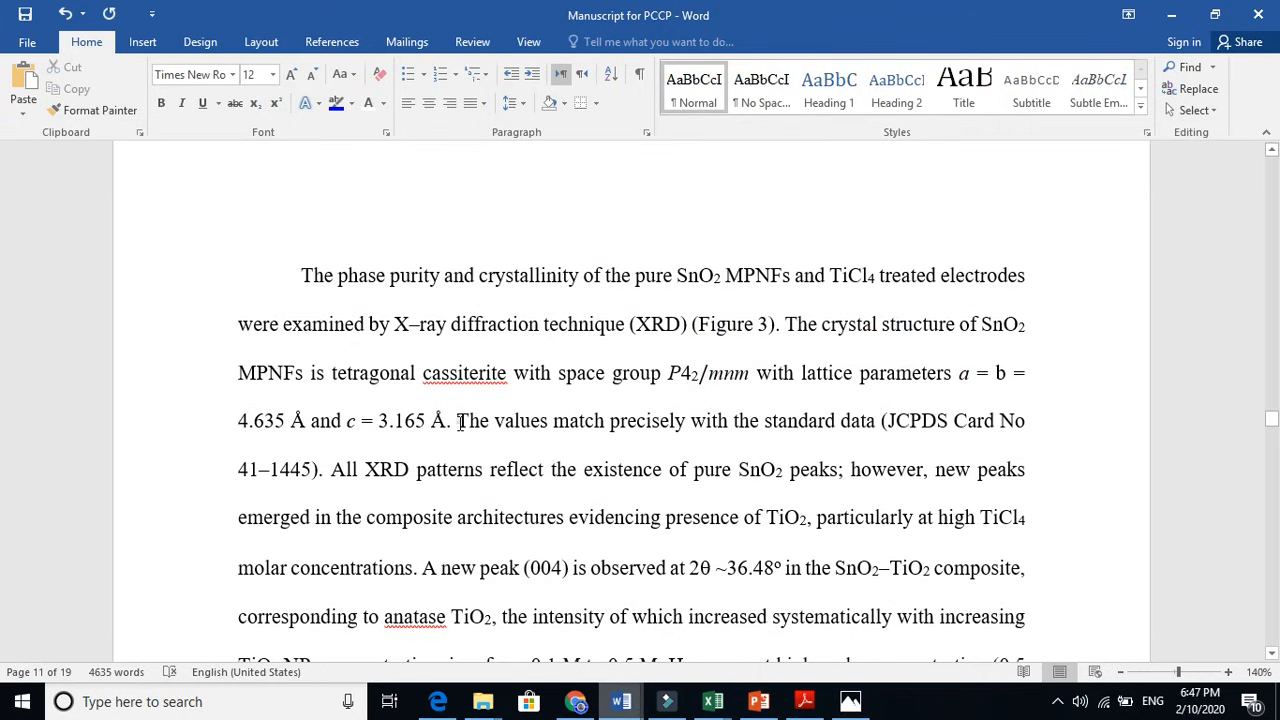
drag(456, 420, 730, 420)
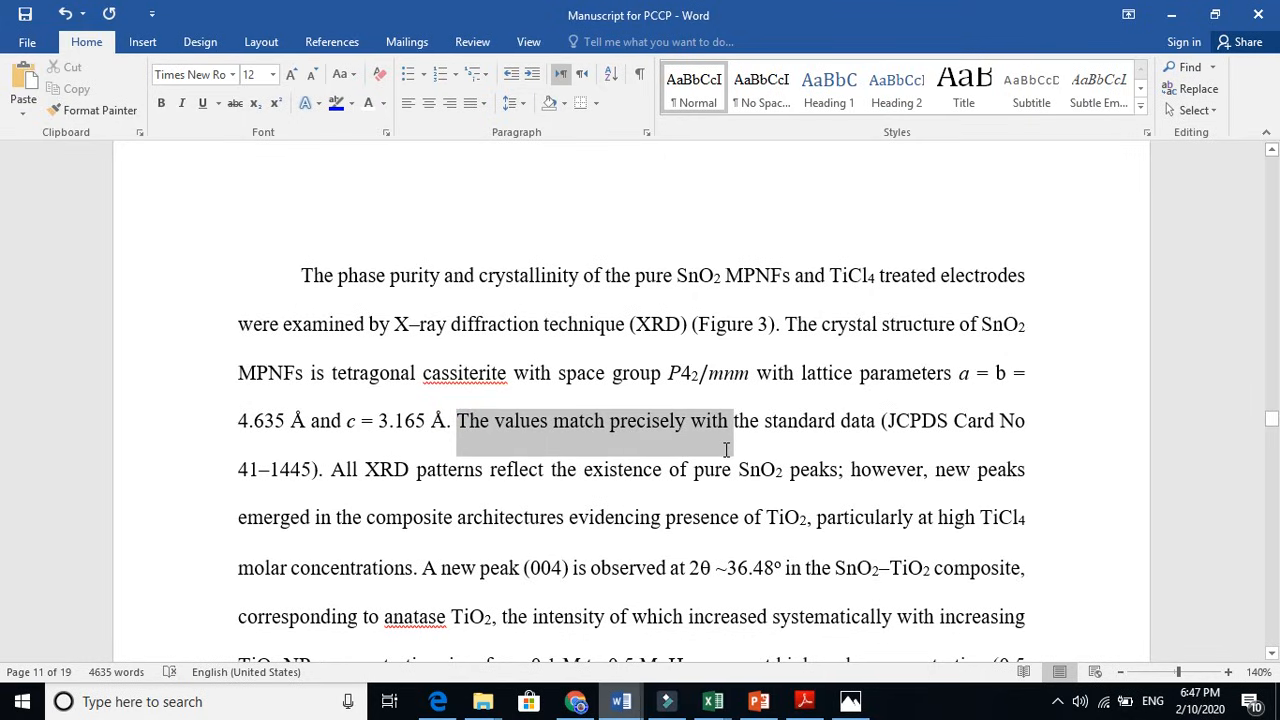
drag(730, 420, 880, 420)
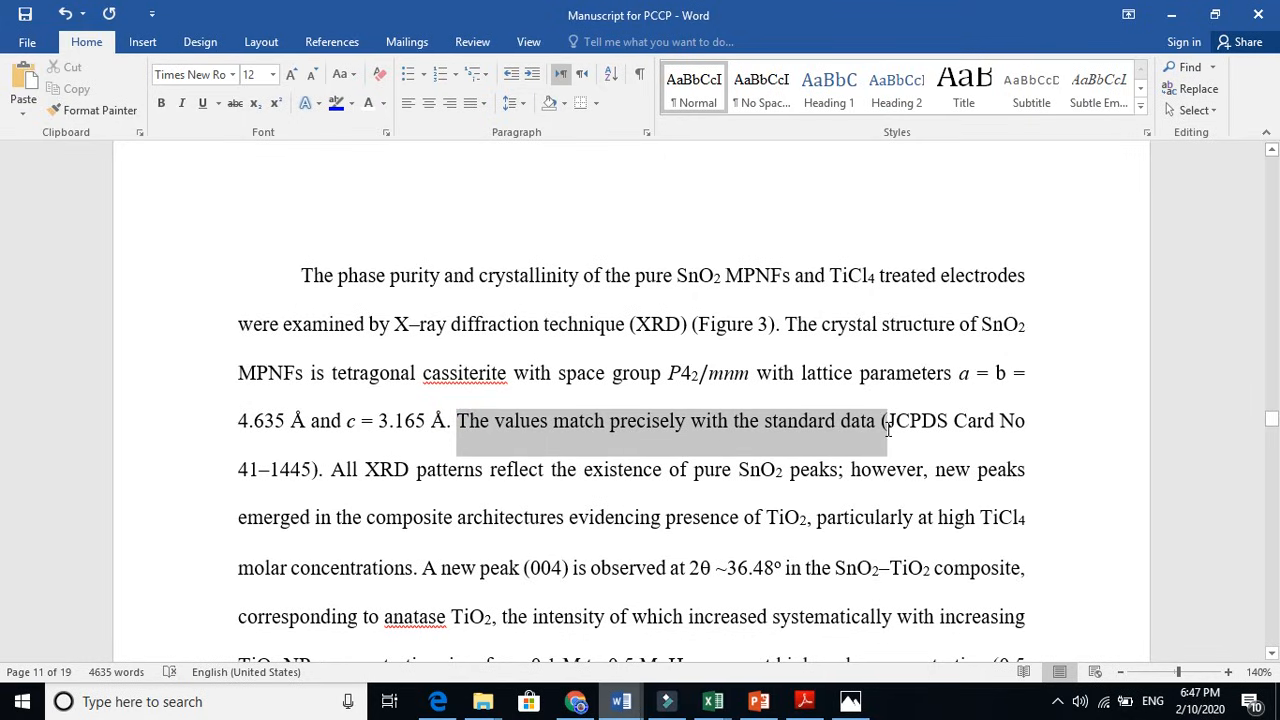
drag(888, 420, 320, 468)
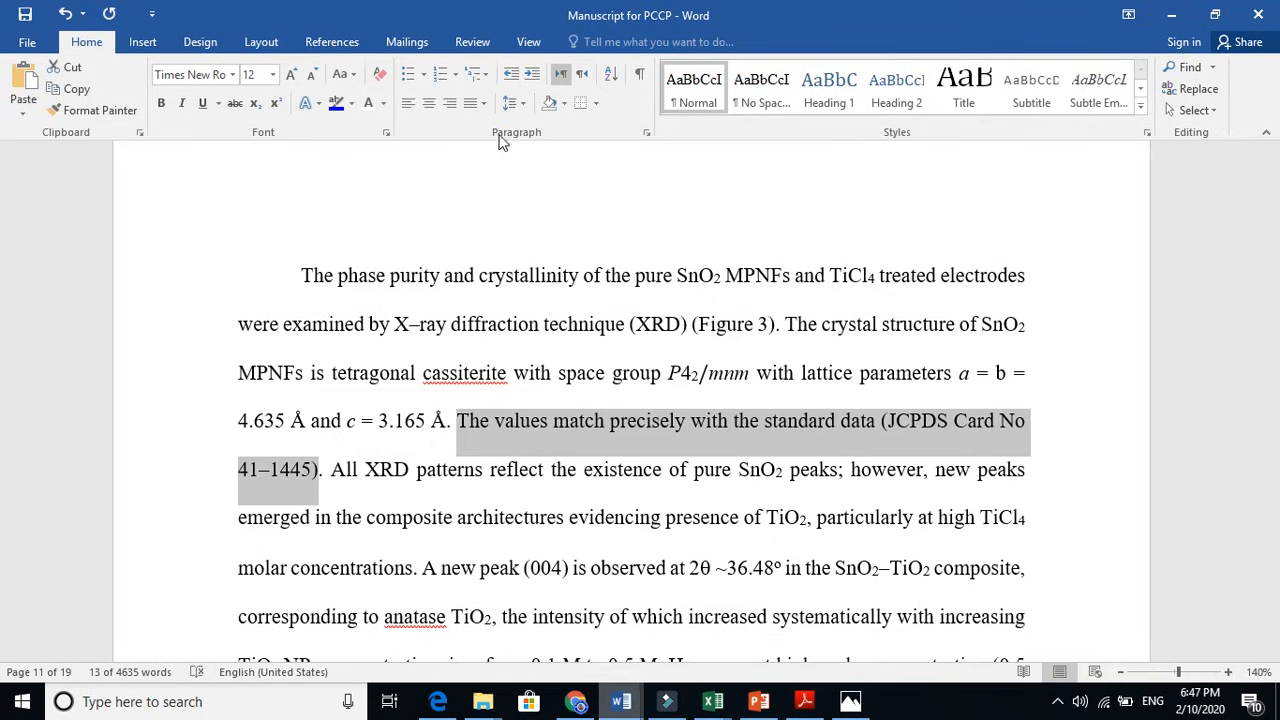
Apply yellow highlighting to the selected JCPDS Card No 41–1445 sentence.
click(350, 104)
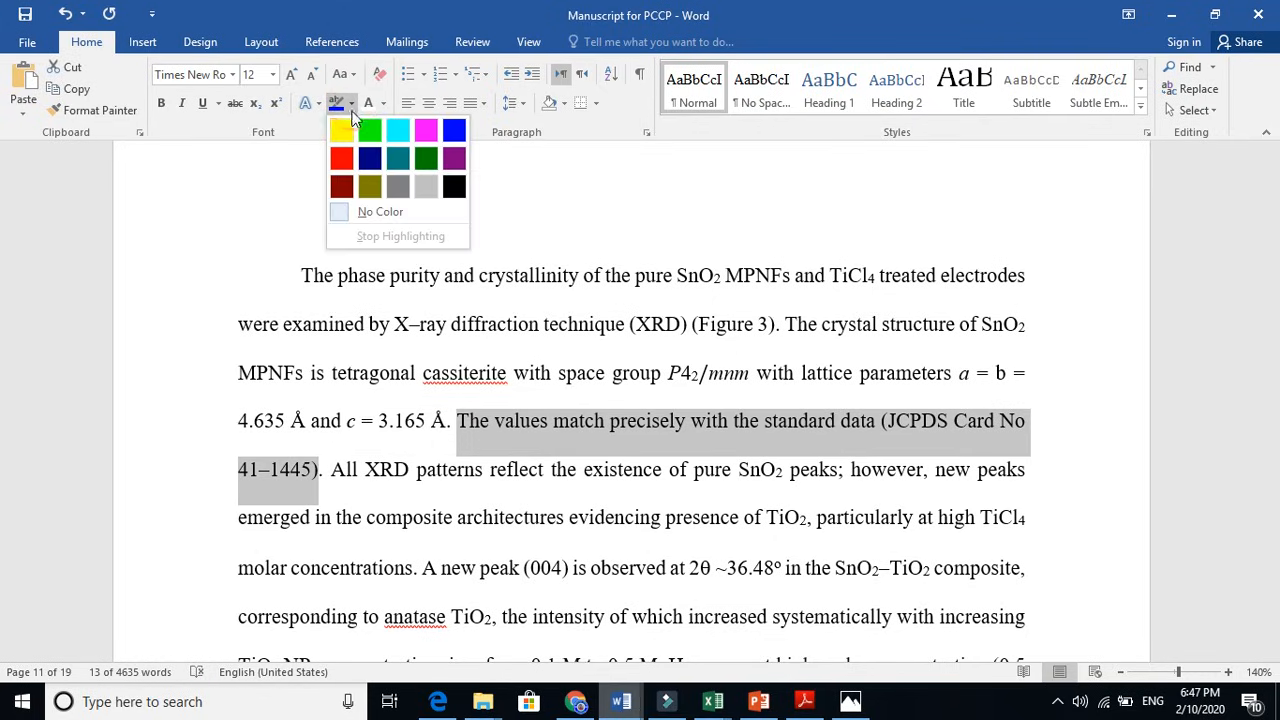
click(342, 128)
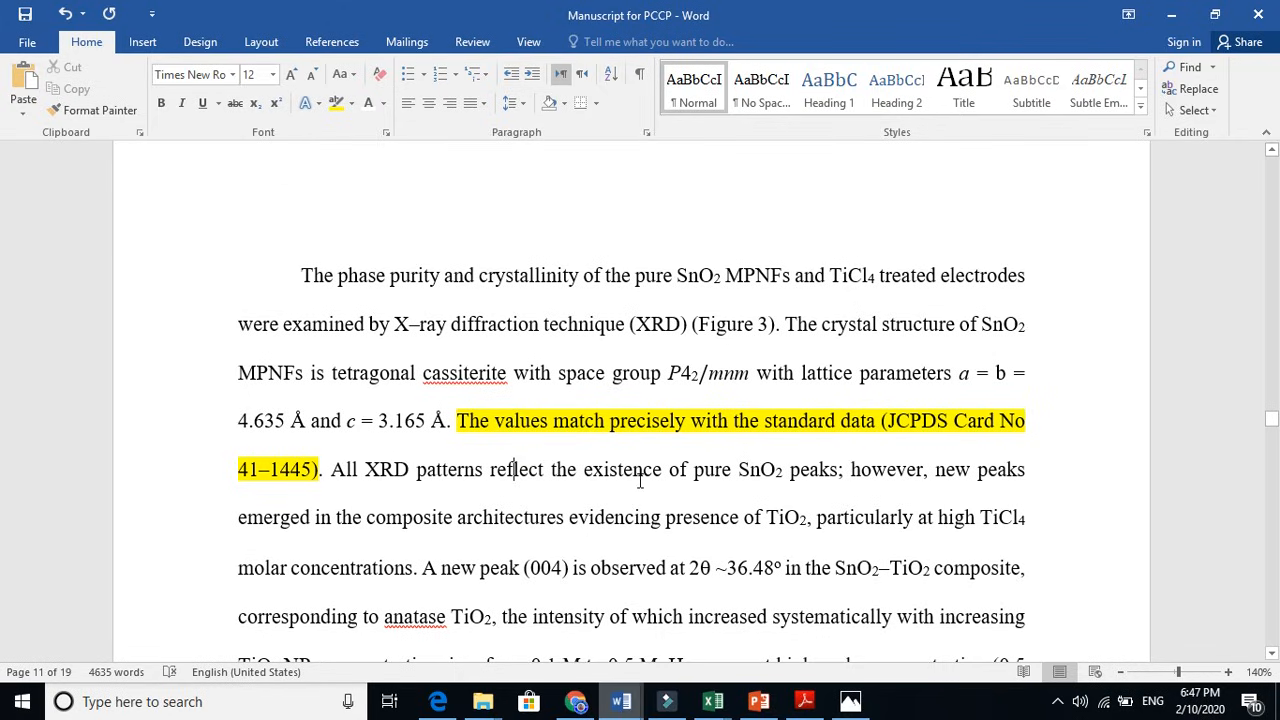
click(772, 476)
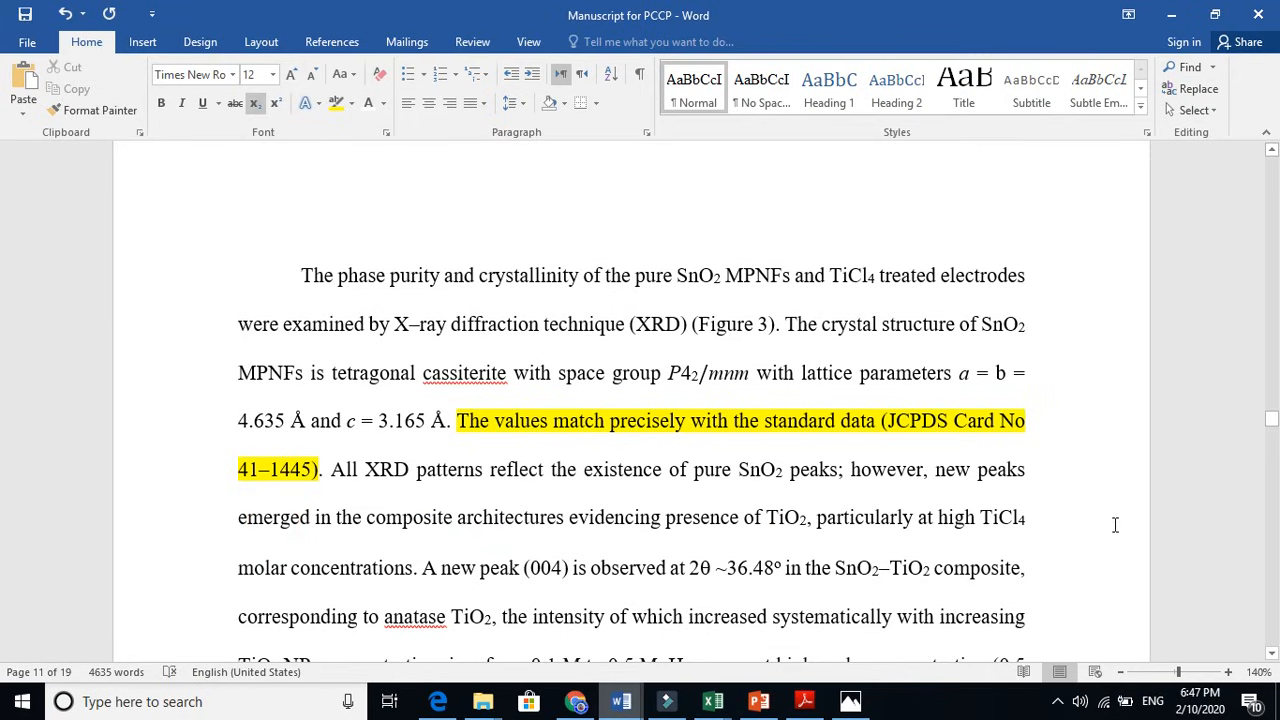
Point out the rutile and anatase peak text later in the paragraph.
scroll(down, 3)
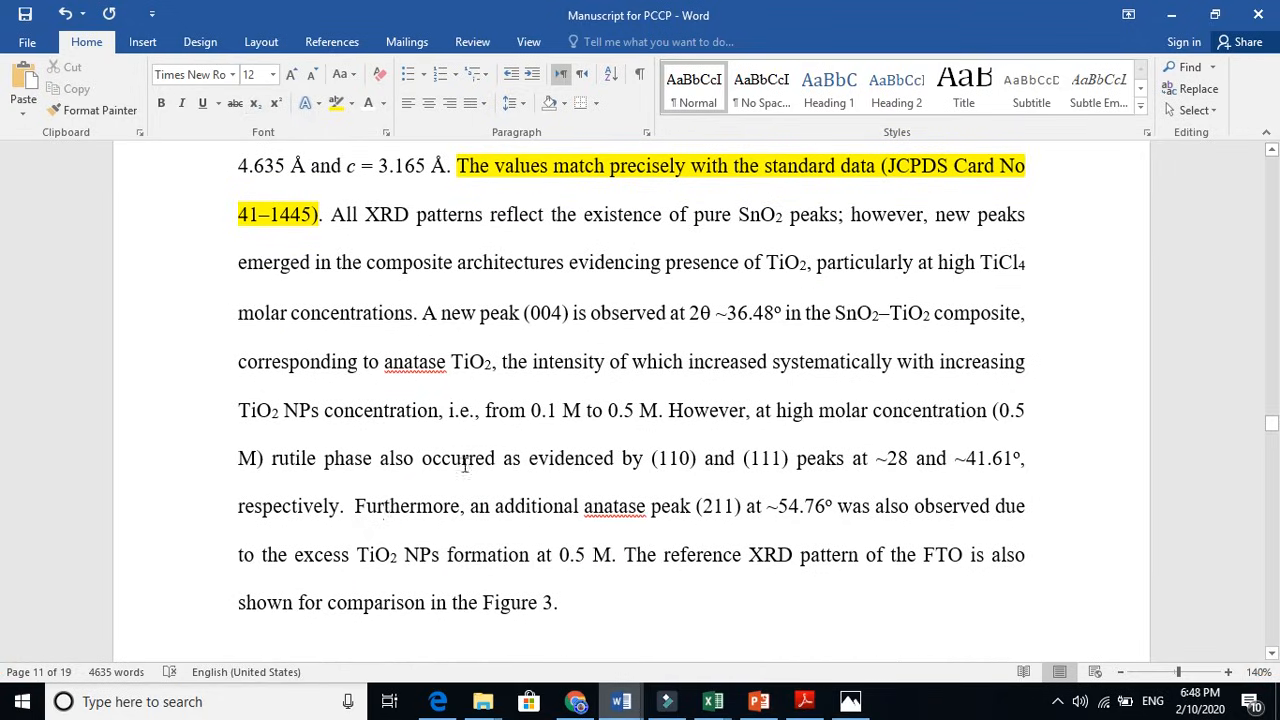
double_click(294, 458)
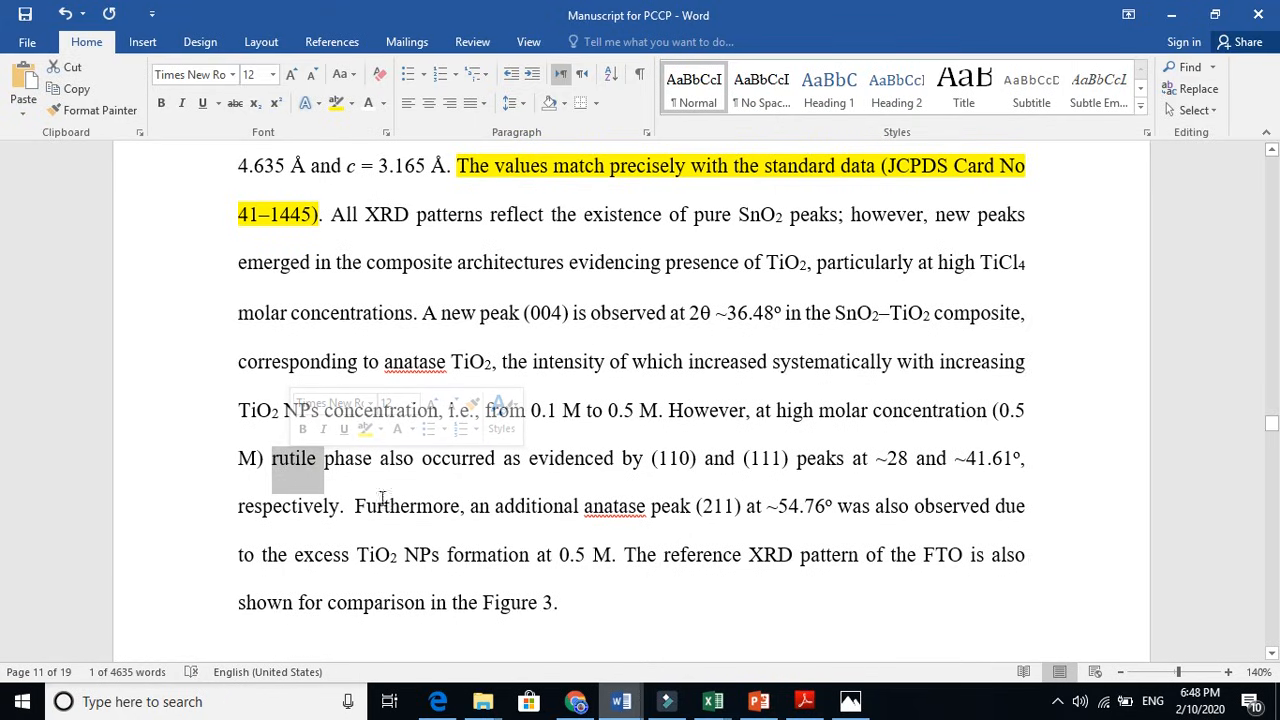
click(416, 506)
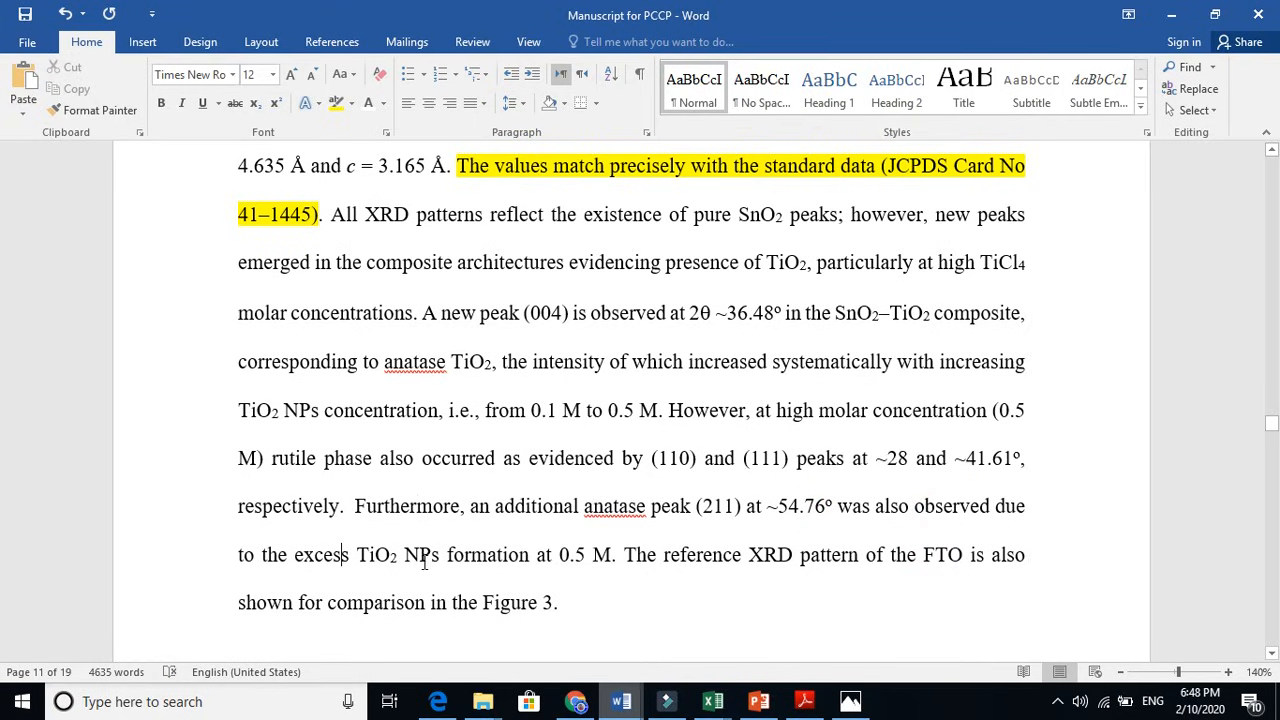
double_click(600, 556)
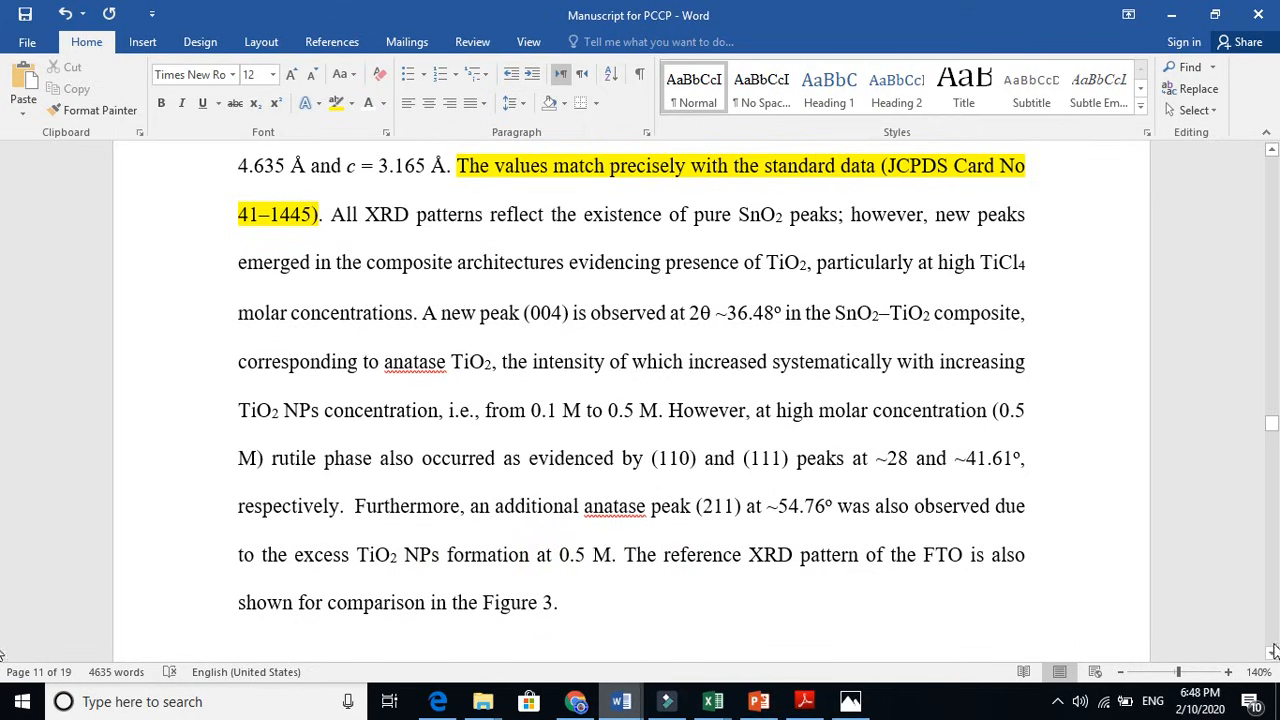
Scroll to the manuscript's Figure 3 XRD plot of MPNFs samples and FTO and select it.
scroll(down, 3)
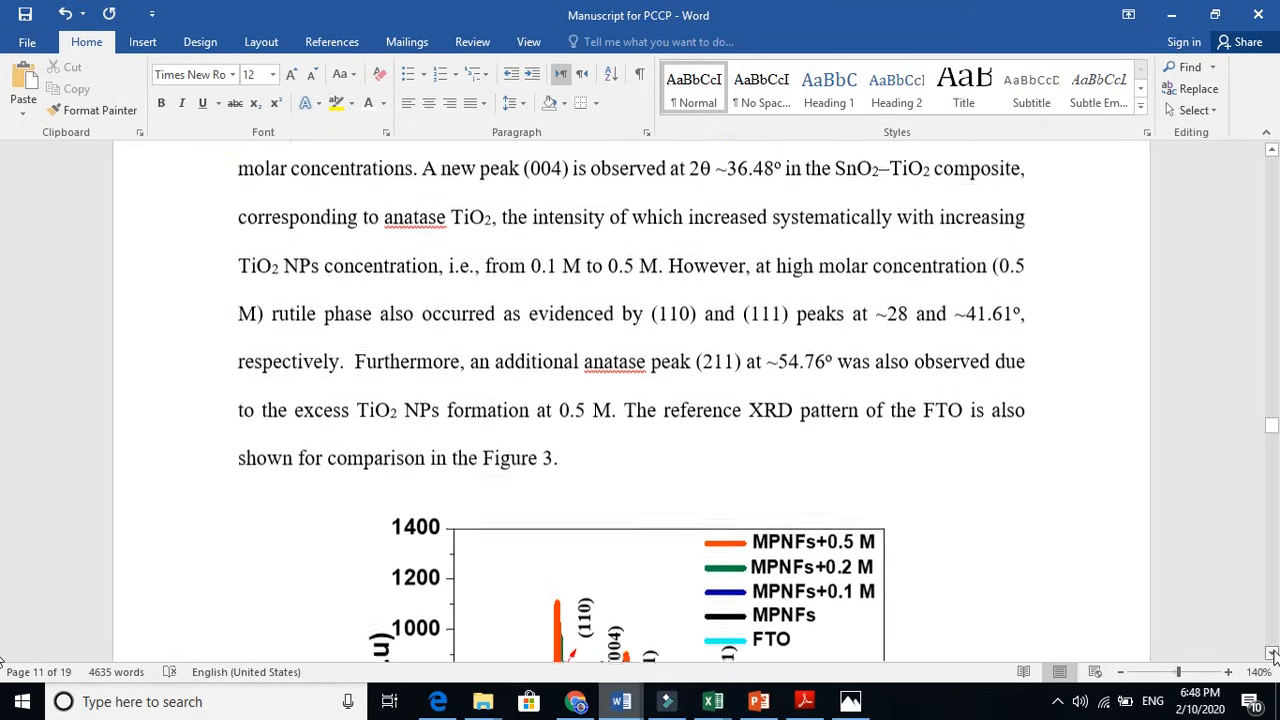
scroll(down, 3)
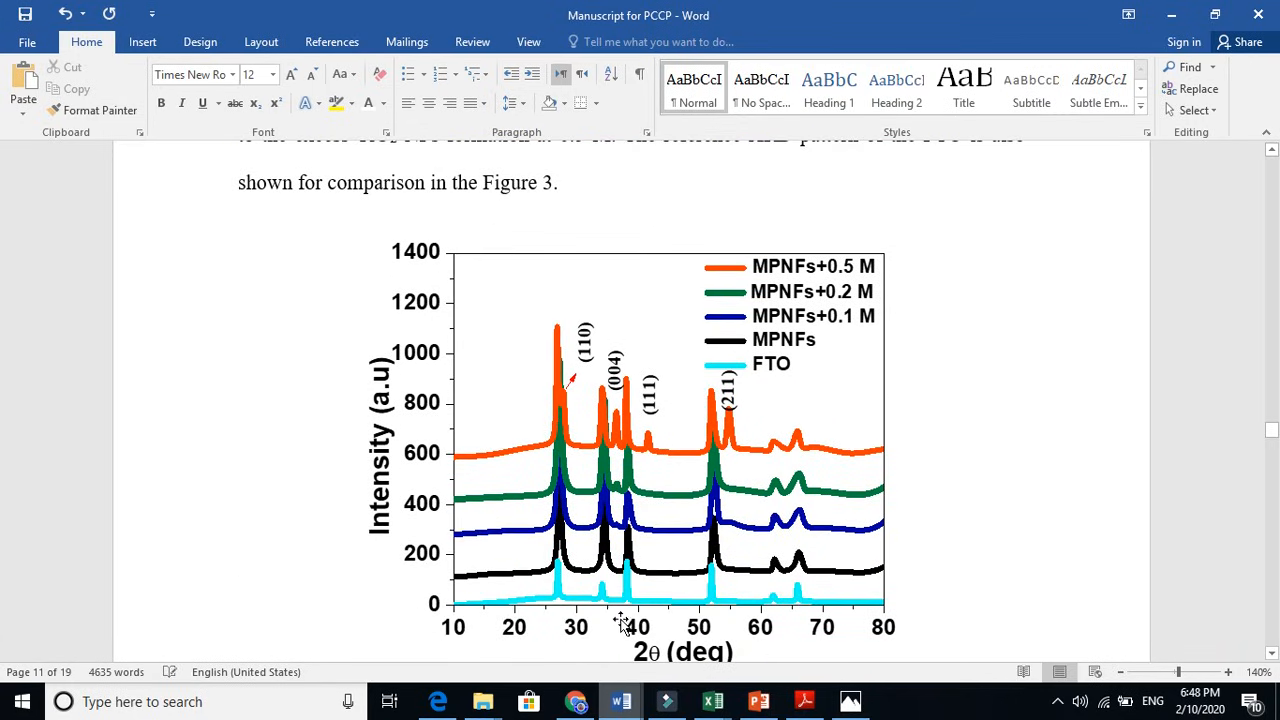
click(624, 618)
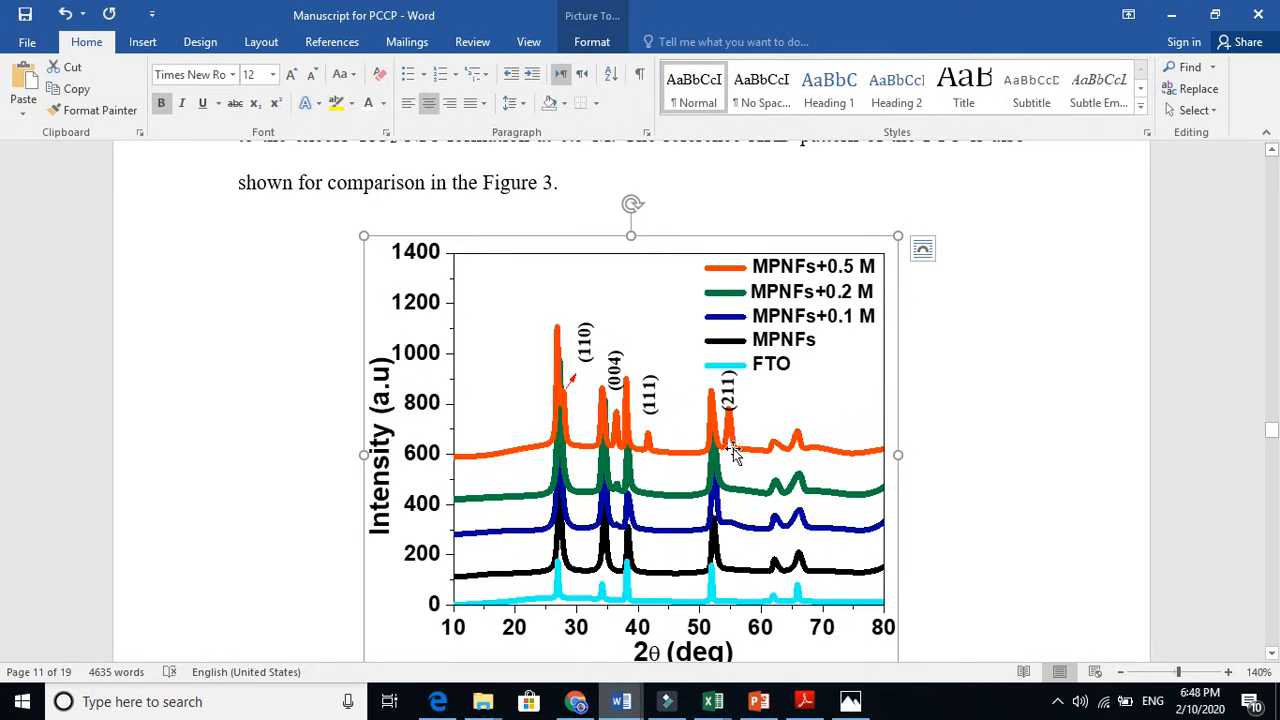
mouse_move(736, 424)
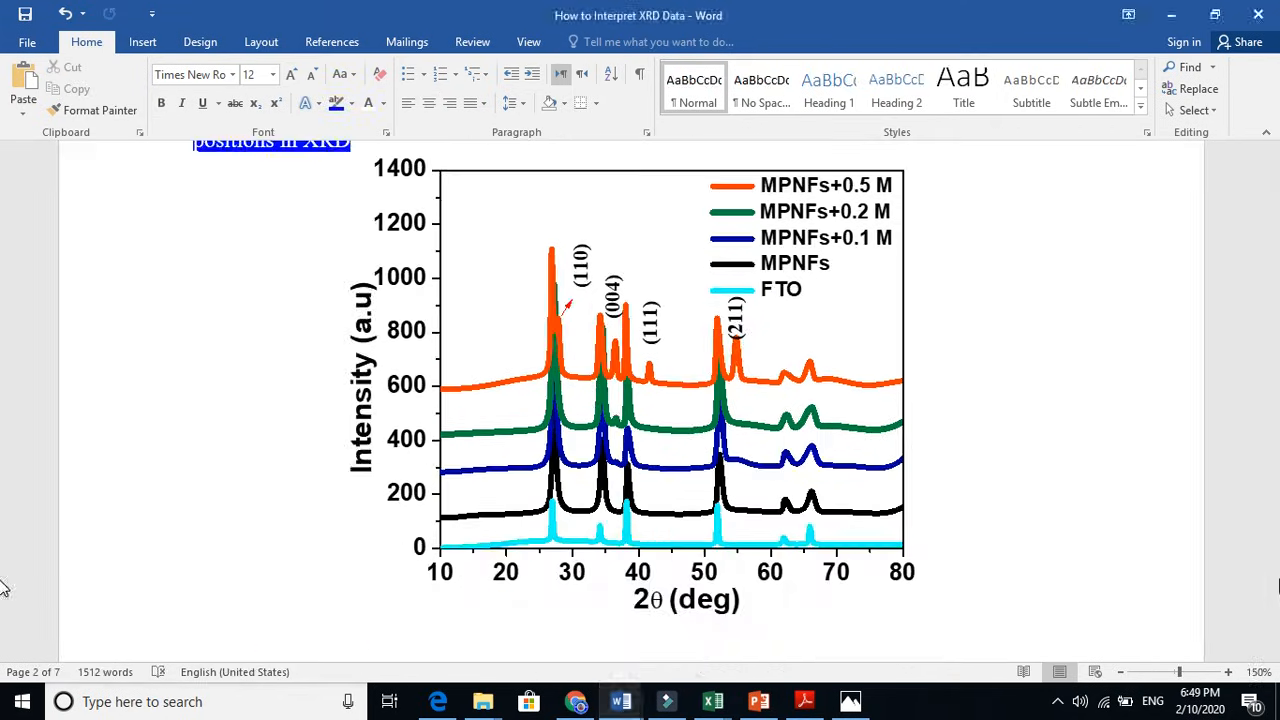
Bring the numbered list of d-value, FWHM, Peak Intensity and Peak Width into view below the plot.
scroll(down, 3)
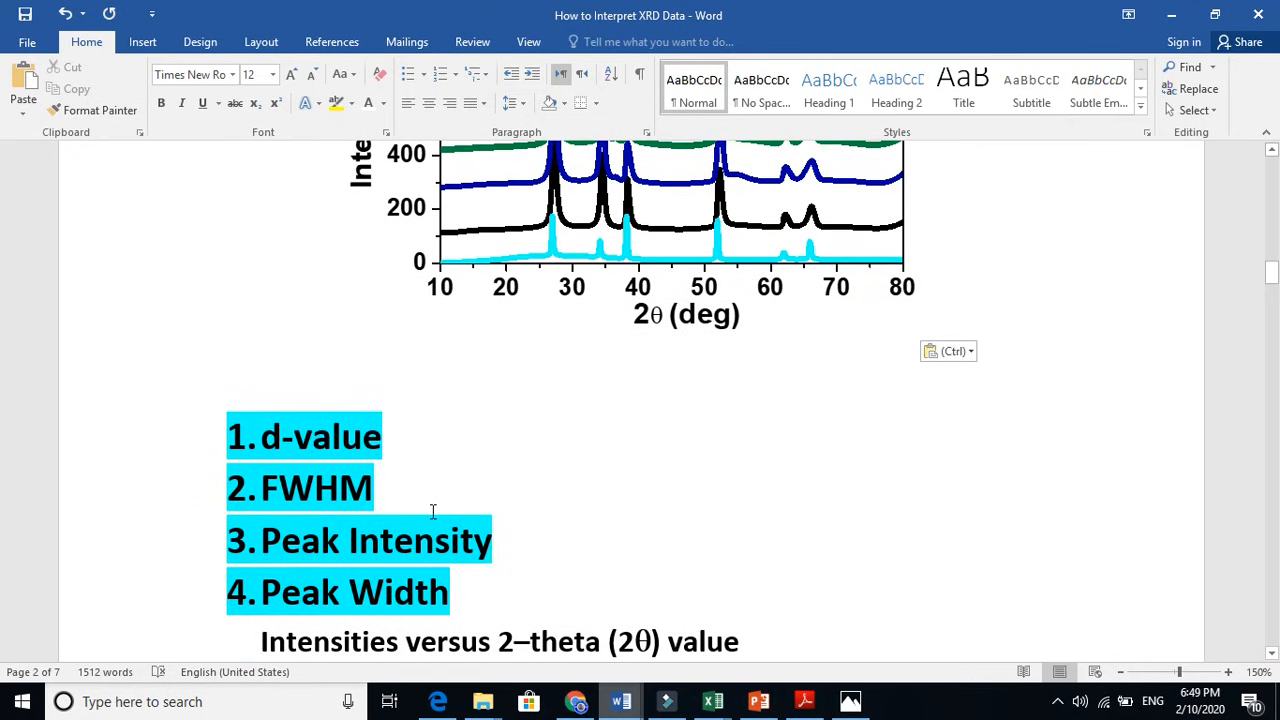
double_click(320, 436)
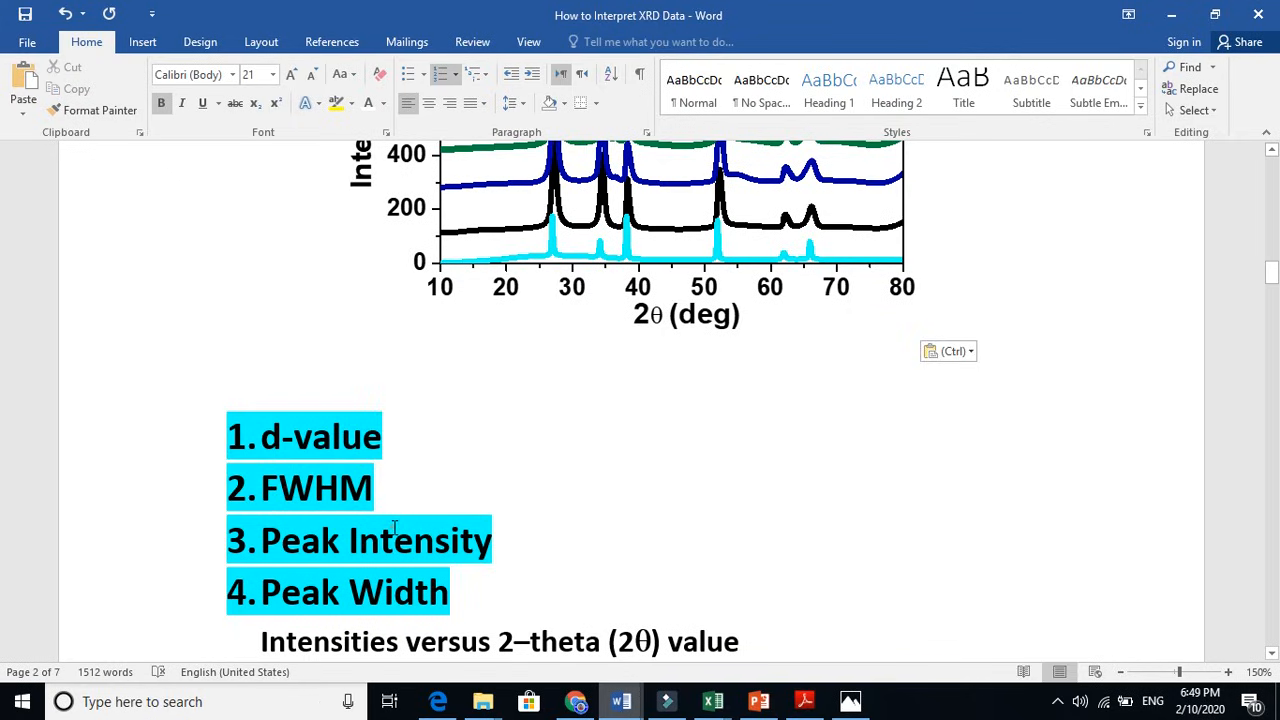
mouse_move(396, 604)
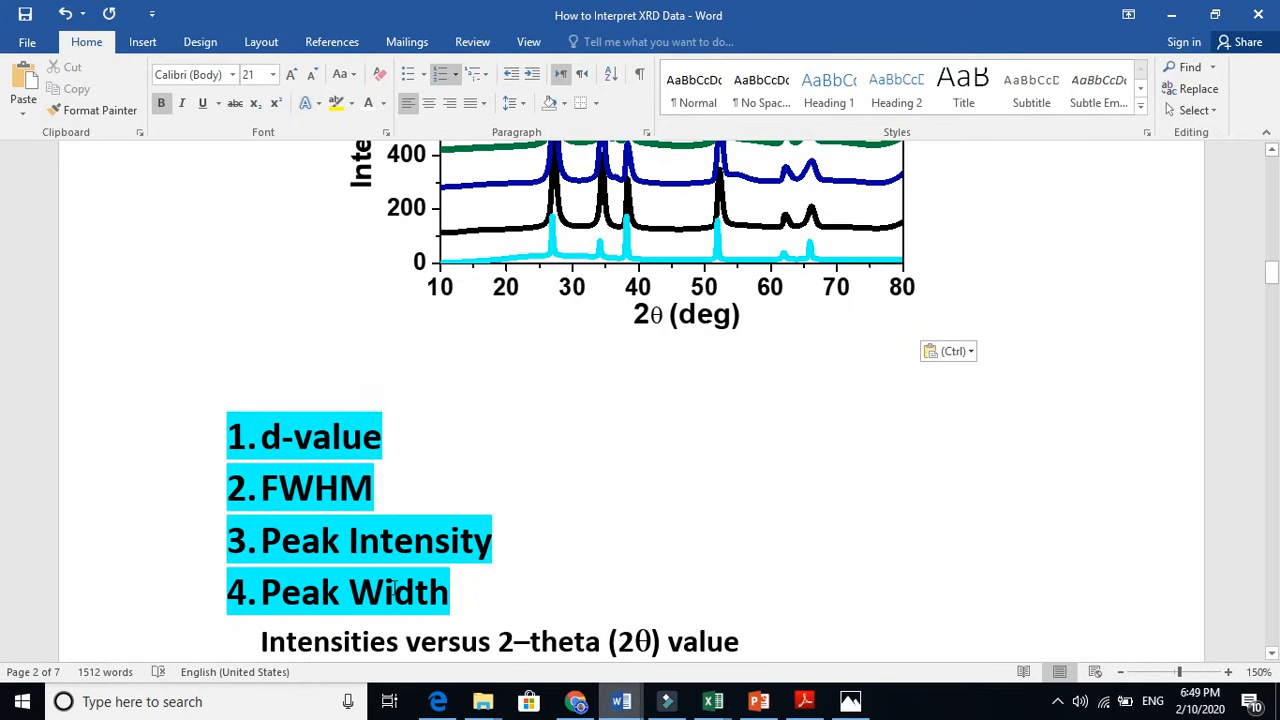